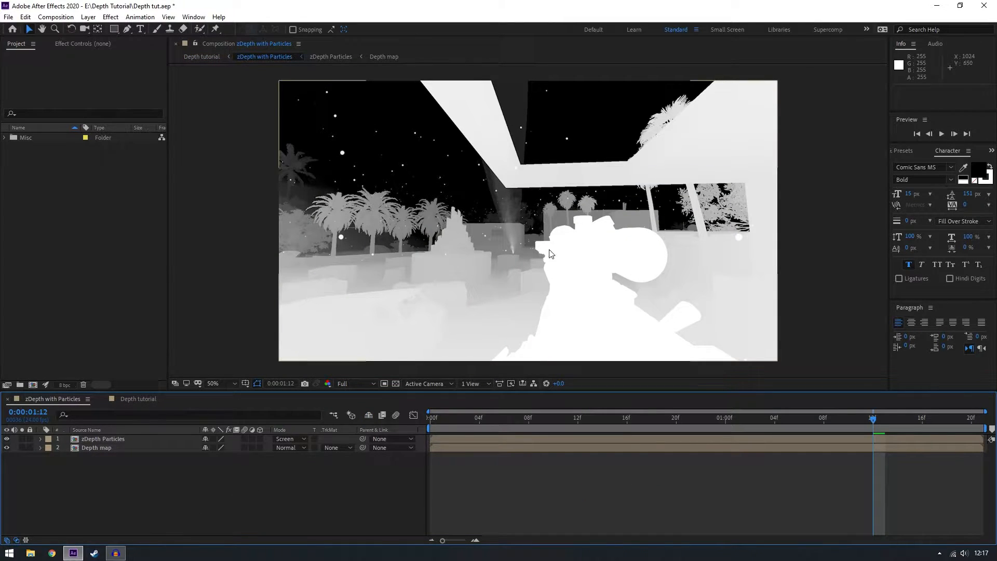
Switch to the Depth tutorial composition to preview the blurred, particle-filled final result.
click(138, 399)
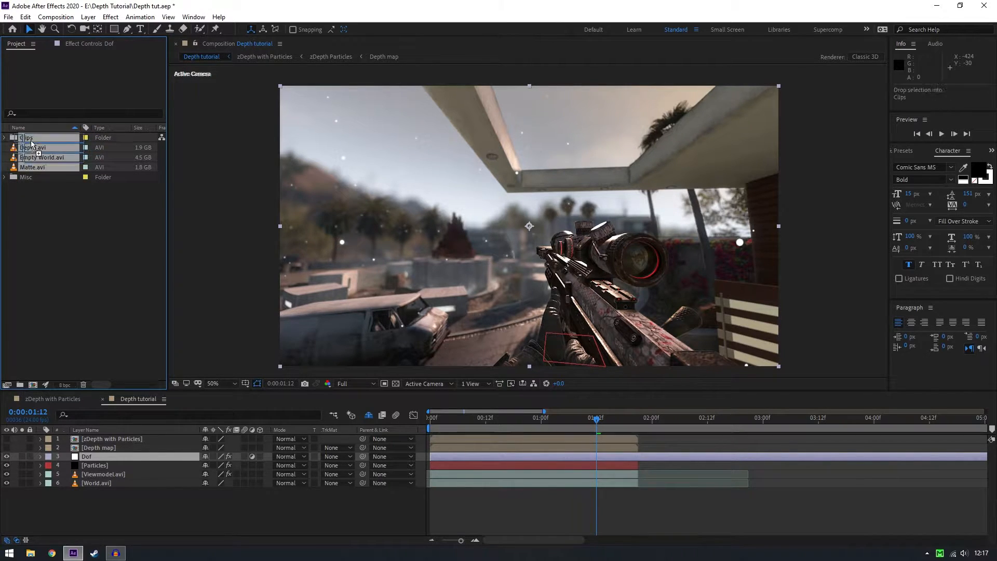
Create a 24 fps composition named 'Depth Tutorial' from the clip footage.
click(42, 186)
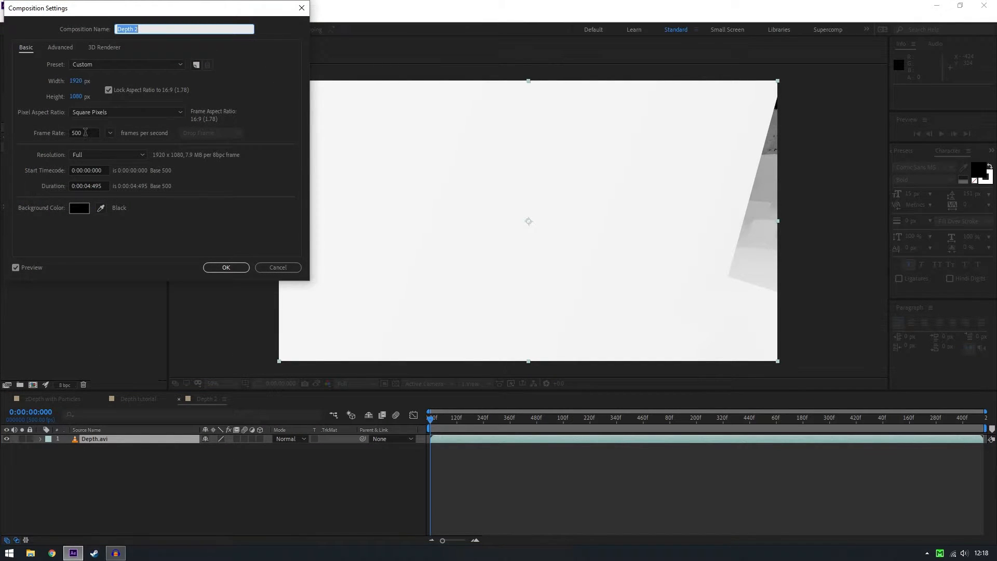
text(24)
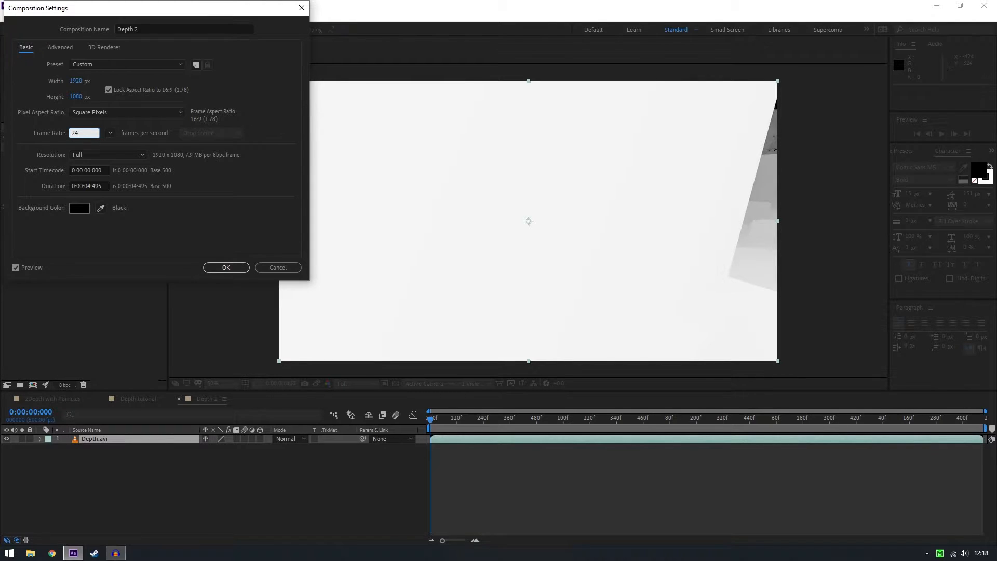
click(126, 64)
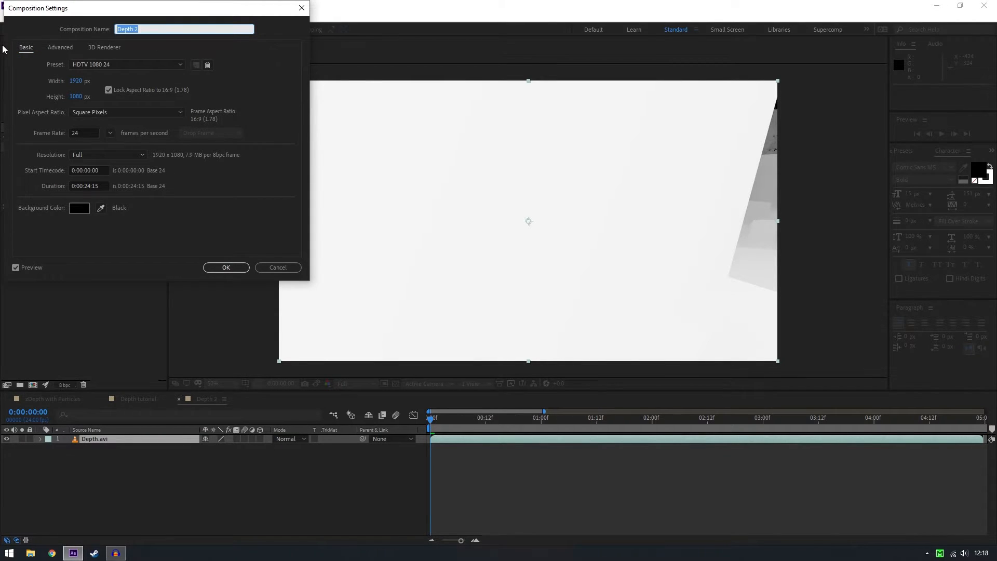
text(Depth Tutorial)
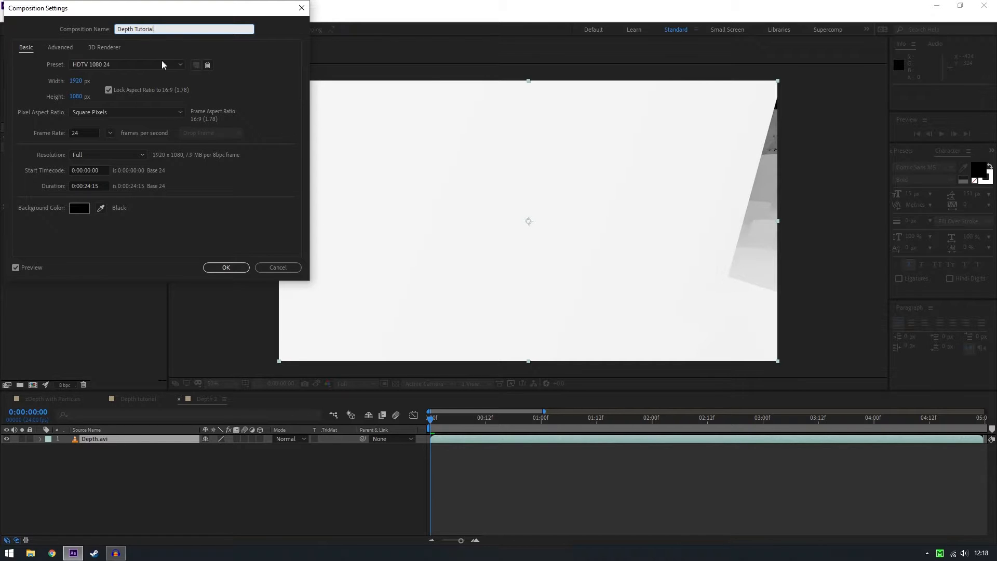
click(225, 267)
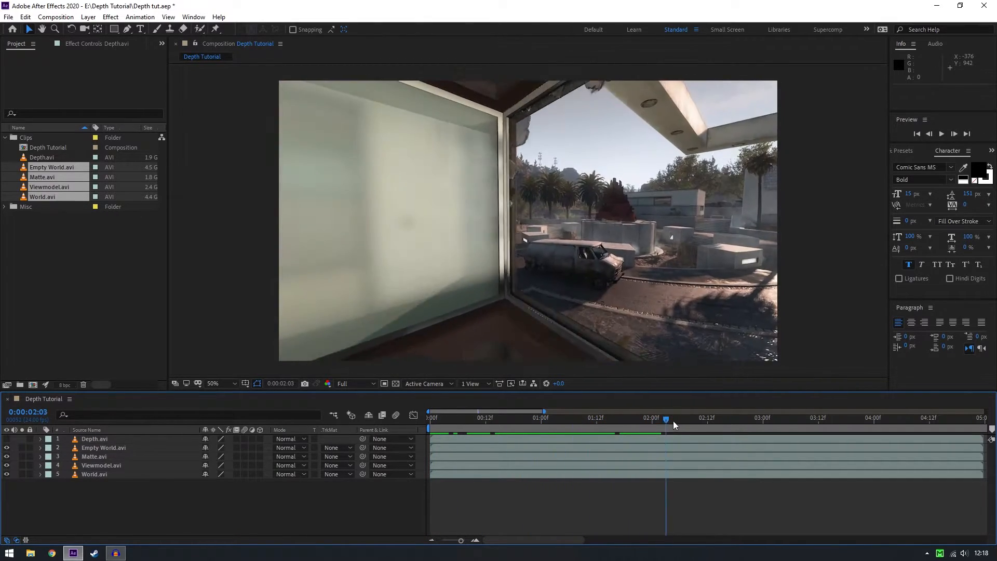
Scrub the gameplay footage and move the clips to start at the composition's beginning.
drag(666, 419, 791, 419)
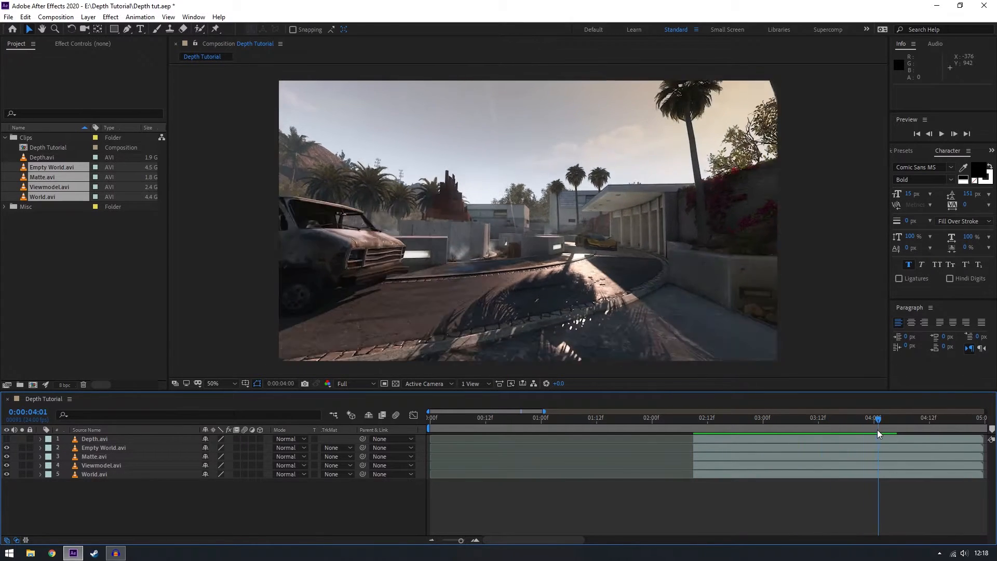
key(Ctrl+D)
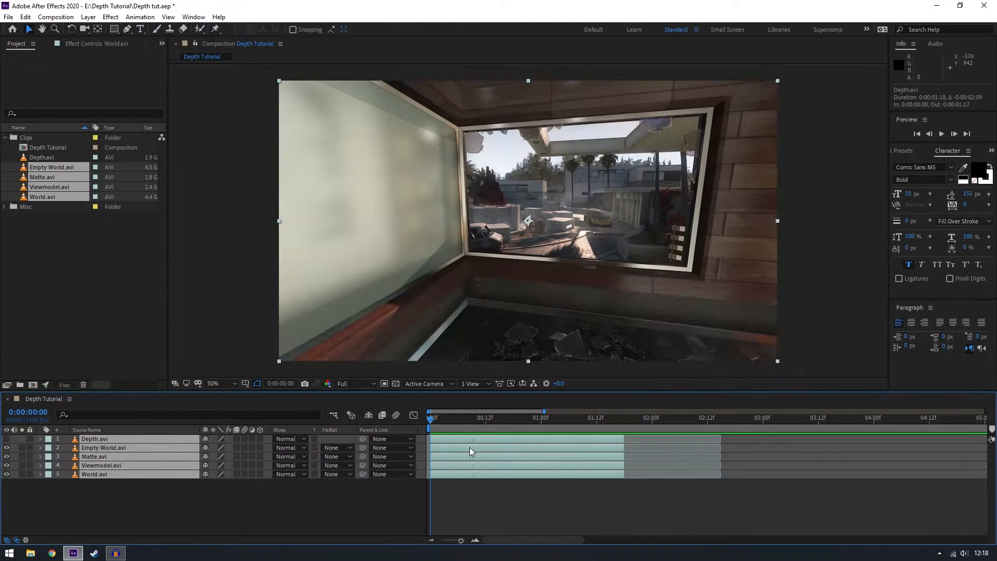
text(3)
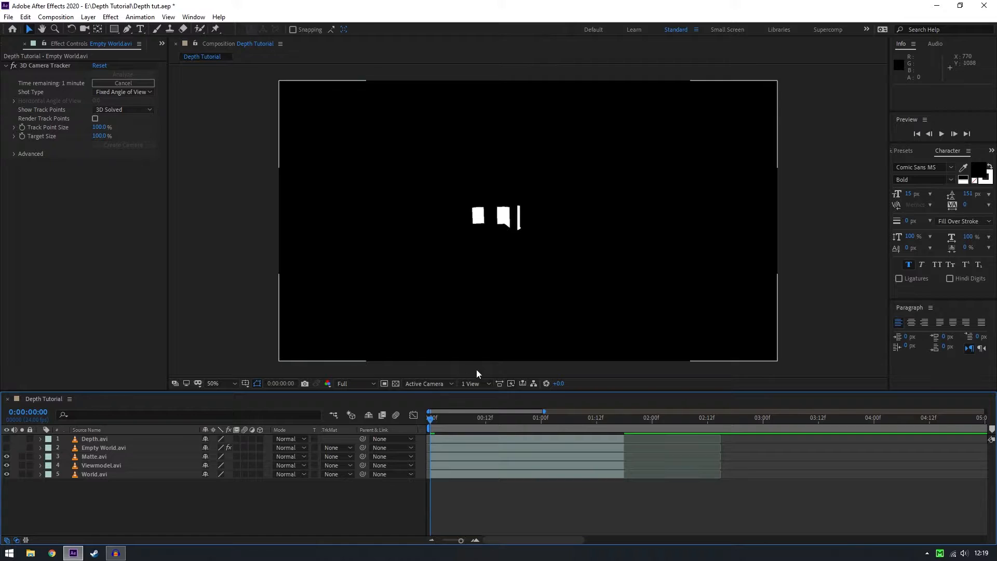
Move to a frame partway in and select the Matte clip to remove it.
click(518, 417)
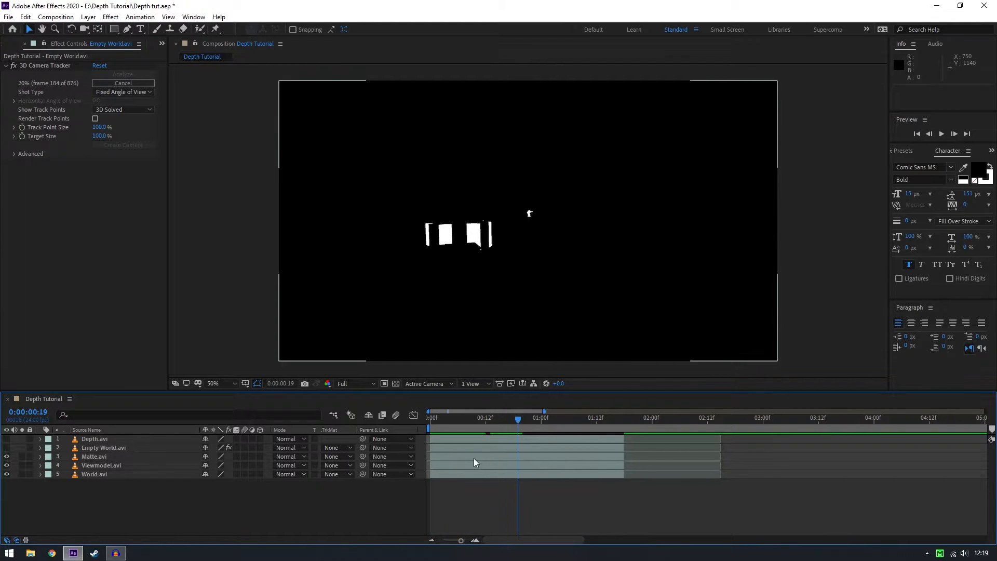
click(93, 456)
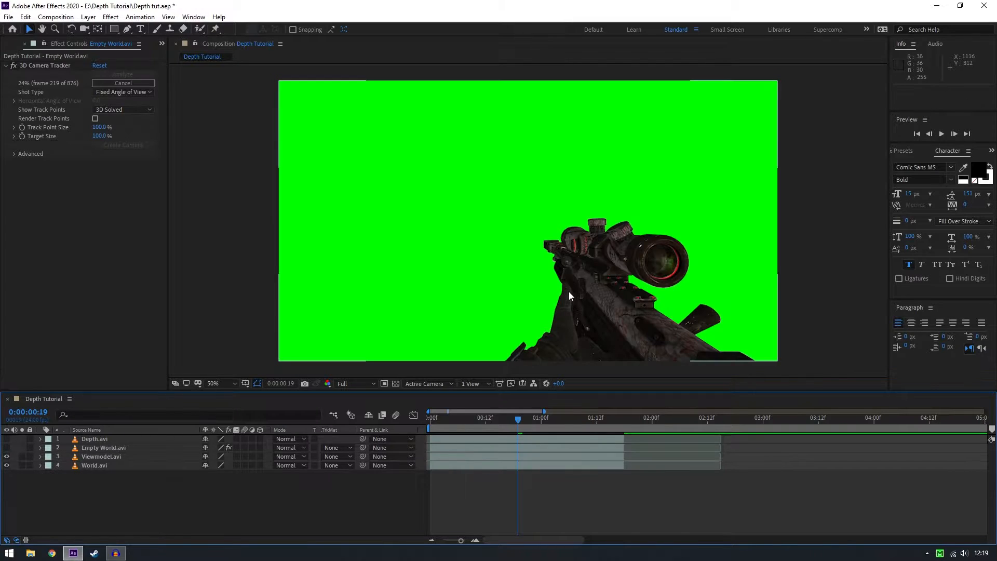
mouse_move(427, 245)
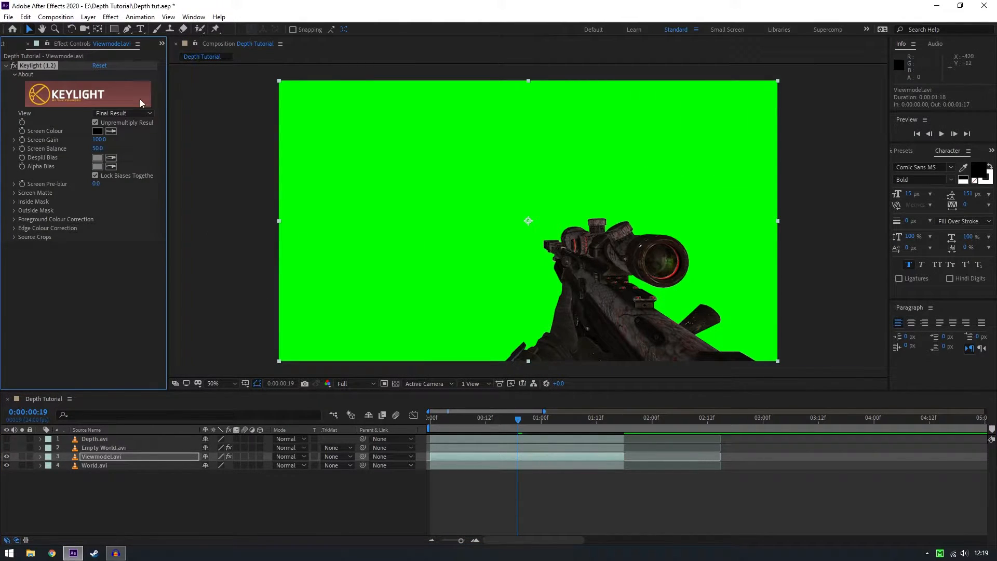
Key the gun's green screen with Keylight, then select the keyed Viewmodel layer.
click(97, 130)
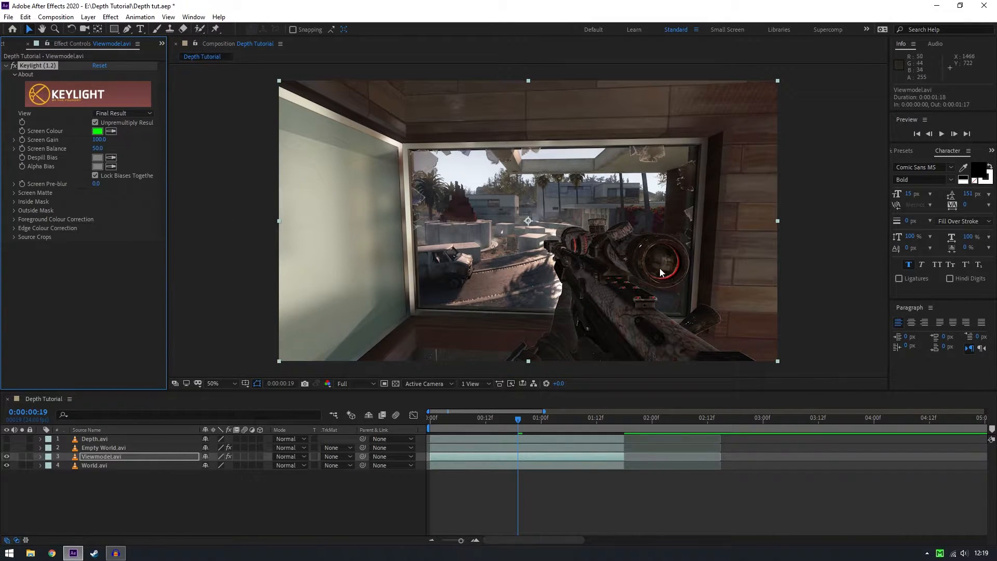
mouse_move(618, 246)
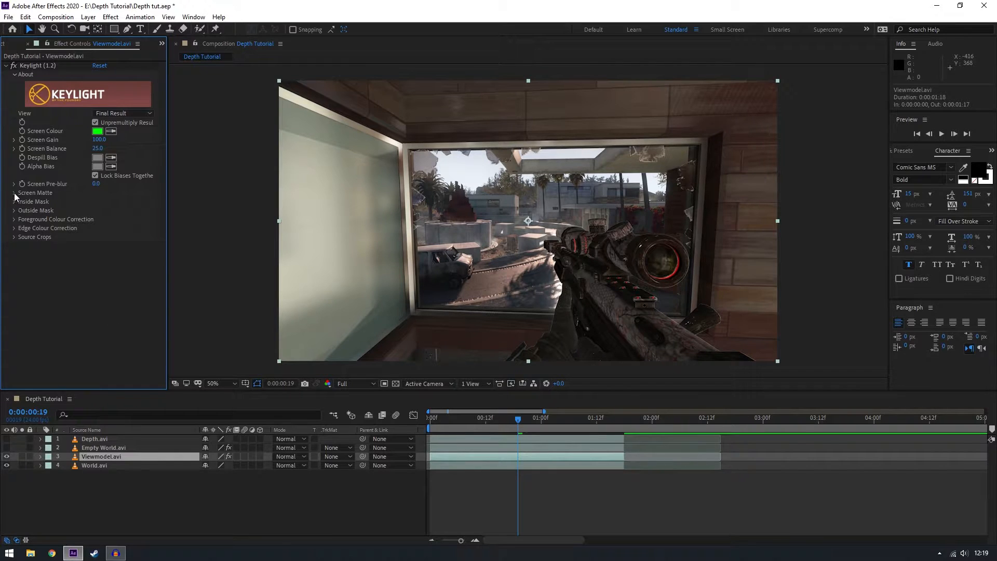
click(14, 193)
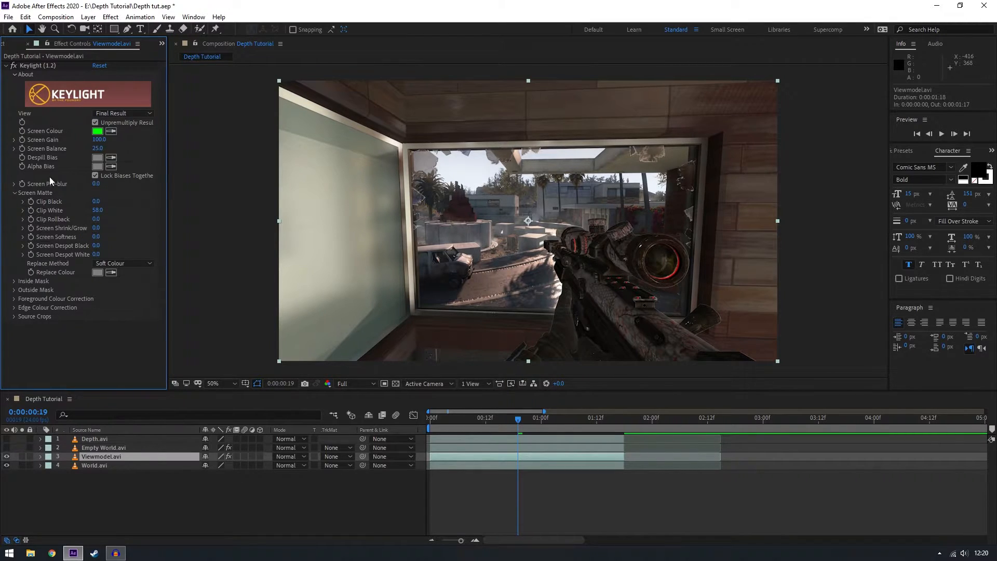
click(6, 66)
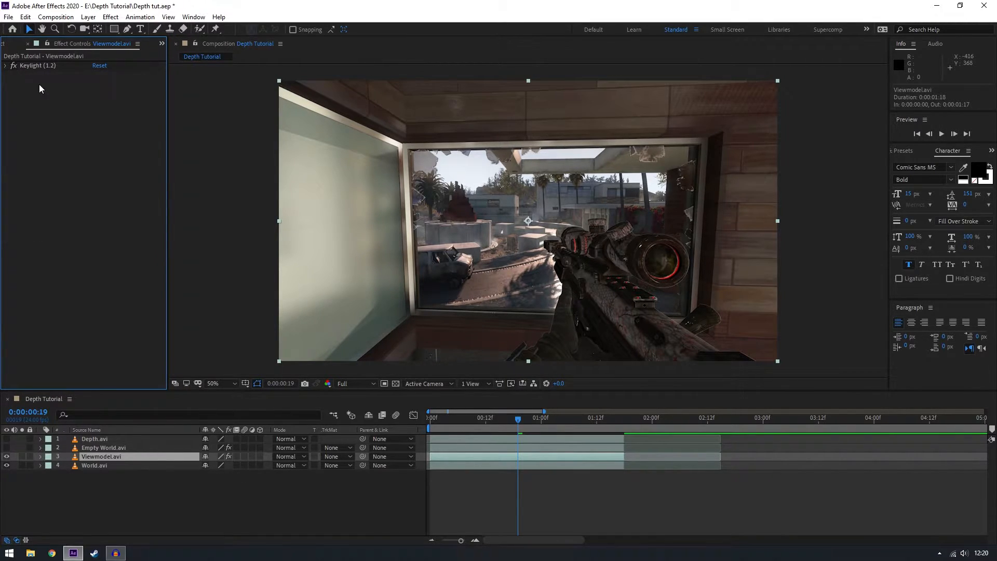
click(94, 439)
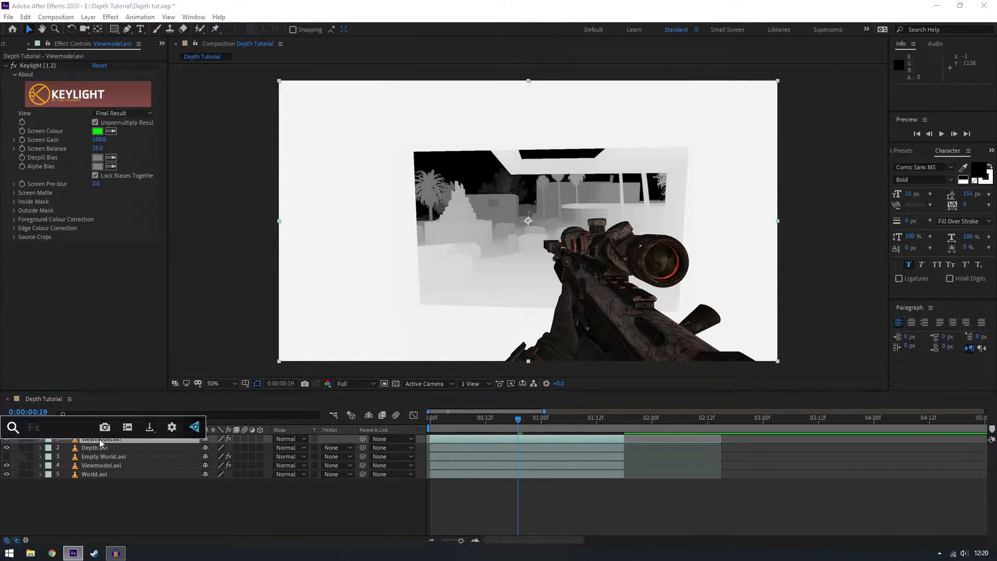
Apply a white Fill effect to the top Viewmodel gun copy.
text(fil)
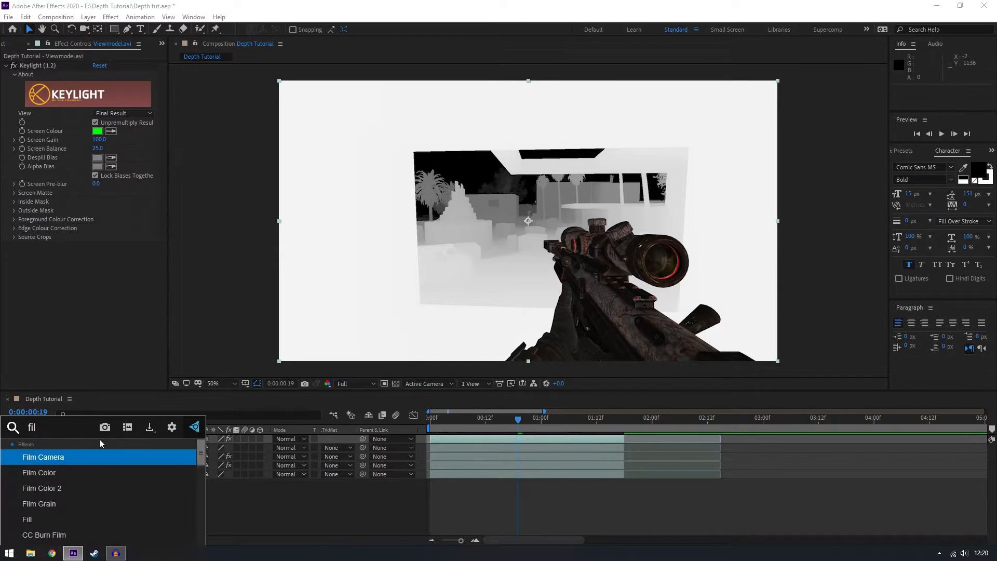
double_click(27, 519)
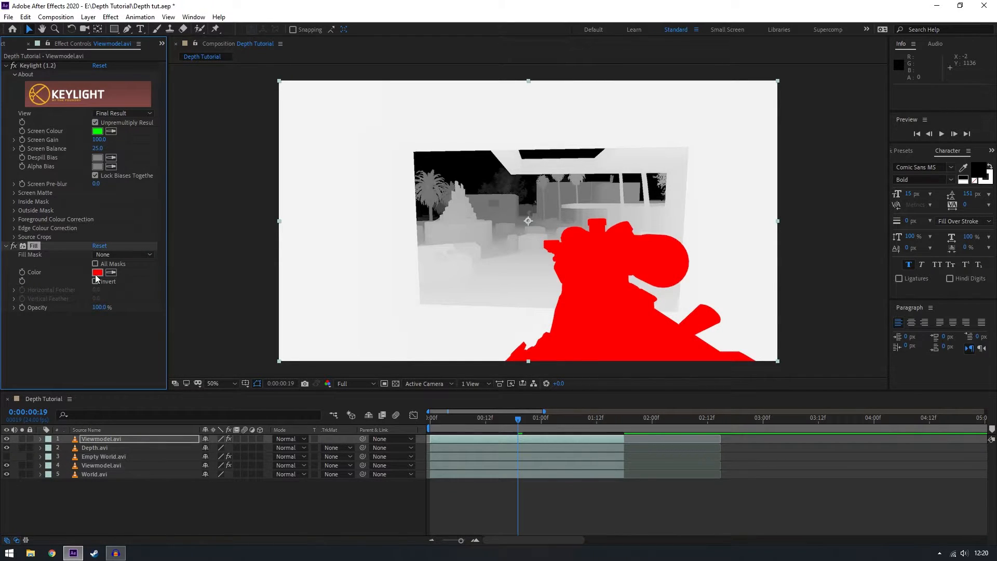
click(98, 272)
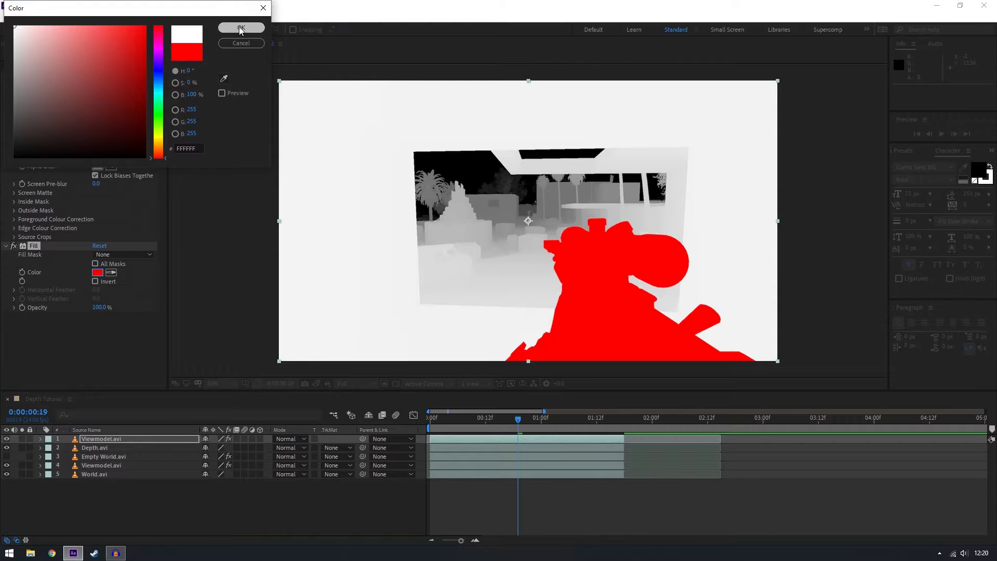
click(240, 28)
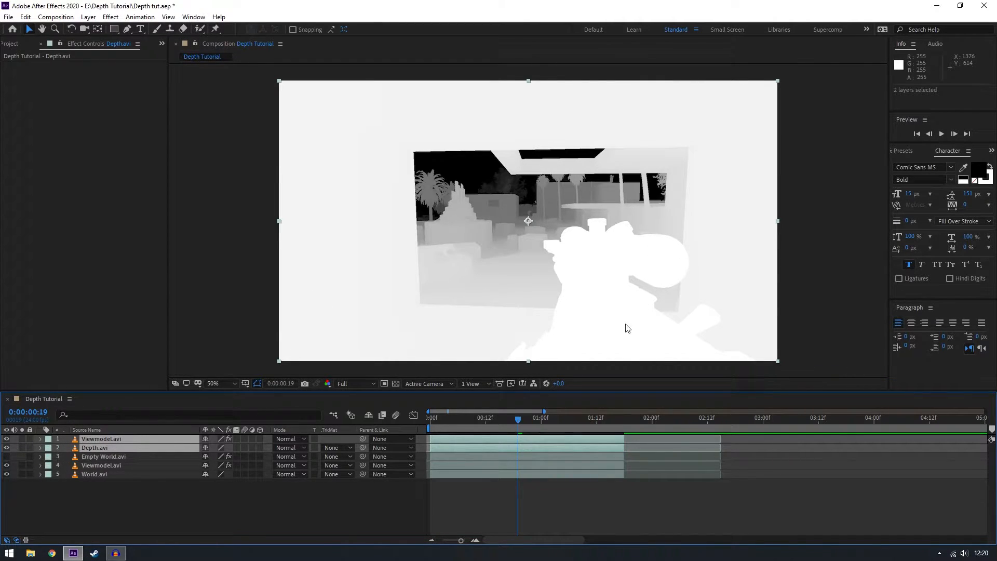
Pre-compose the white gun silhouette and depth pass into a 'Depth map' composition.
key(ctrl+shift+c)
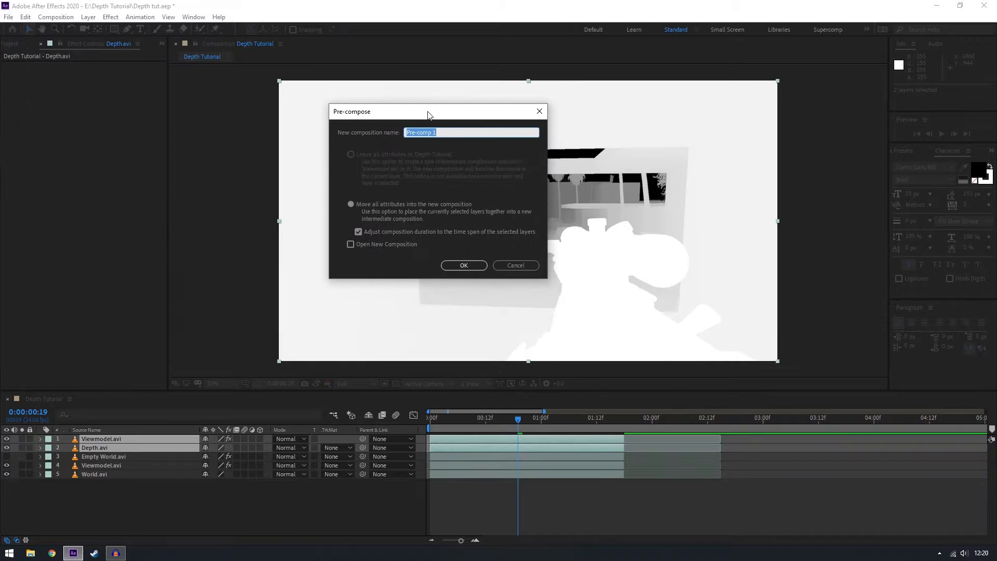
text(Depth map)
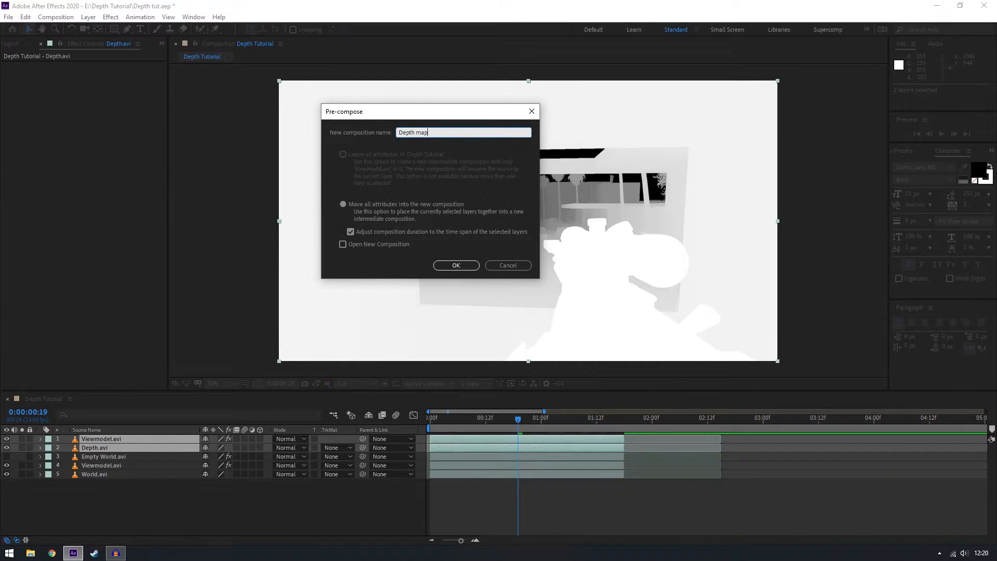
click(455, 265)
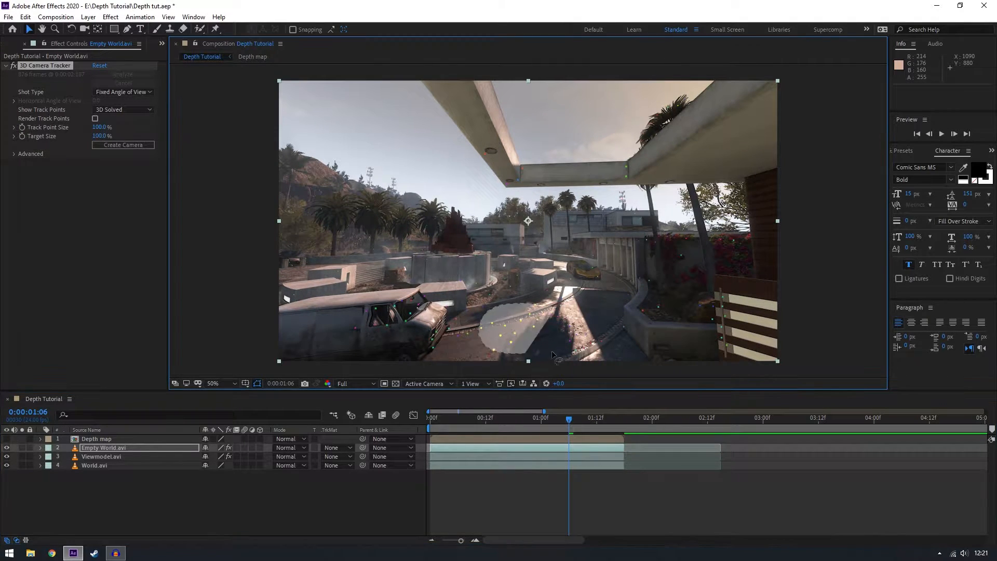
Create a null and camera from the ground track points, then select Track Null 1.
right_click(535, 324)
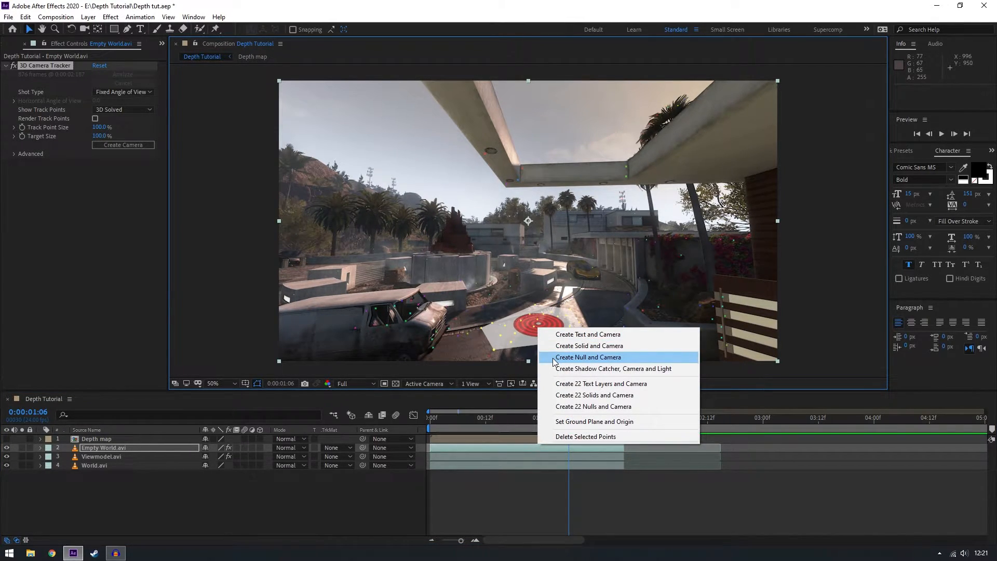
click(587, 357)
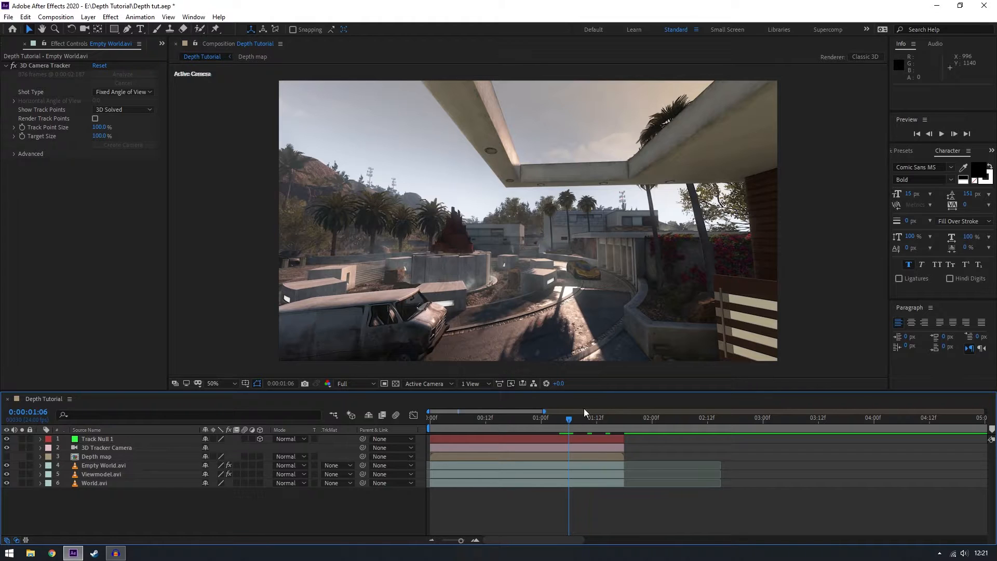
click(96, 439)
text(Ground)
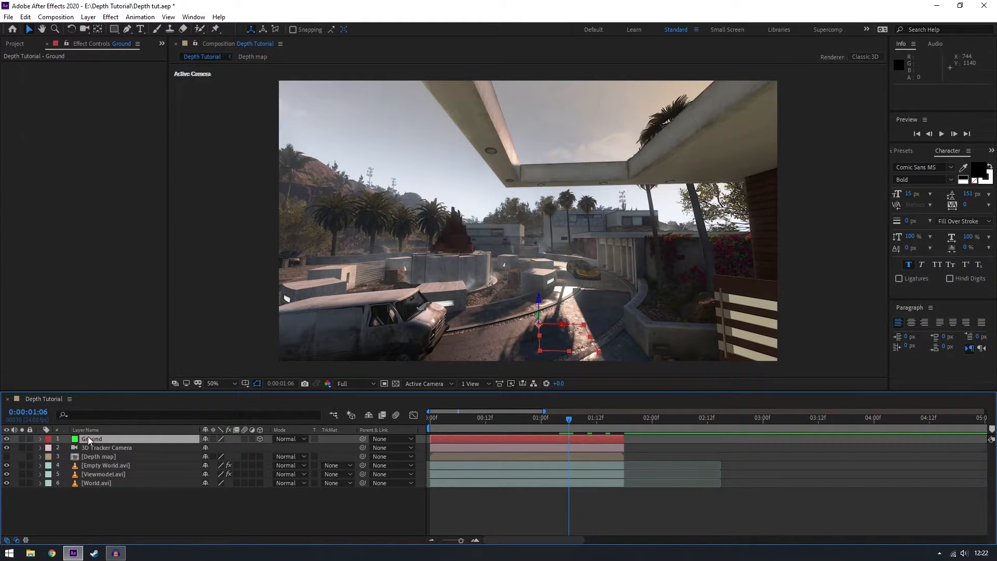
Run the Normalize Track script on the Ground null and 3D Tracker Camera.
click(106, 447)
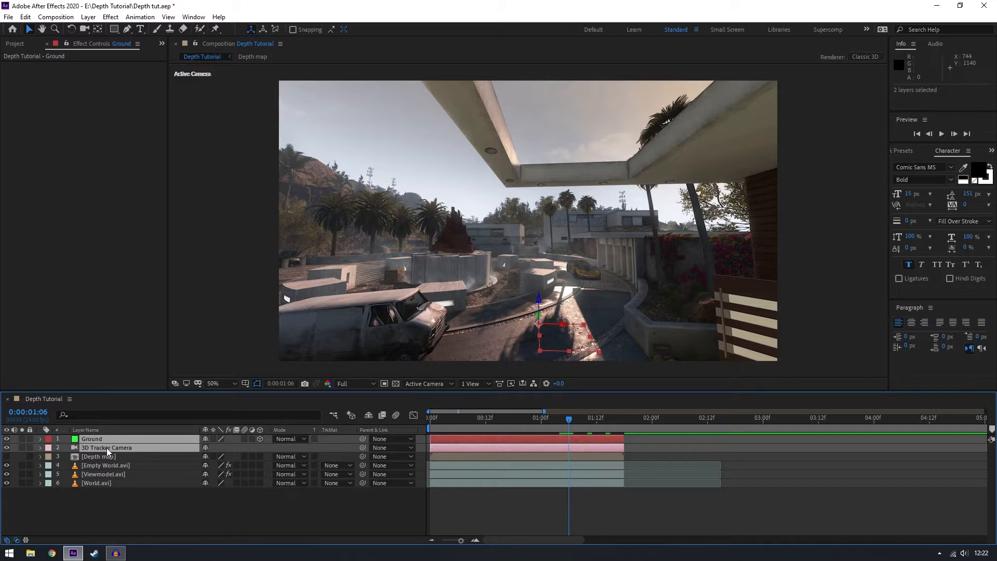
click(8, 17)
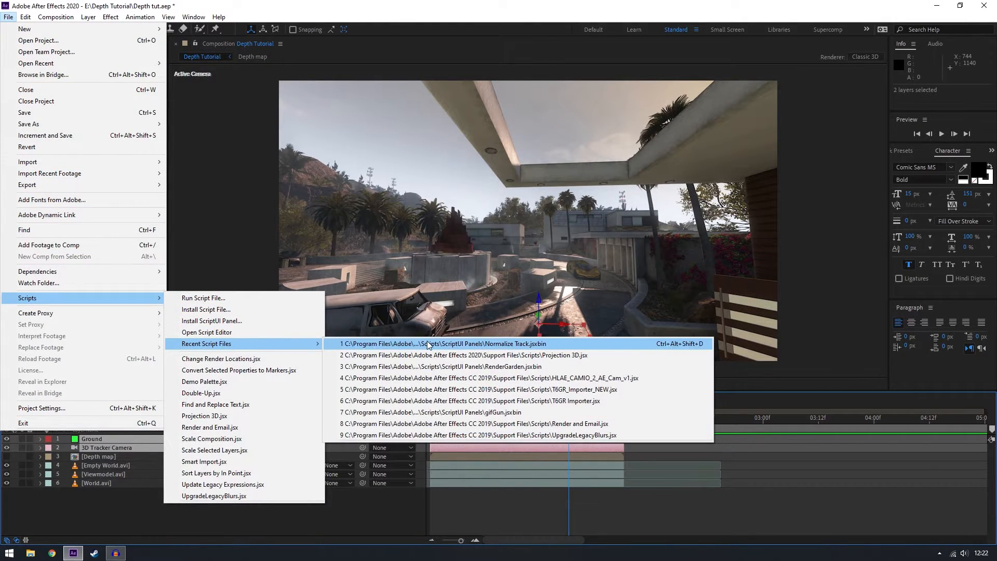
click(443, 343)
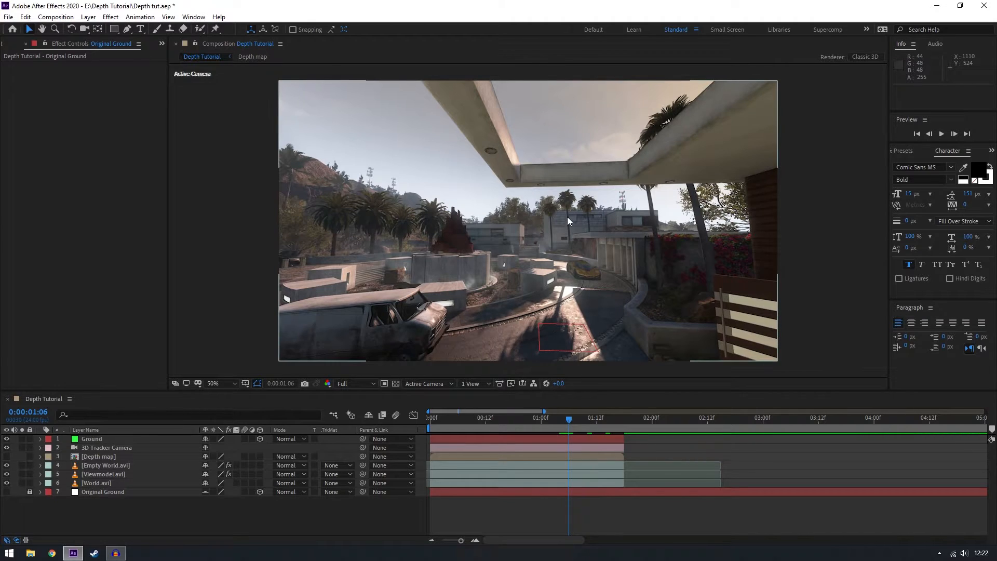
mouse_move(580, 217)
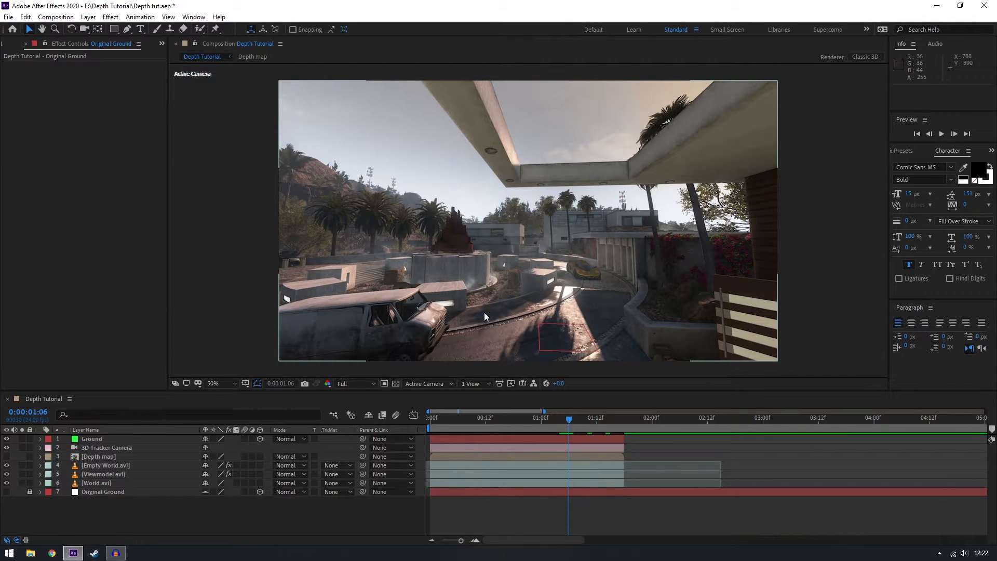
mouse_move(529, 351)
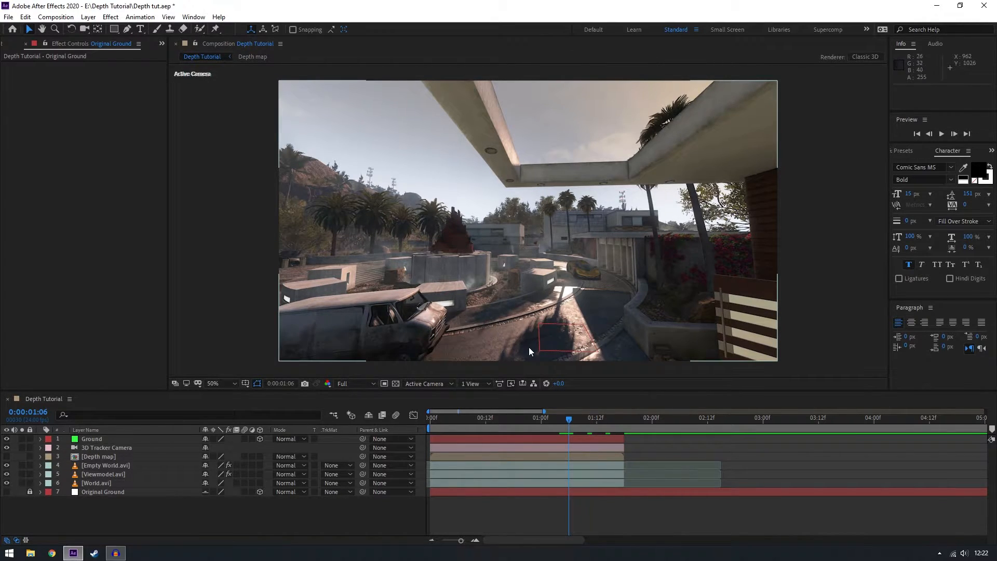
mouse_move(597, 323)
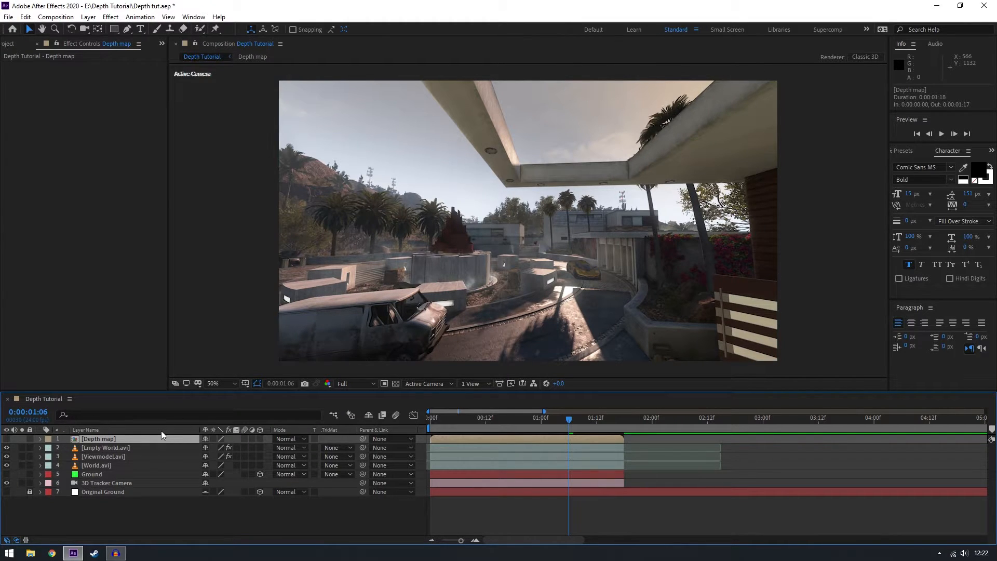
mouse_move(162, 435)
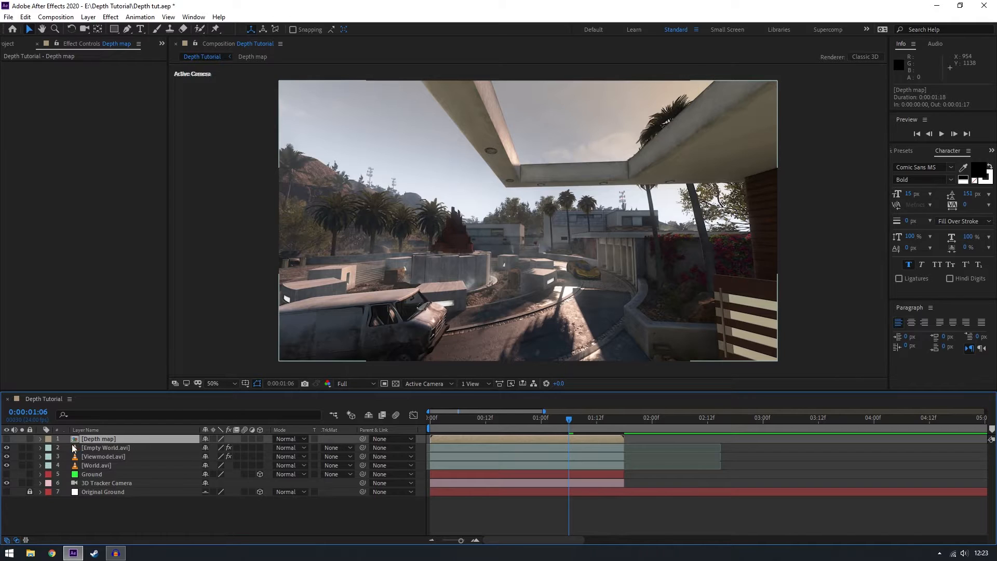
Delete the Empty World layer and select the Viewmodel layer.
click(105, 448)
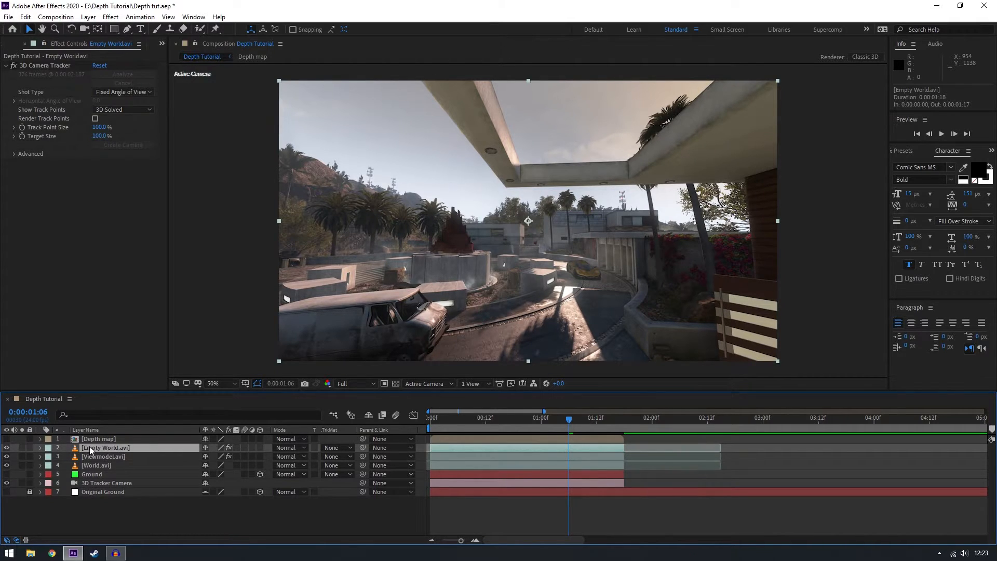
mouse_move(167, 447)
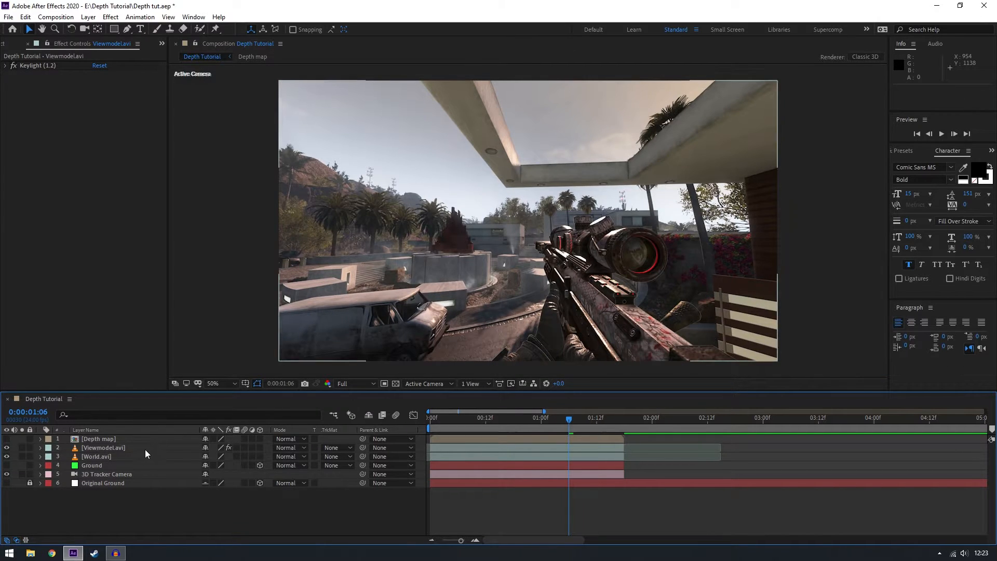
click(102, 447)
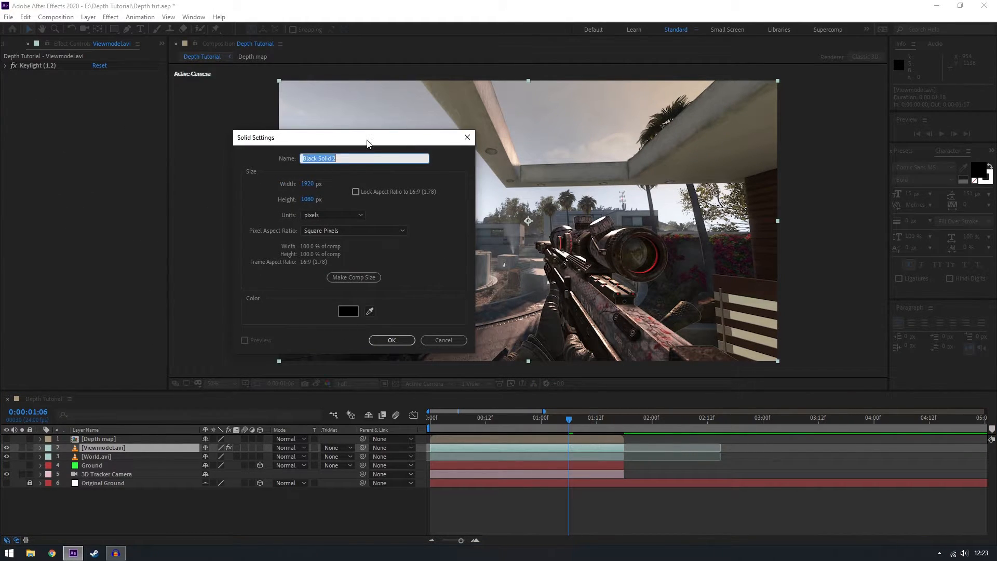
Create a solid named Particles and search Effects & Presets for 'parti' (Particular).
text(Particles)
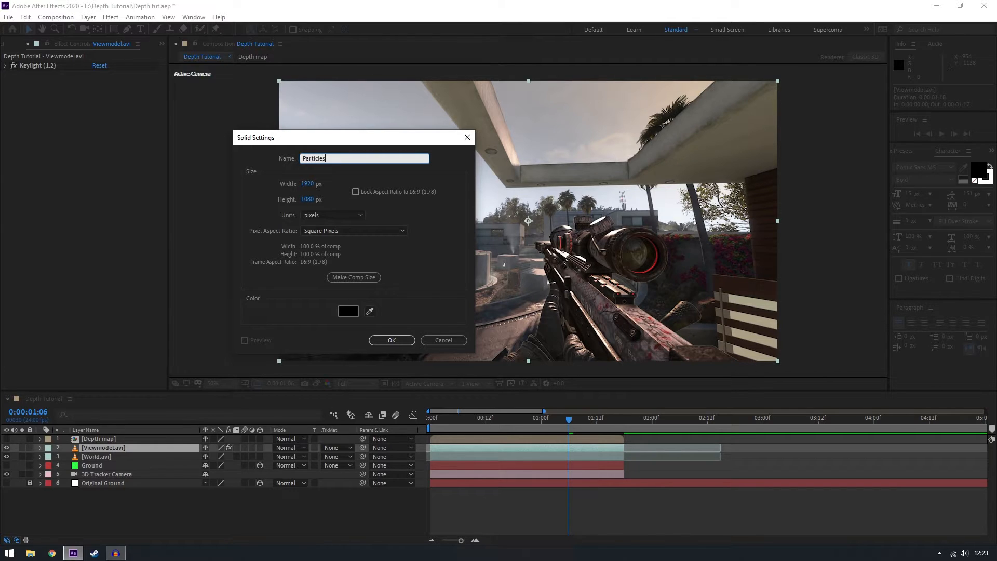
click(391, 340)
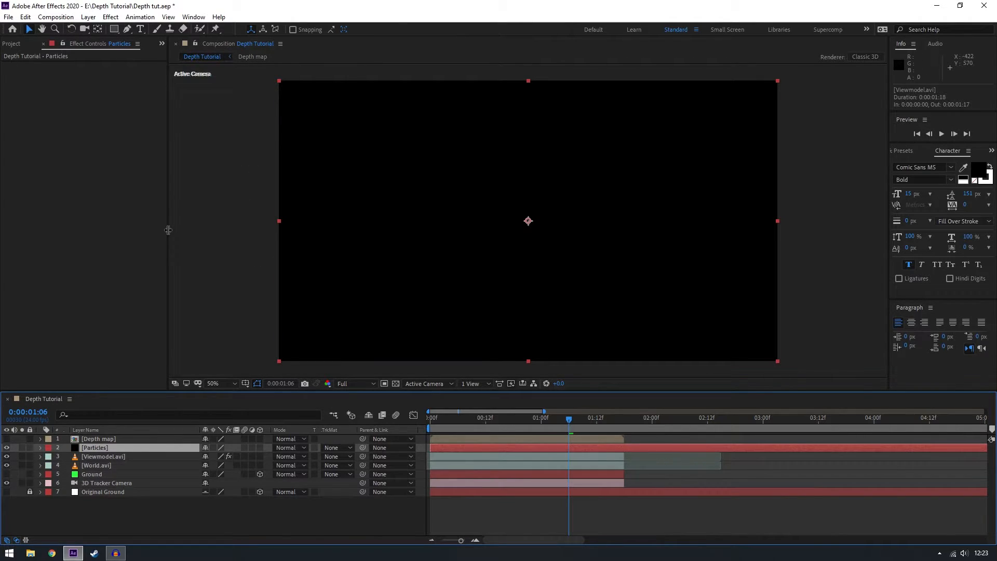
text(parti)
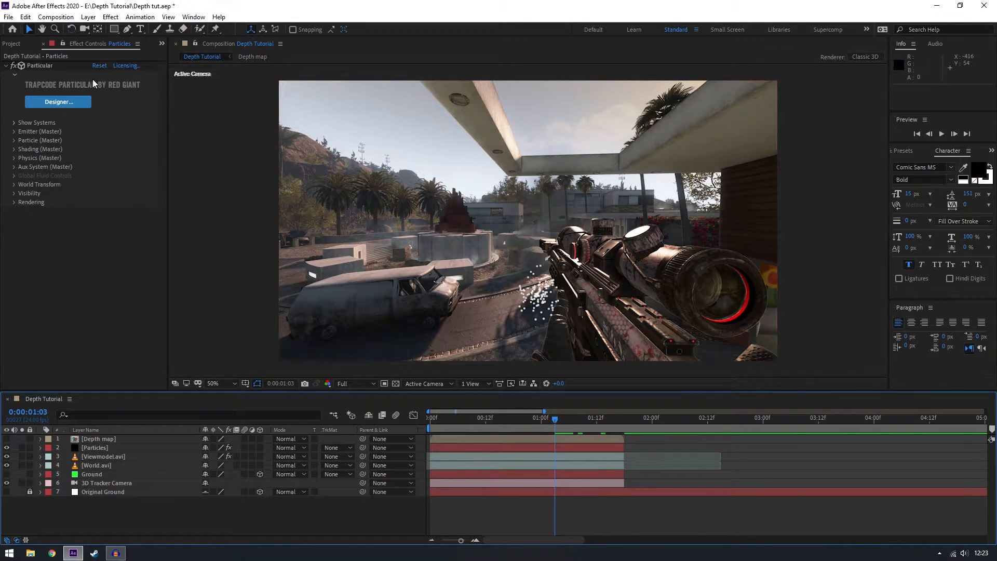
Open Particular Designer, view Particle Type settings, and expand the Custom presets folder.
click(57, 102)
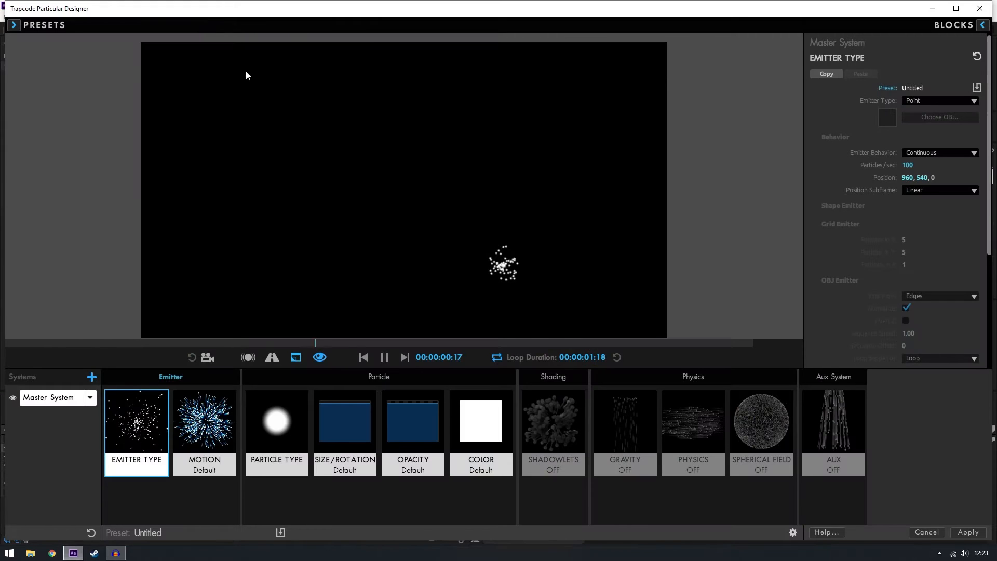
click(14, 25)
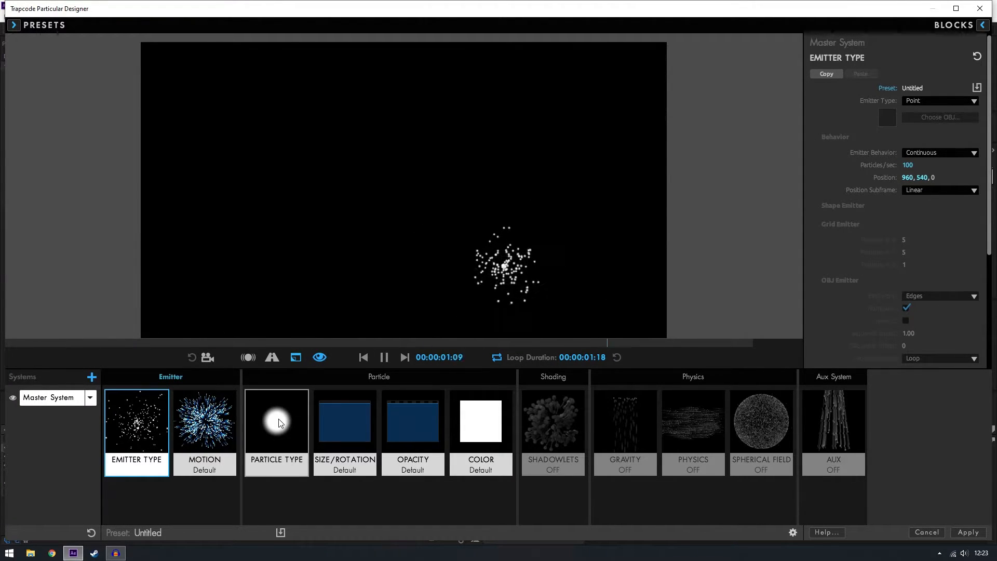
click(276, 421)
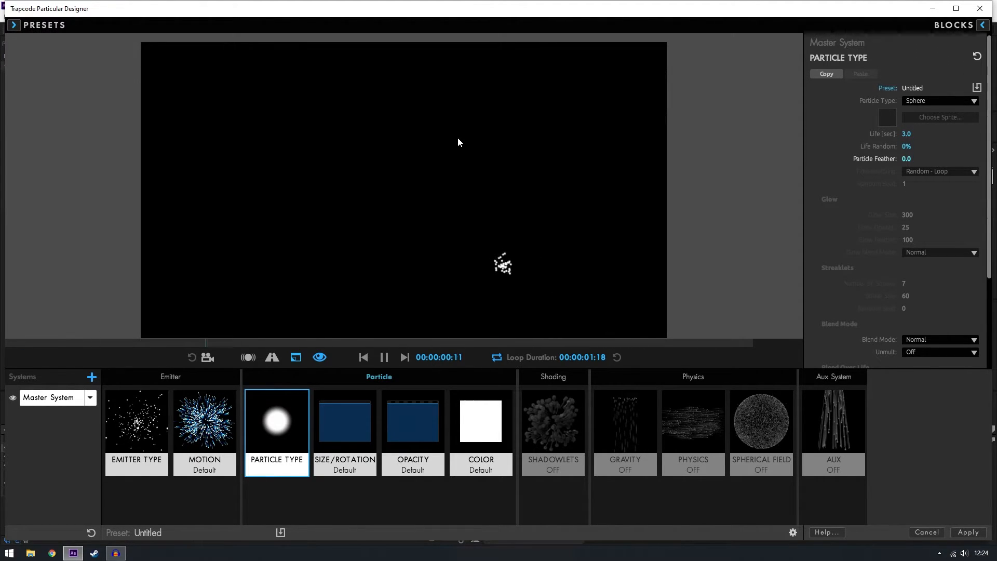
click(14, 25)
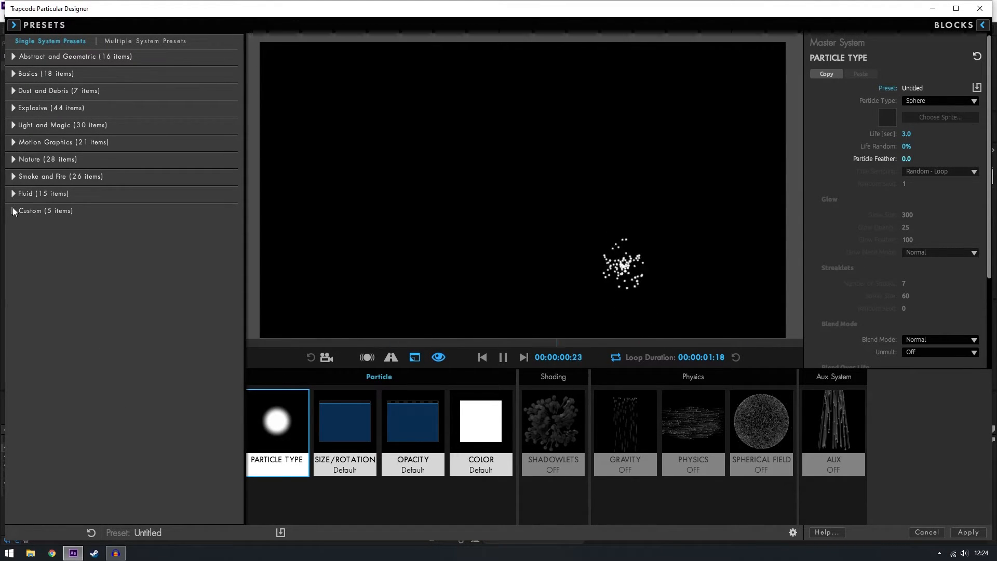
click(12, 210)
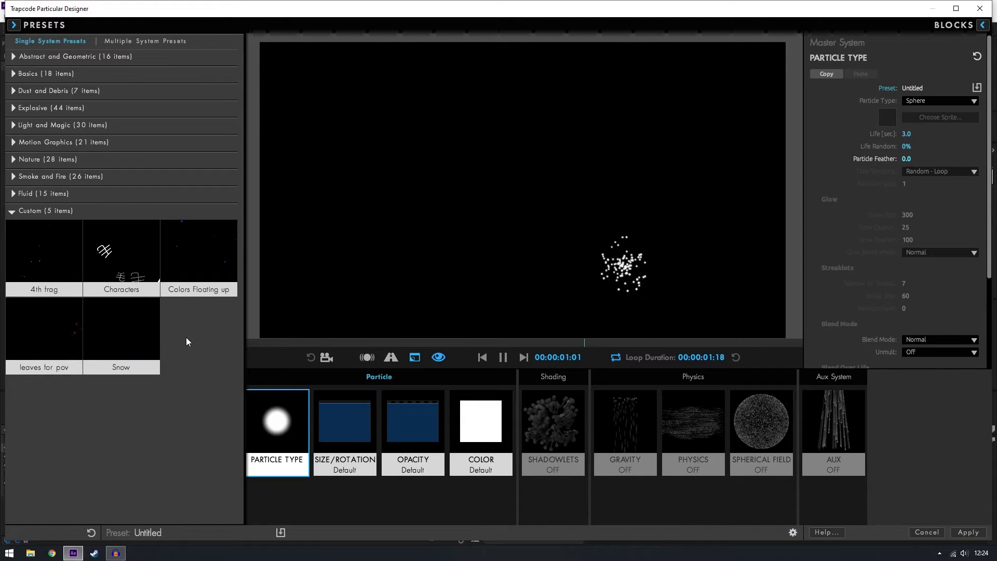
Load the 'leaves for pov' preset, set Physics Wind X to 5, and apply it.
click(43, 328)
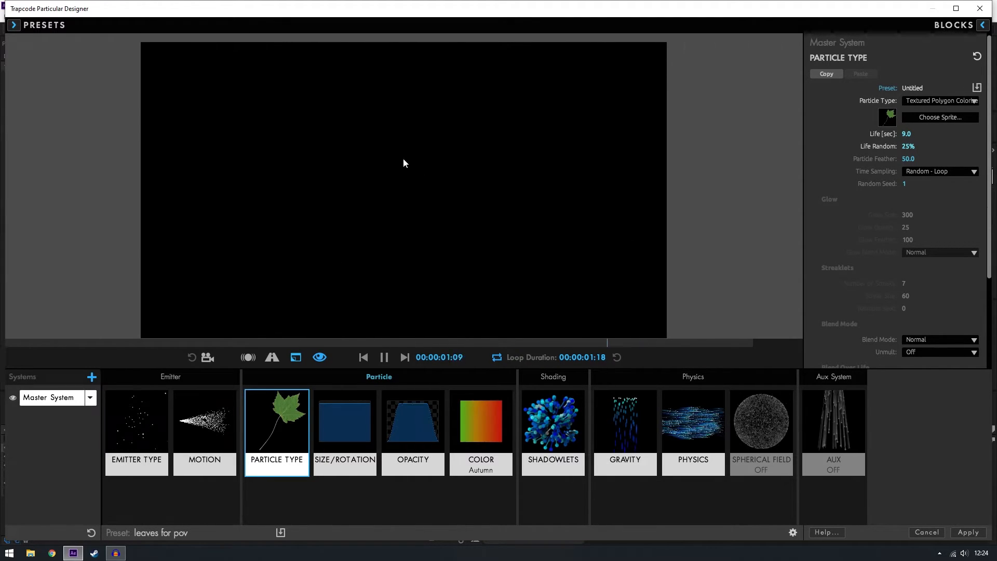
click(136, 421)
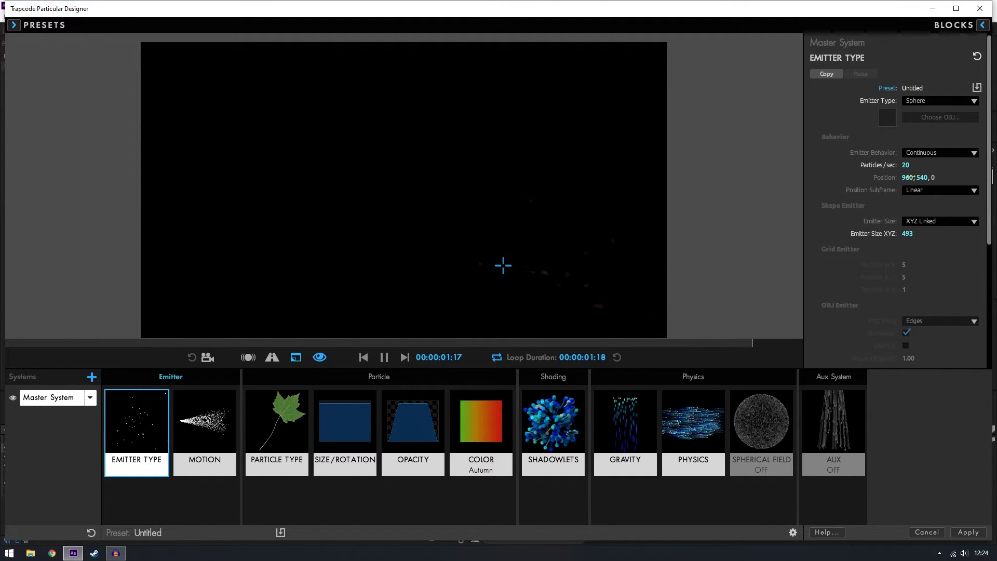
click(204, 422)
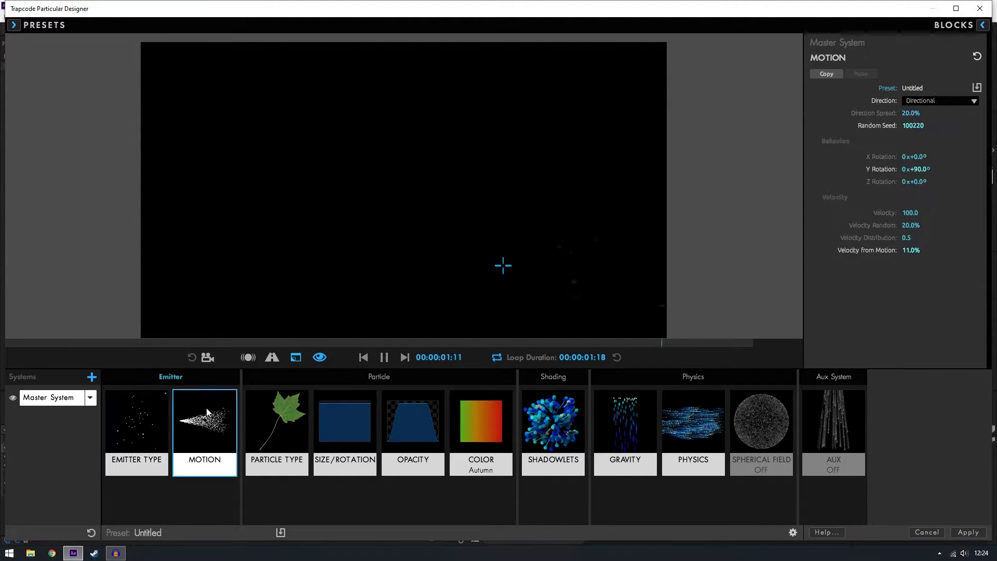
click(941, 101)
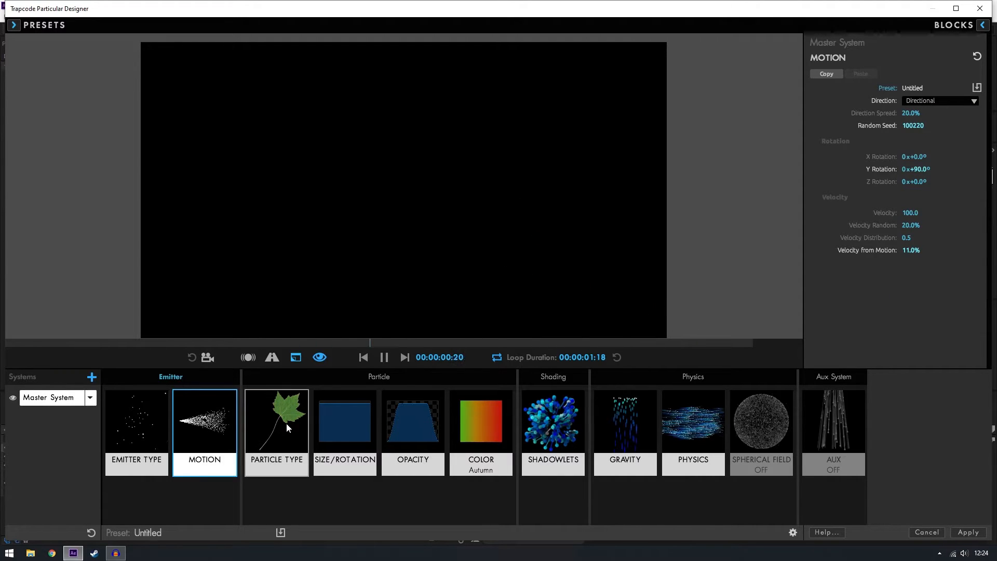
click(276, 422)
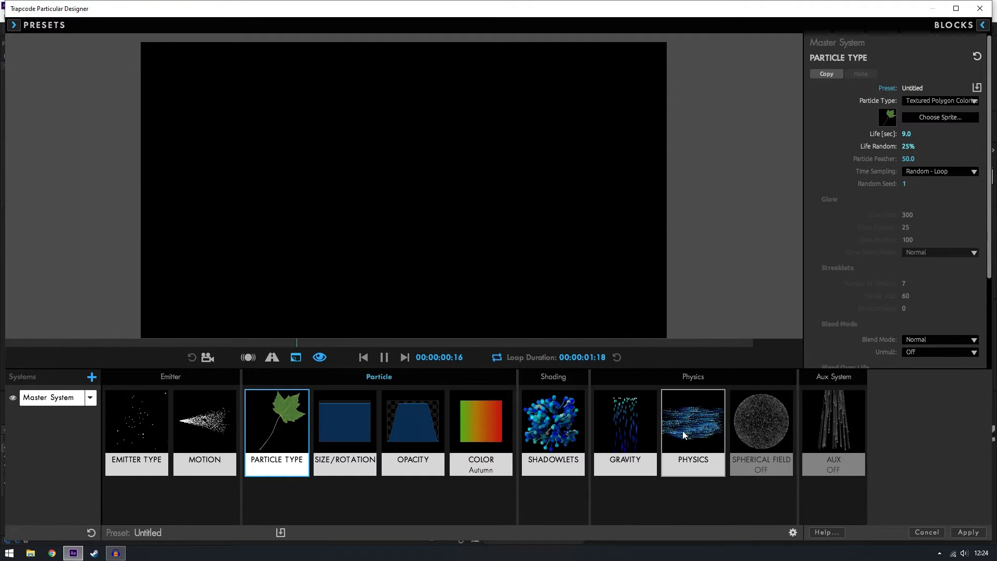
click(693, 422)
text(10)
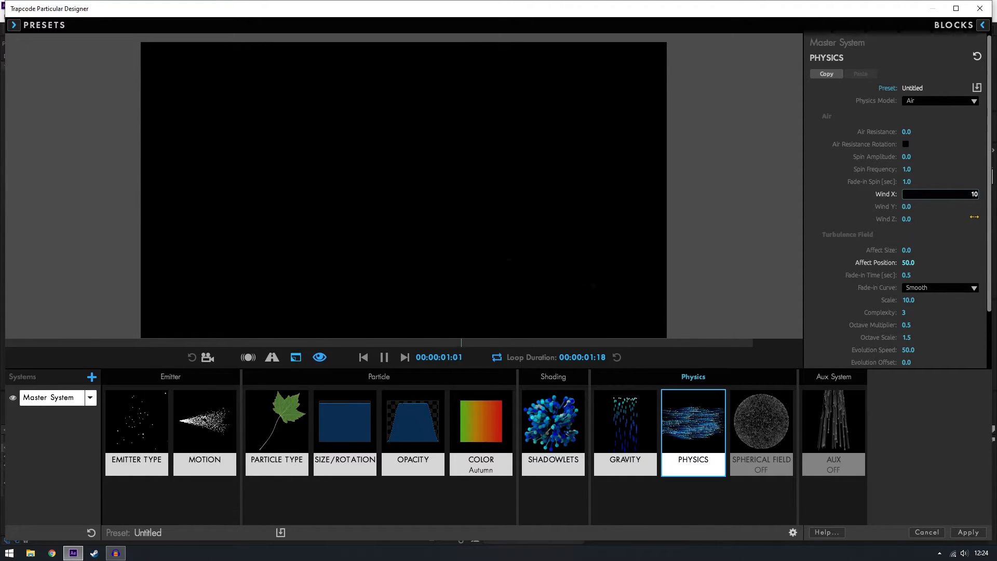
drag(973, 194, 929, 194)
text(5)
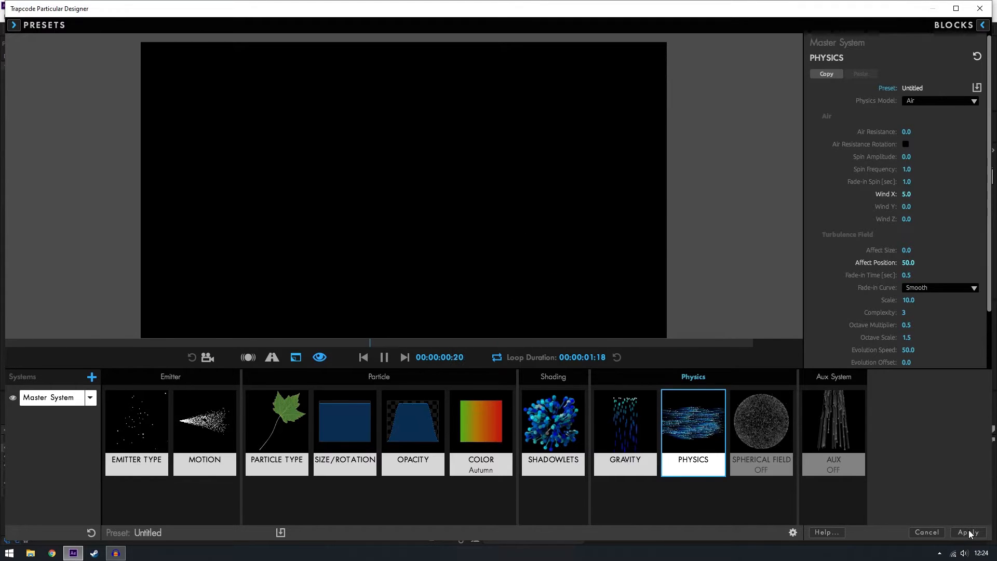
click(967, 532)
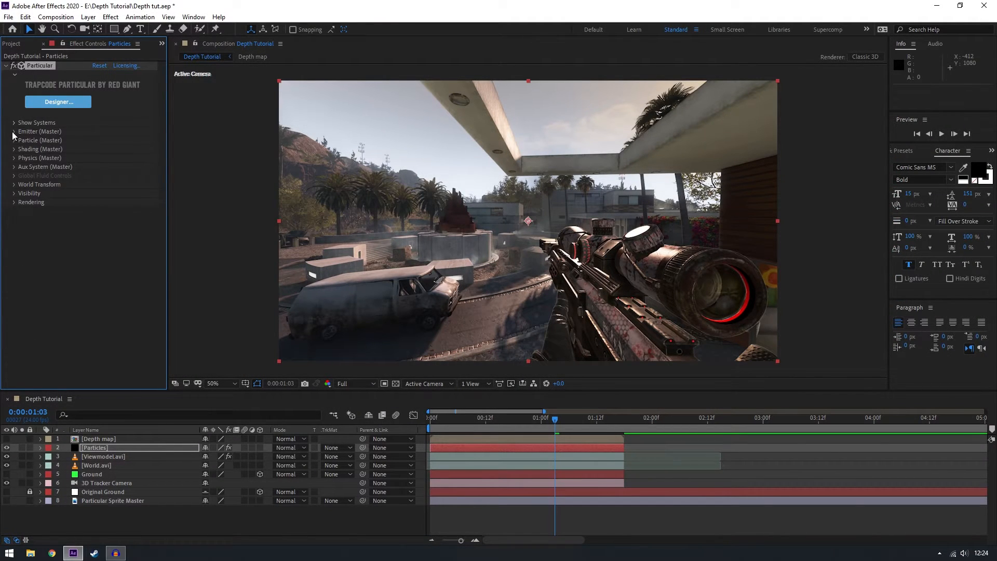
Expand Emitter and Emission Extras and set Pre Run to 100%.
click(14, 131)
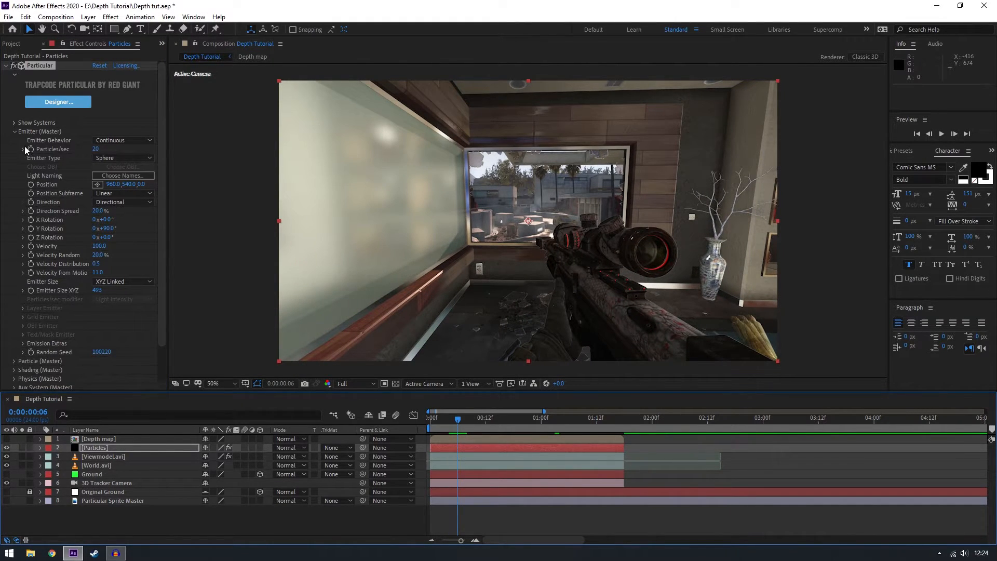
click(22, 343)
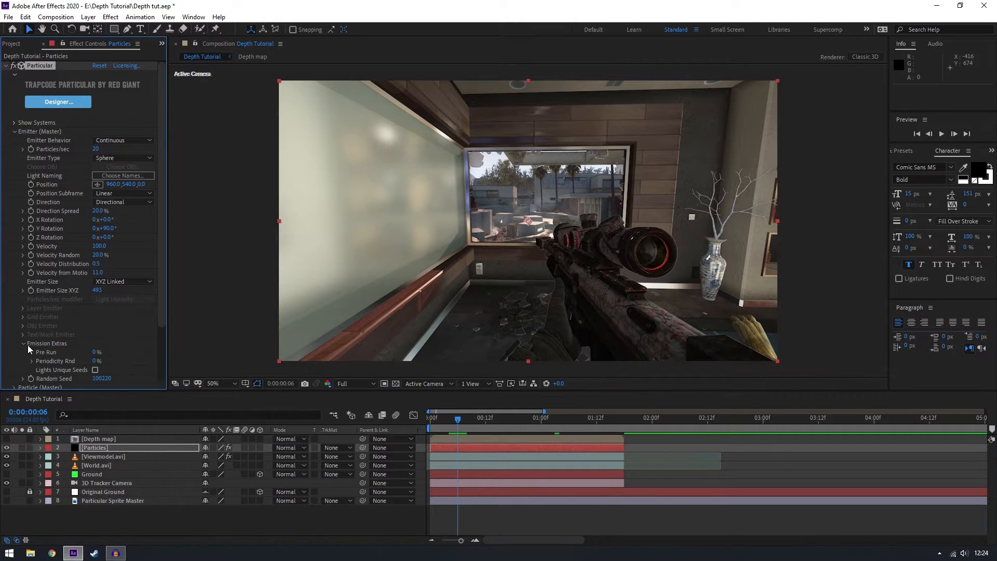
click(97, 351)
text(100)
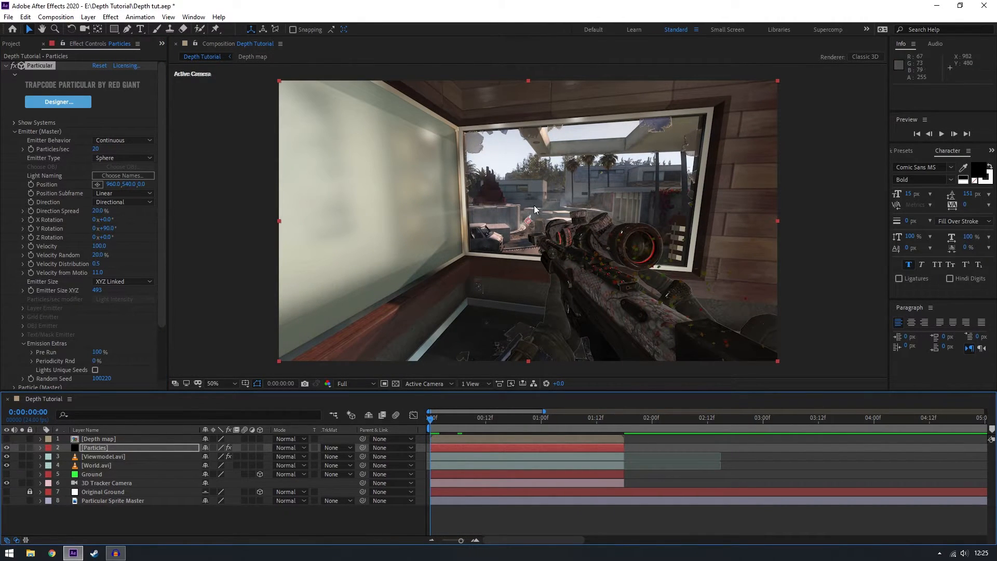
mouse_move(463, 319)
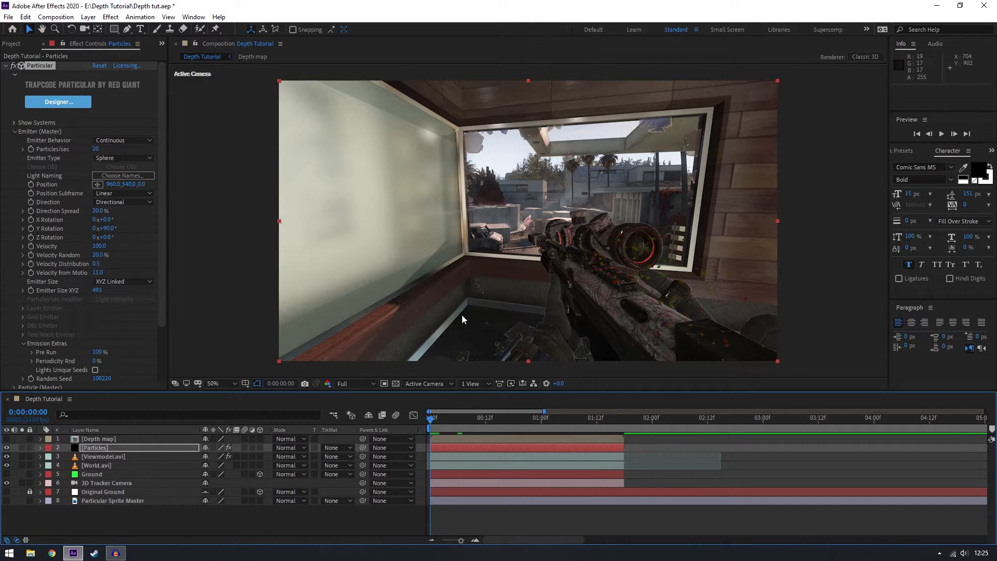
mouse_move(546, 271)
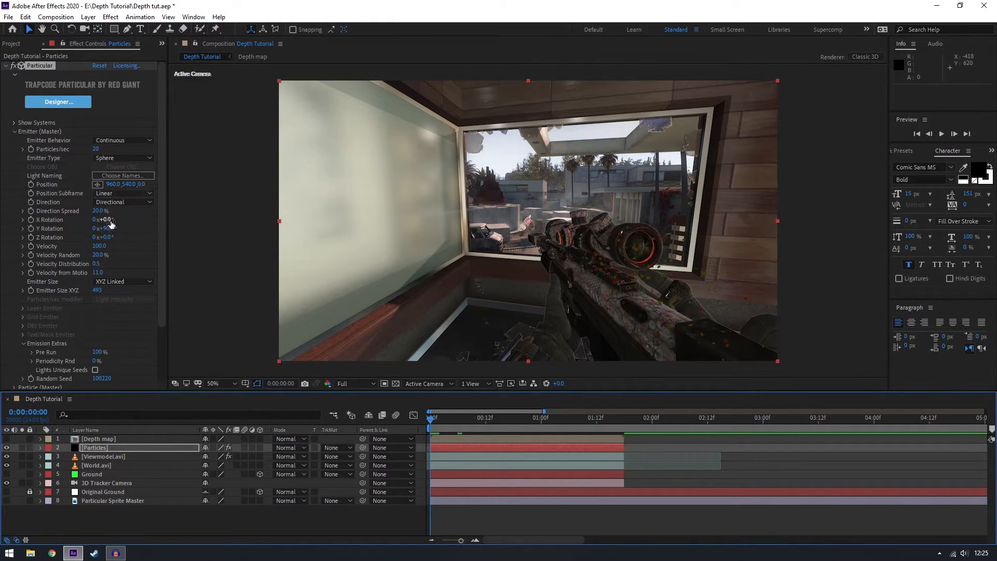
Size the emitter per axis (7608×1200×2298), emit 45 particles/sec, and compare 50%/100% zoom.
click(121, 281)
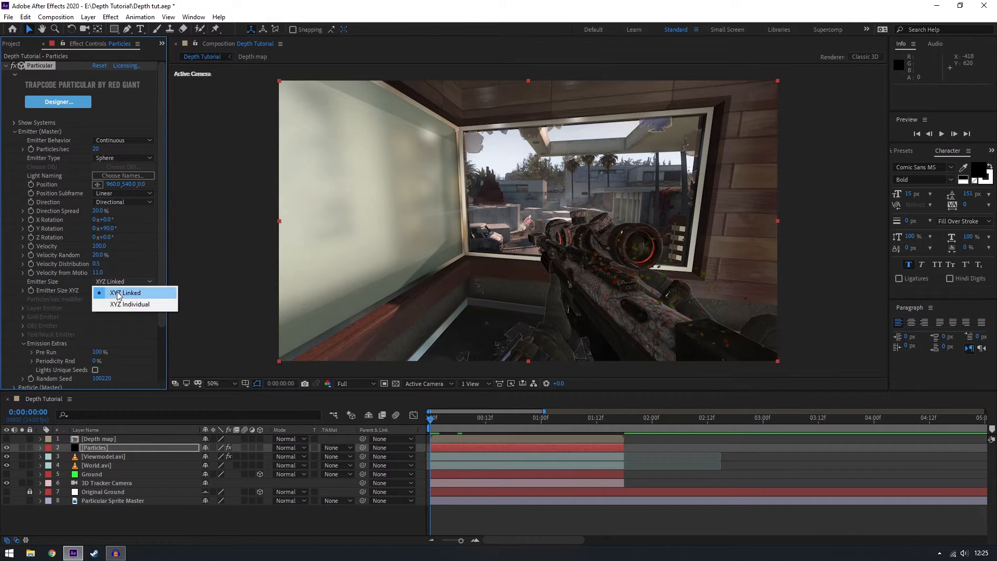
click(130, 304)
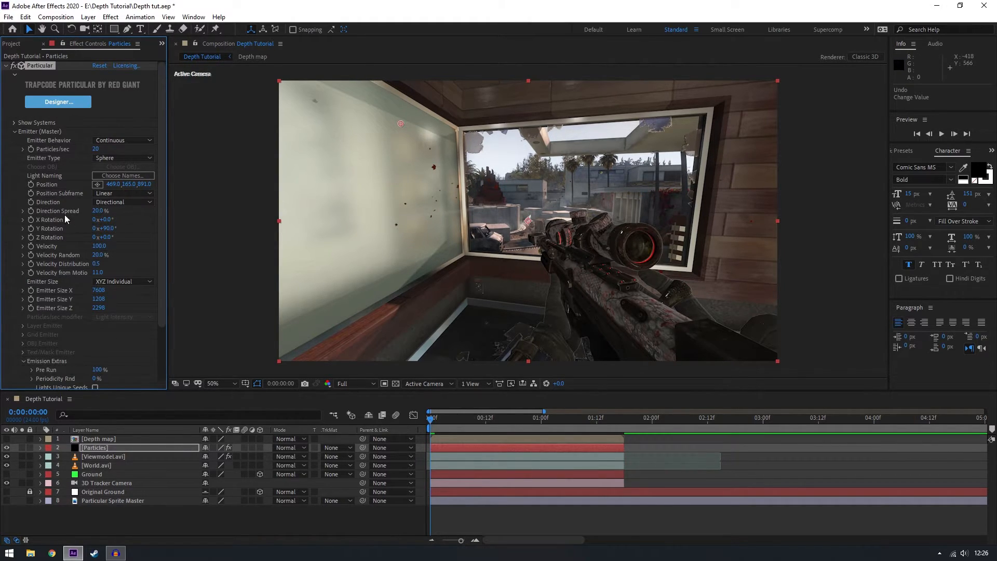
click(99, 149)
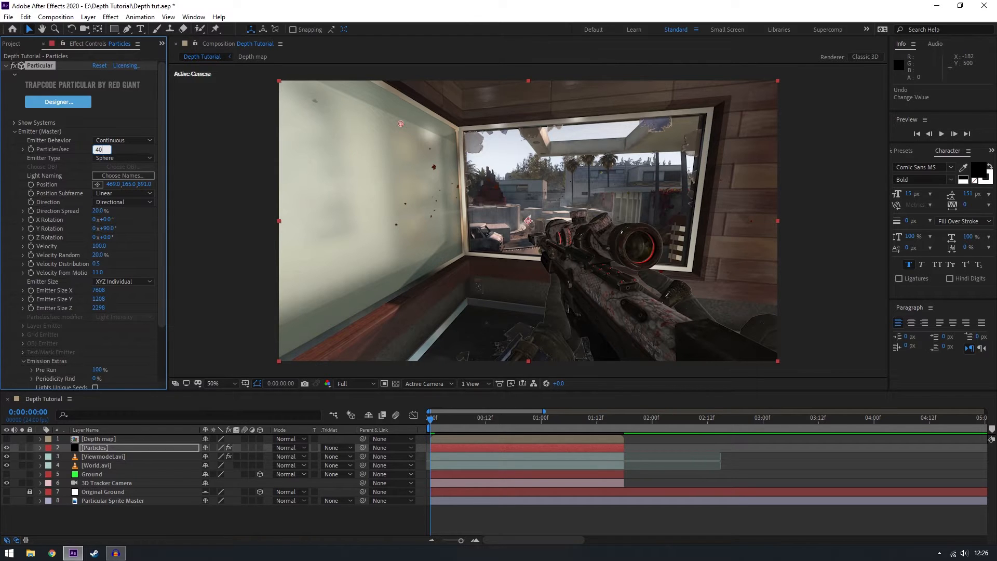
click(213, 383)
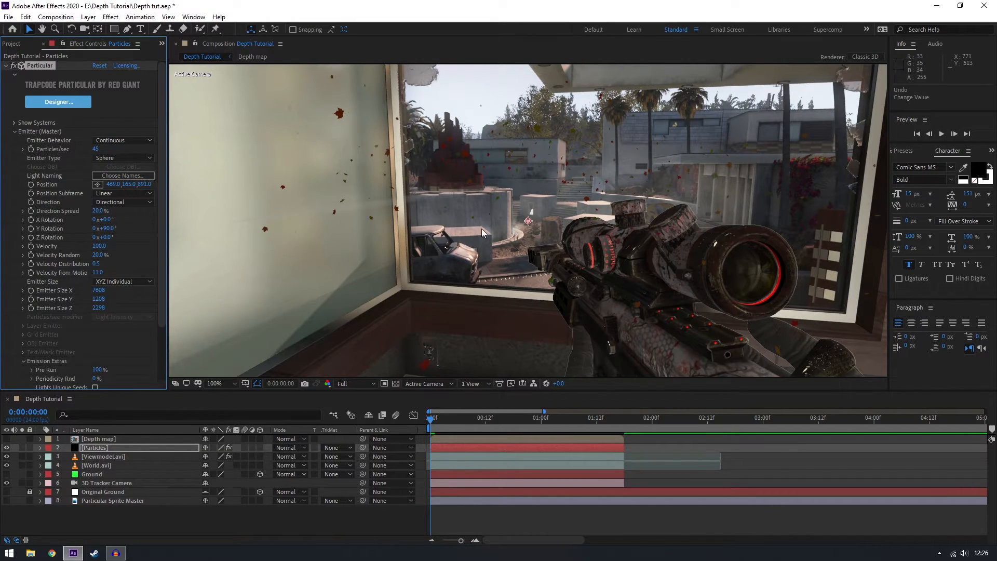
click(215, 383)
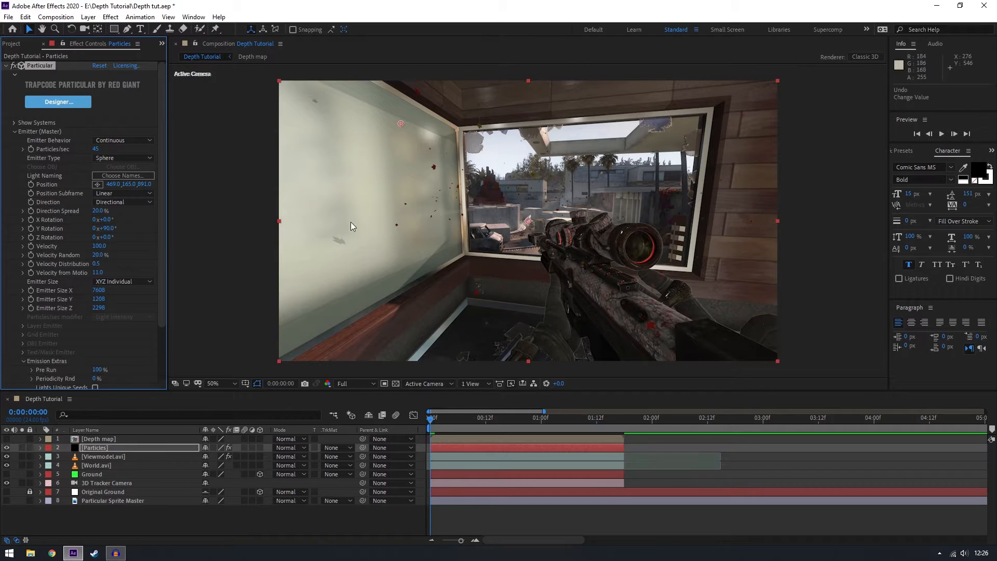
click(212, 383)
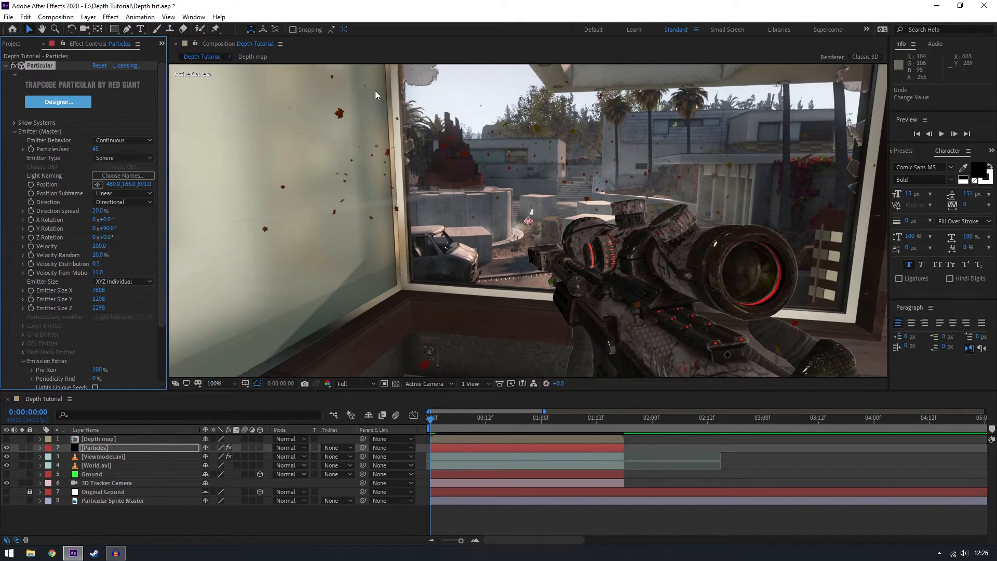
mouse_move(410, 237)
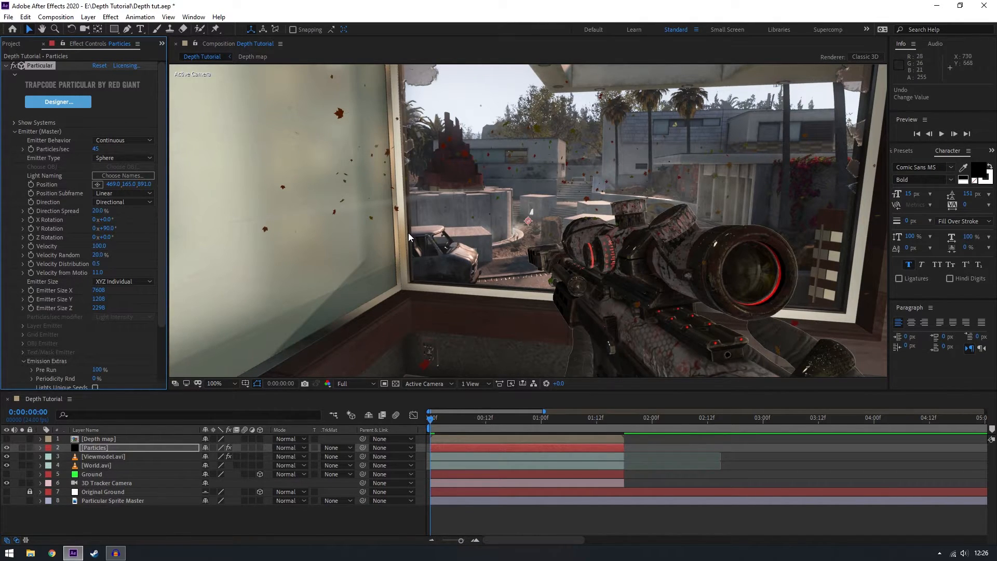
click(214, 383)
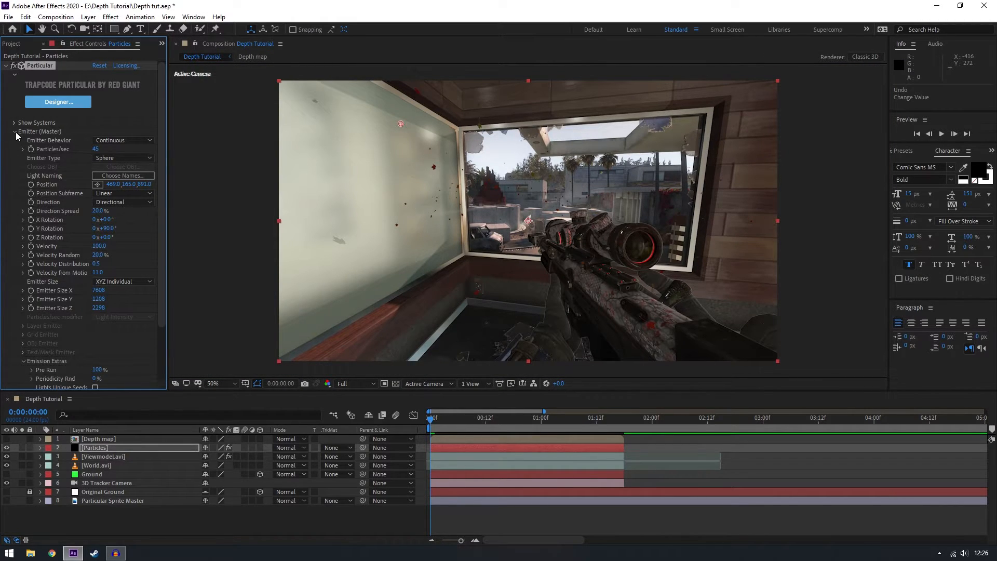
Use the Depth map layer as Z Buffer with Z at Black 3770, scrubbing to check occlusion.
click(14, 131)
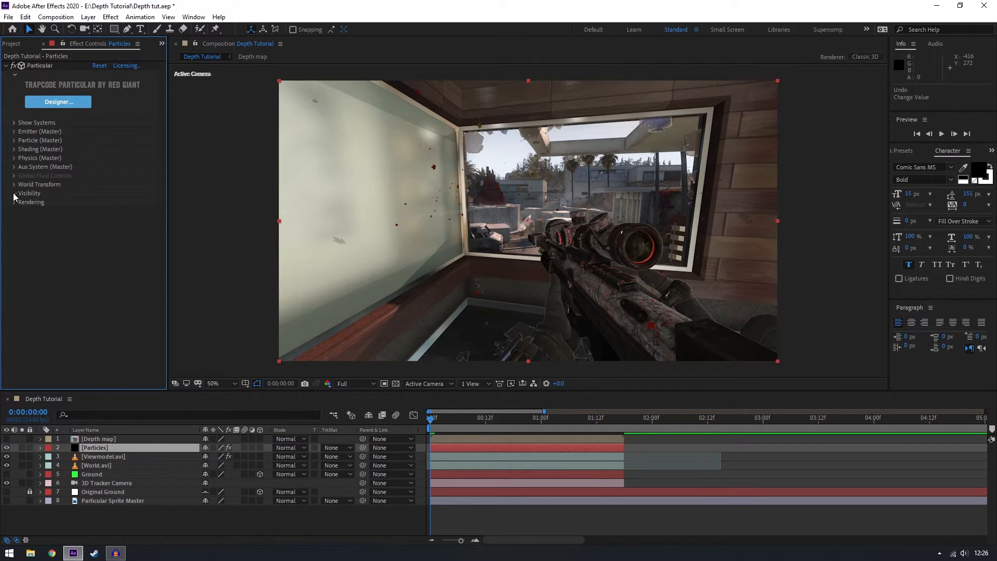
click(14, 193)
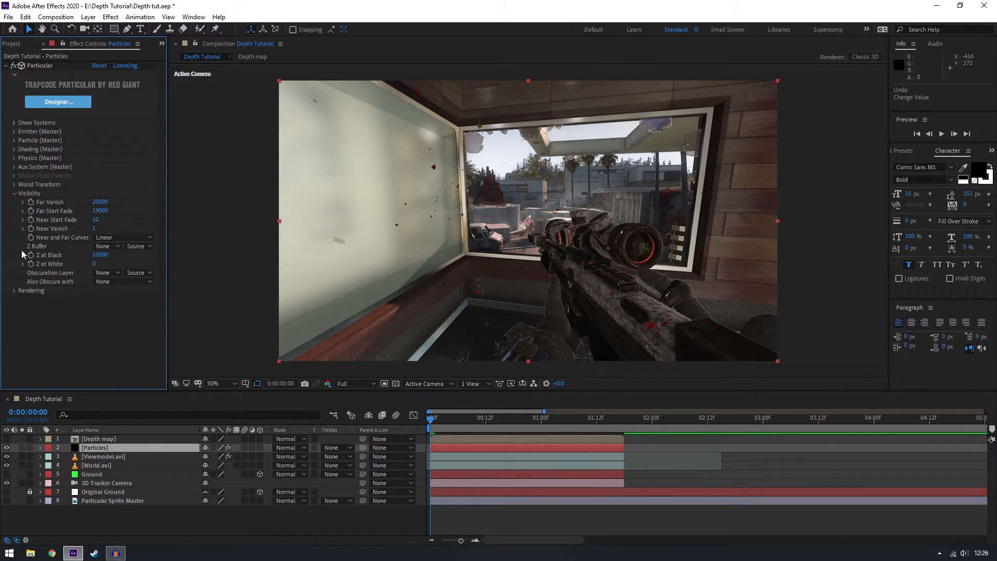
click(107, 246)
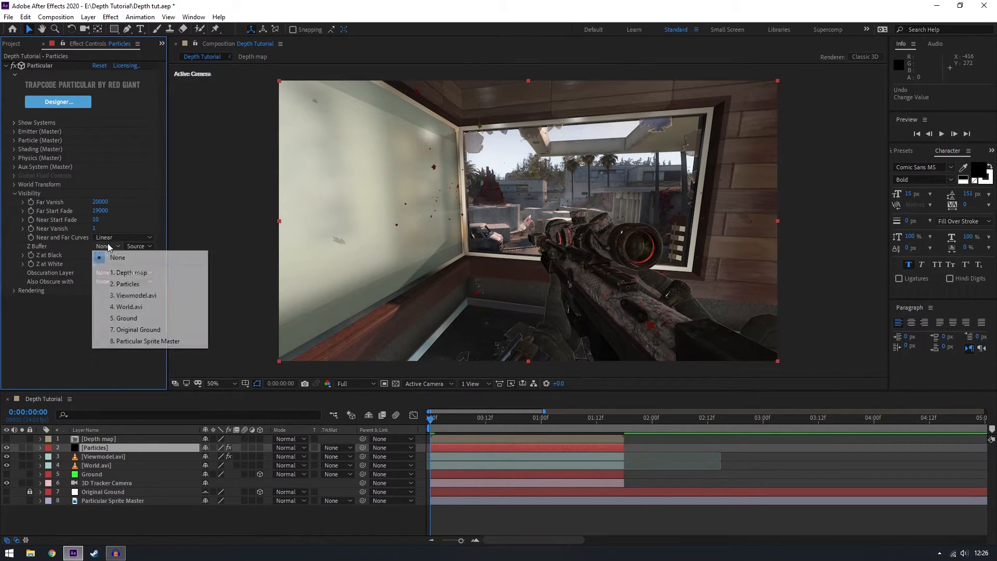
click(131, 272)
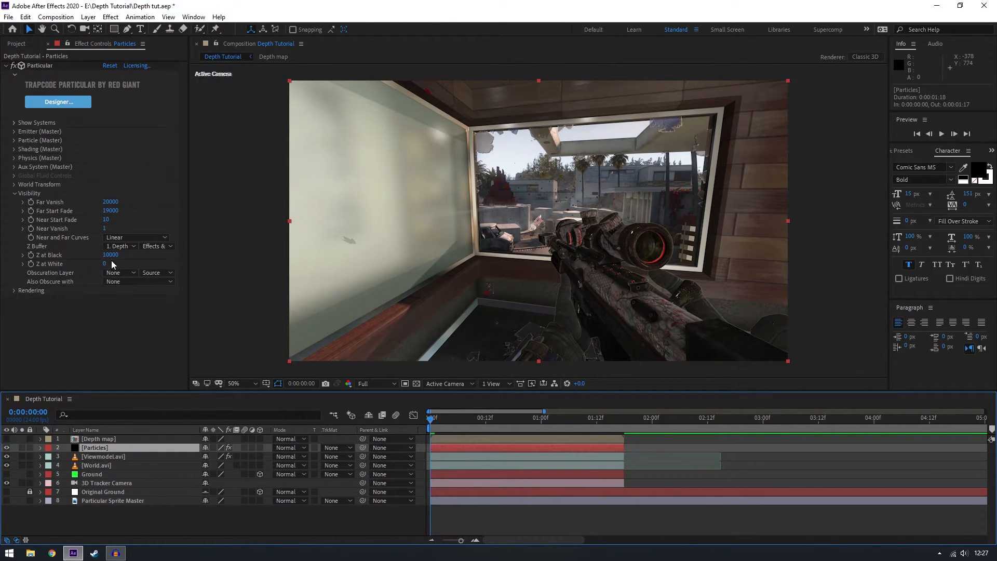
click(119, 246)
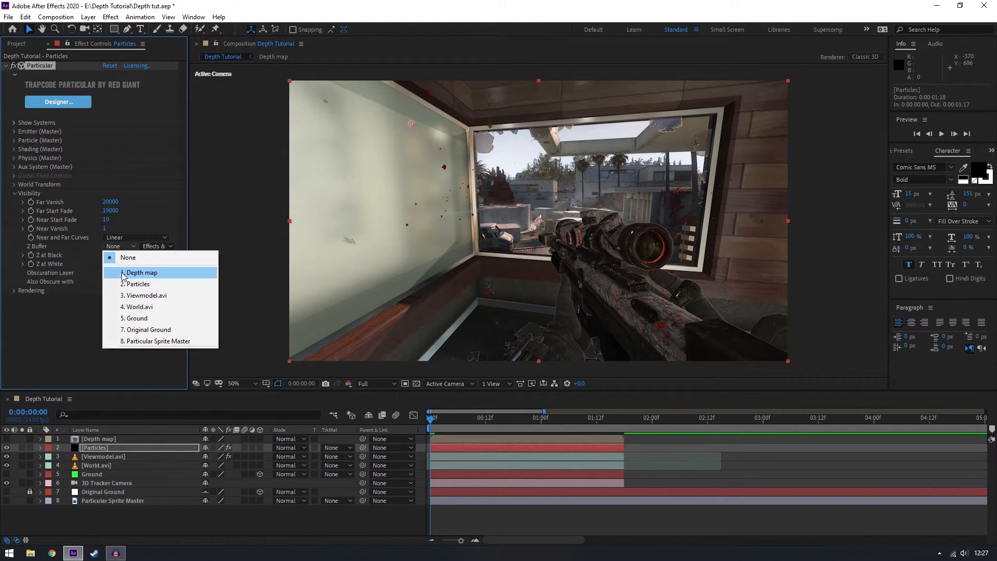
click(141, 272)
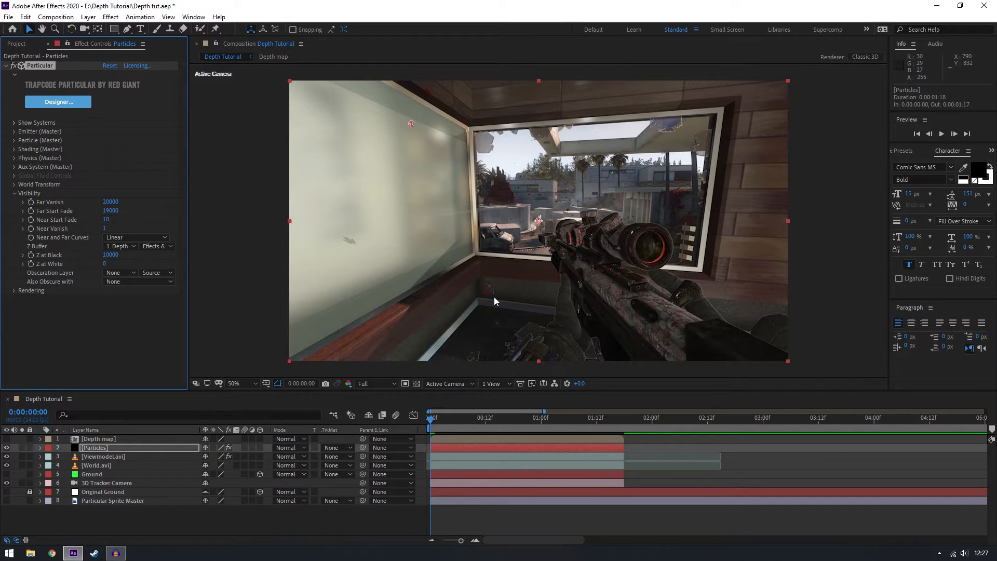
mouse_move(362, 253)
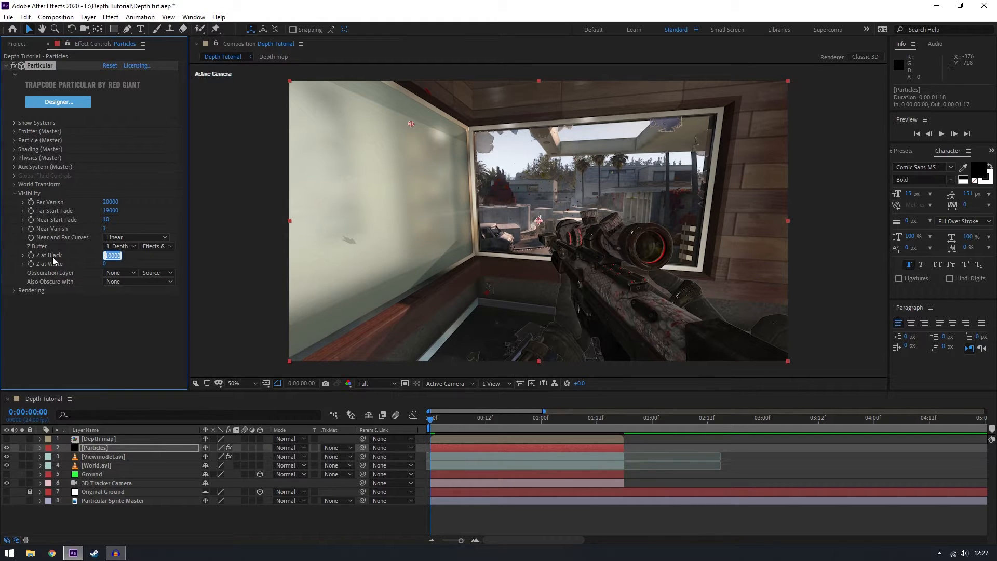
mouse_move(79, 337)
text(4440)
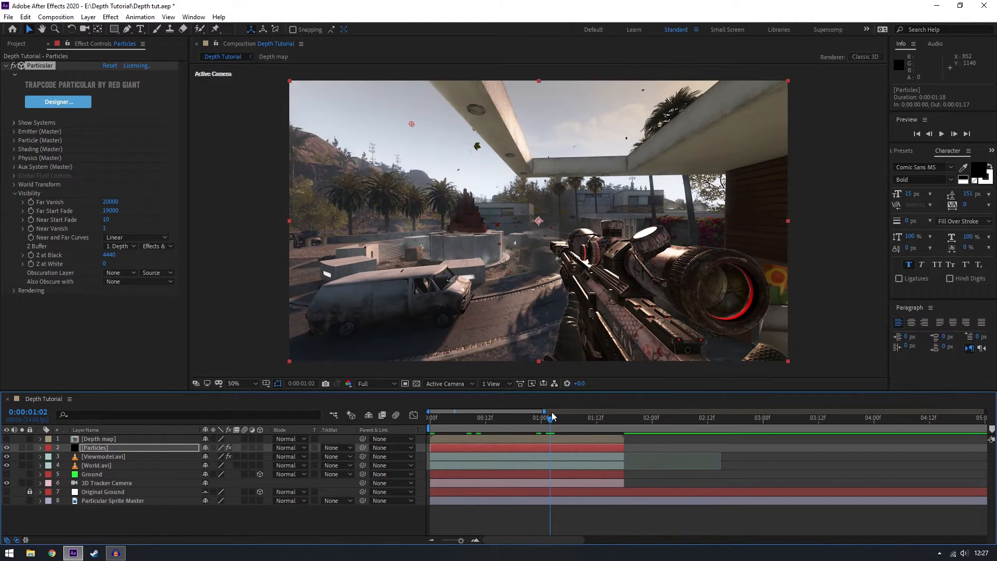
drag(549, 411, 523, 411)
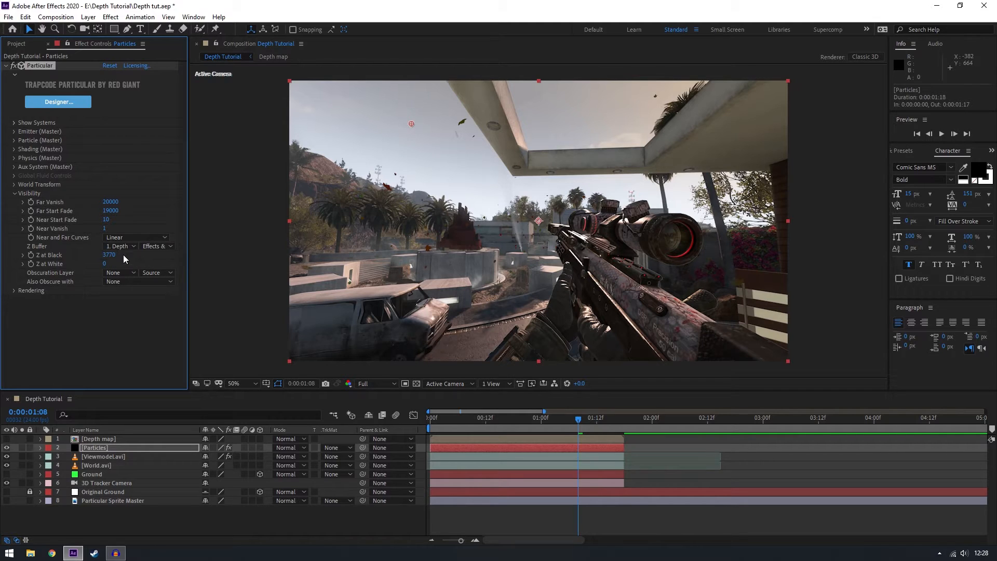
mouse_move(474, 246)
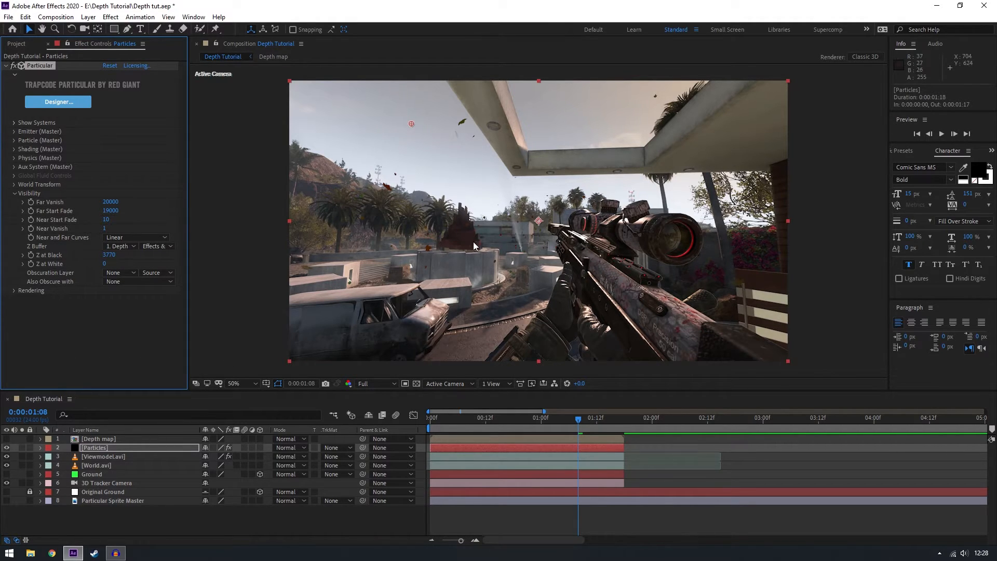
click(233, 383)
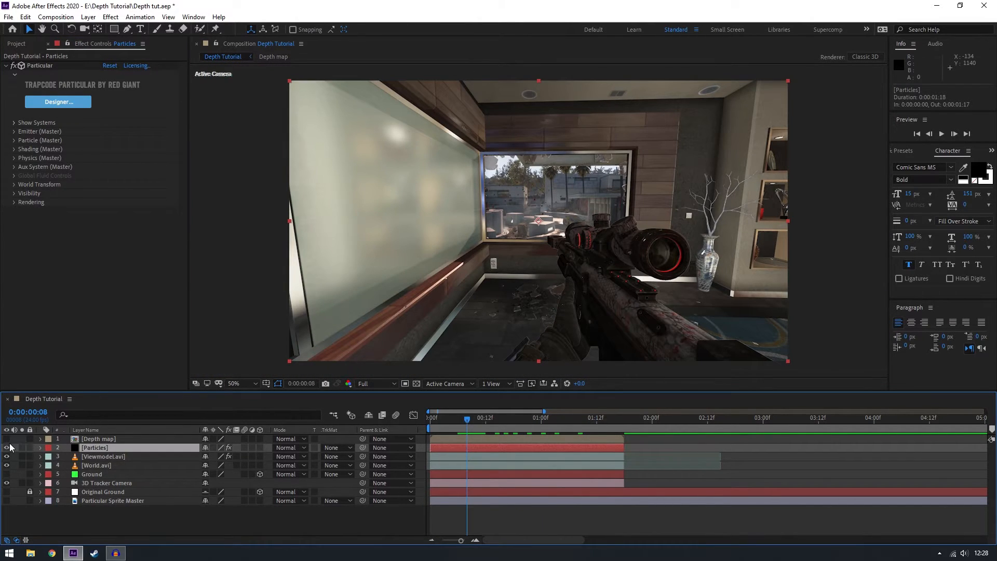
mouse_move(681, 267)
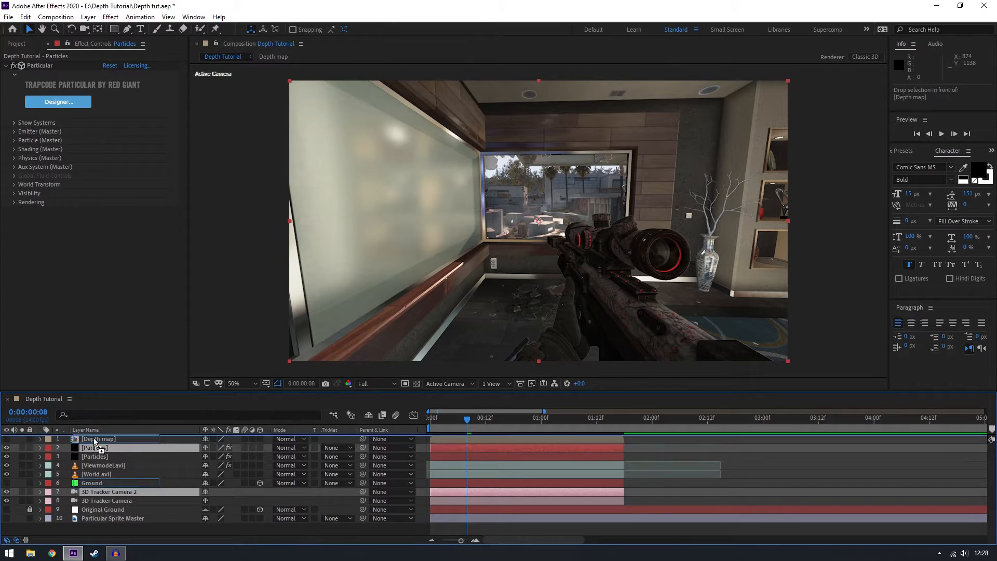
Move the duplicated Particles and camera above Depth map and pre-compose them as zDepth.
drag(95, 439, 95, 457)
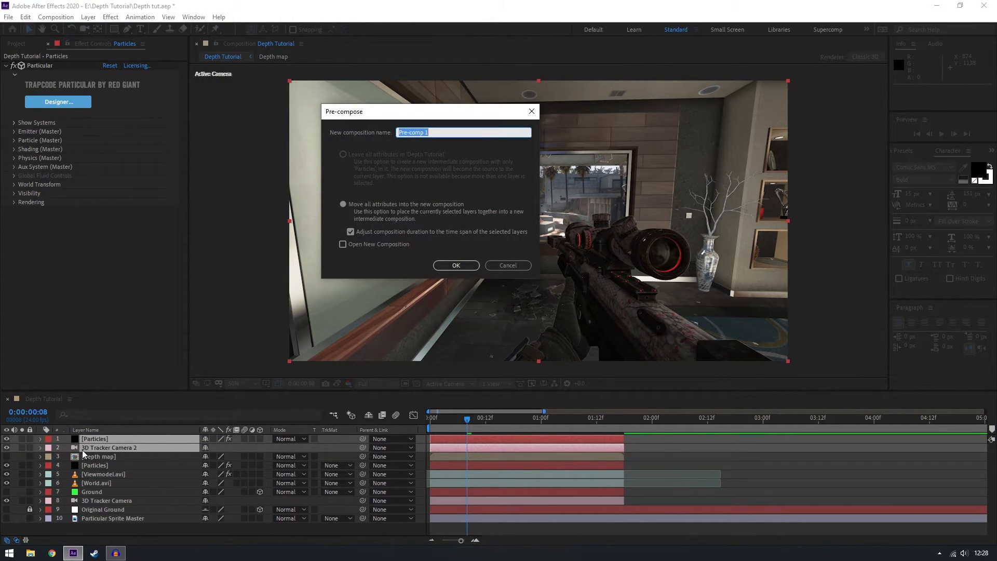
text(zDepth)
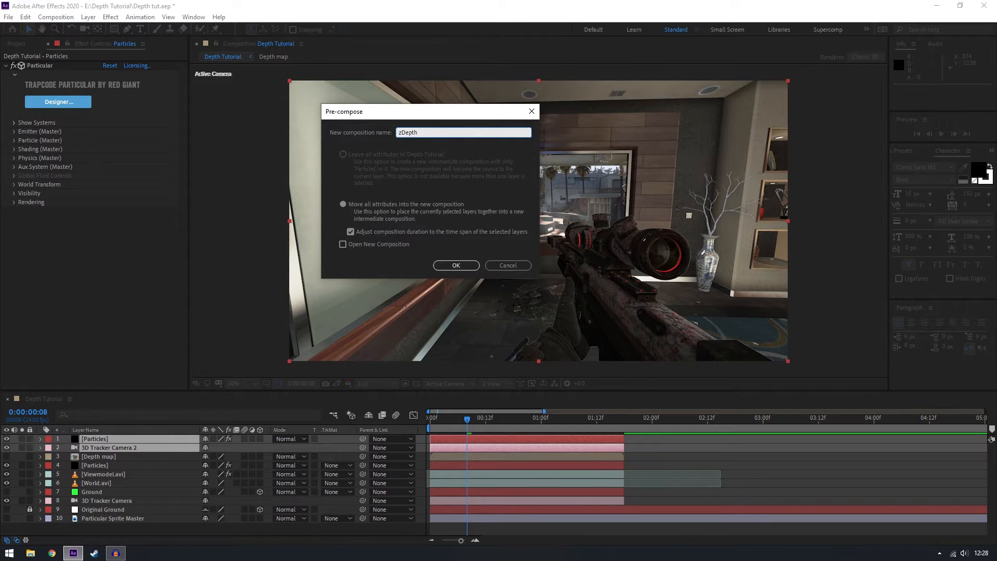
click(456, 265)
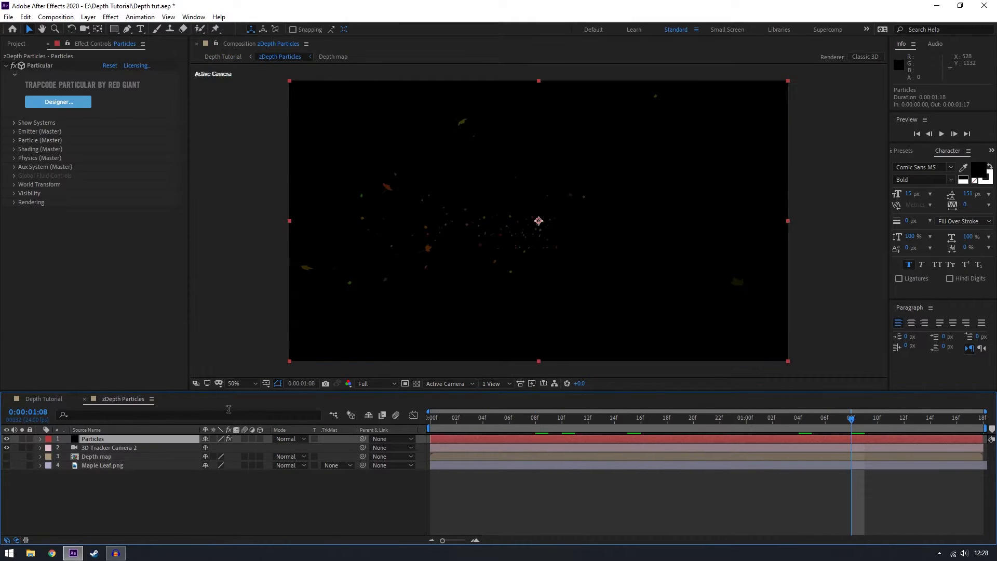
Add a 1920x1080 black solid beneath the comp's layers, then select the Particles layer.
click(95, 456)
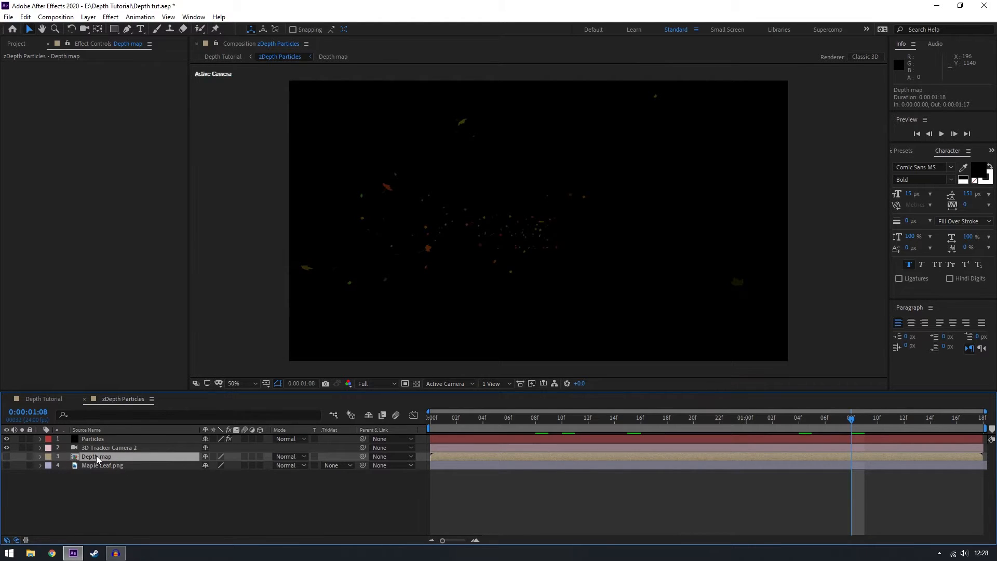
click(101, 465)
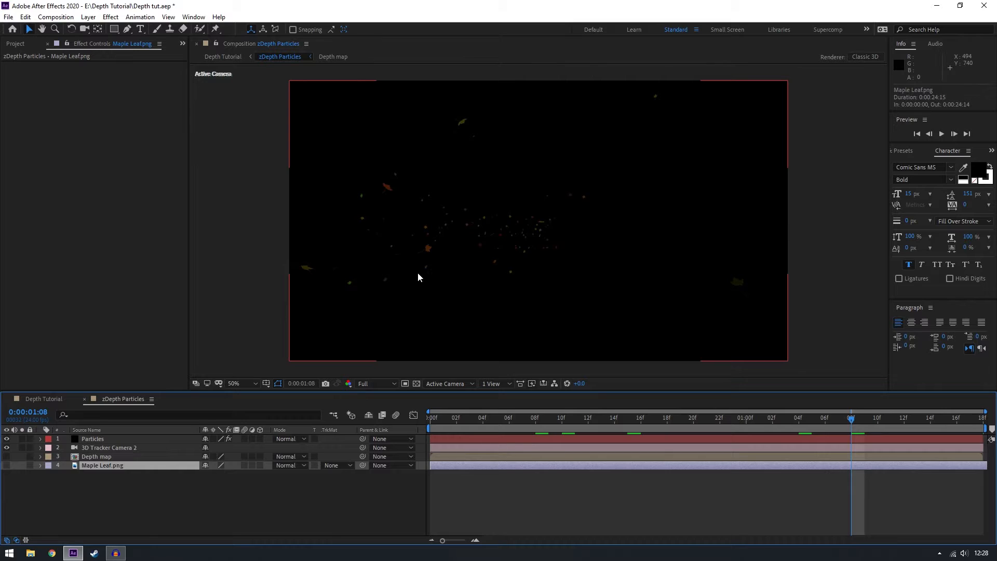
mouse_move(492, 225)
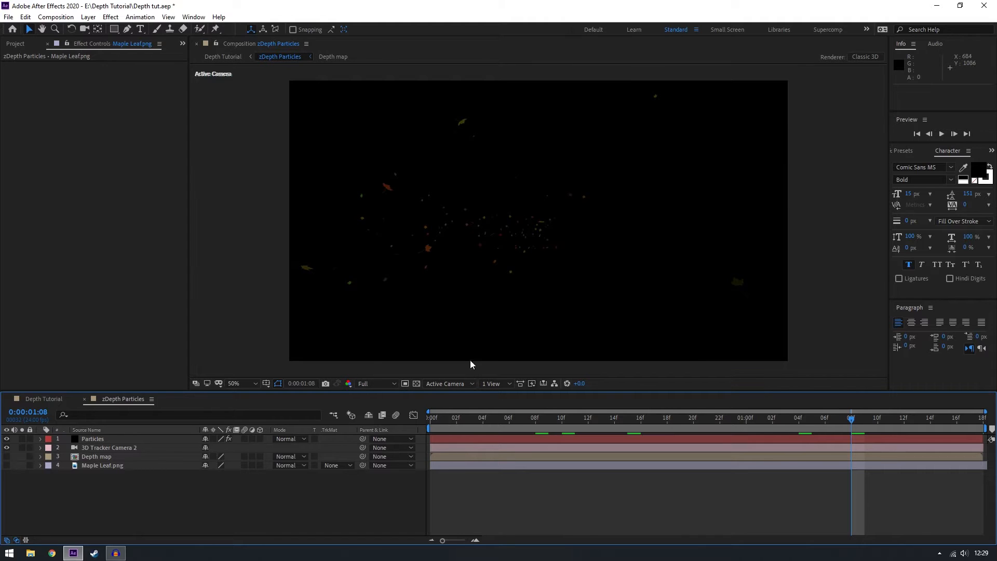
mouse_move(416, 384)
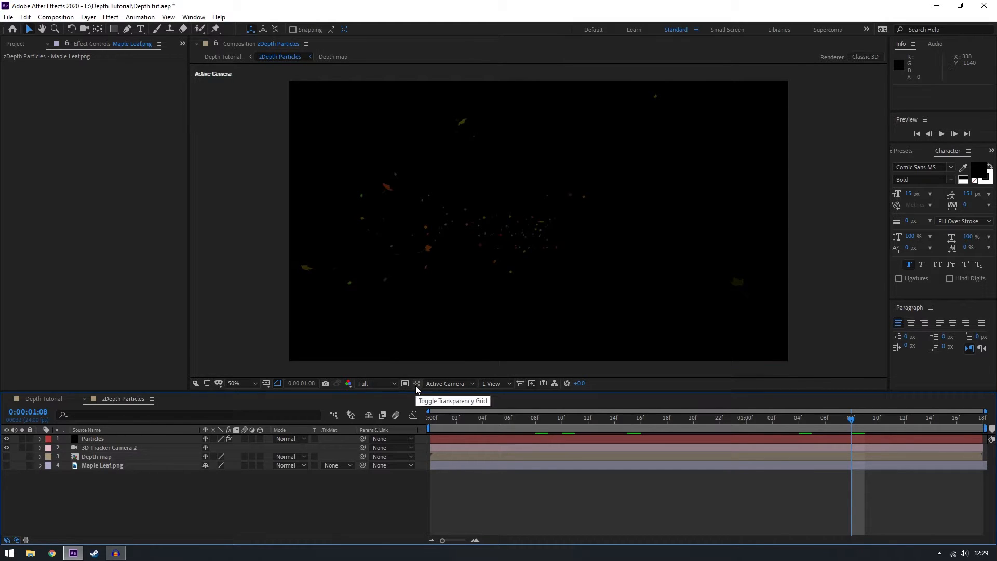
click(416, 383)
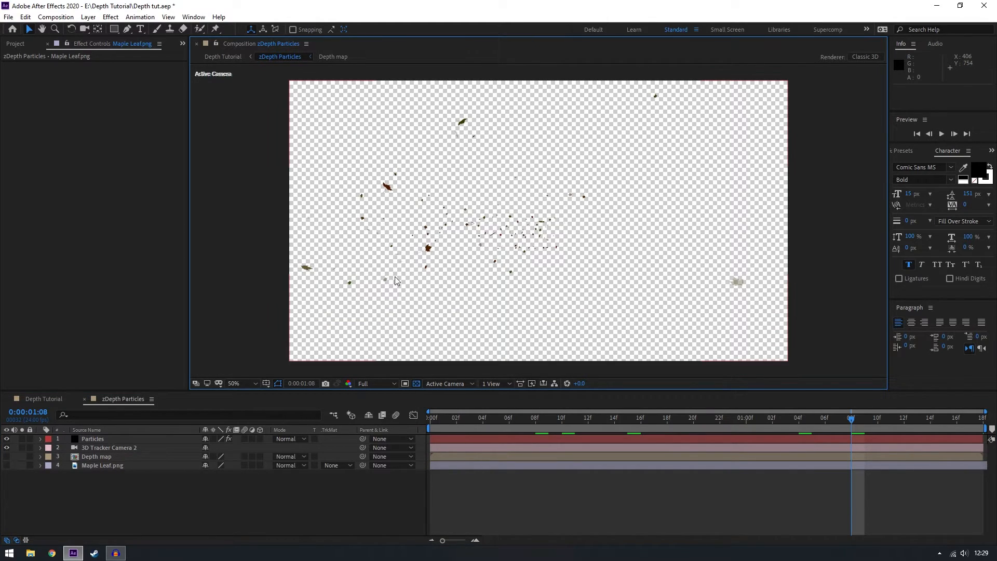
mouse_move(696, 161)
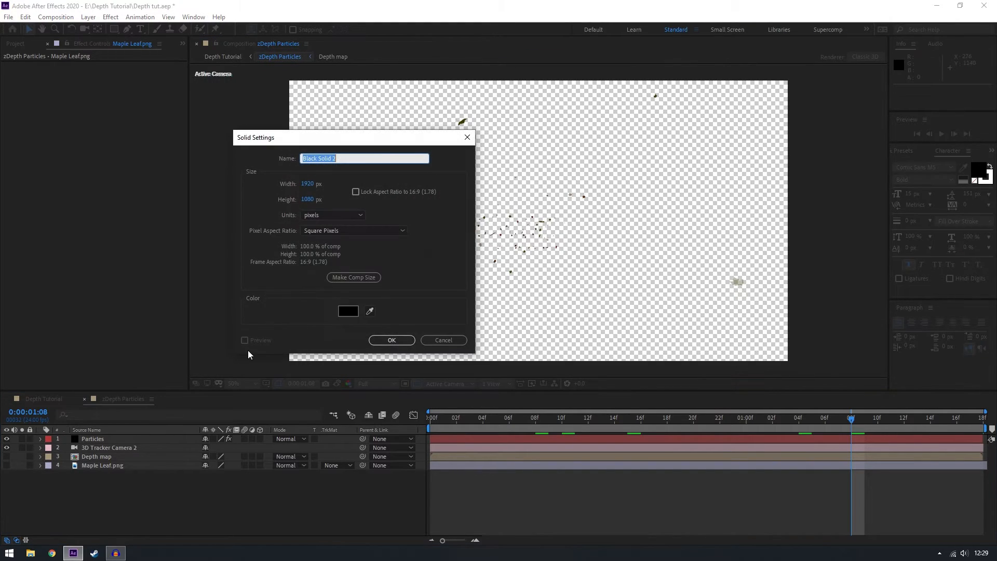
click(391, 340)
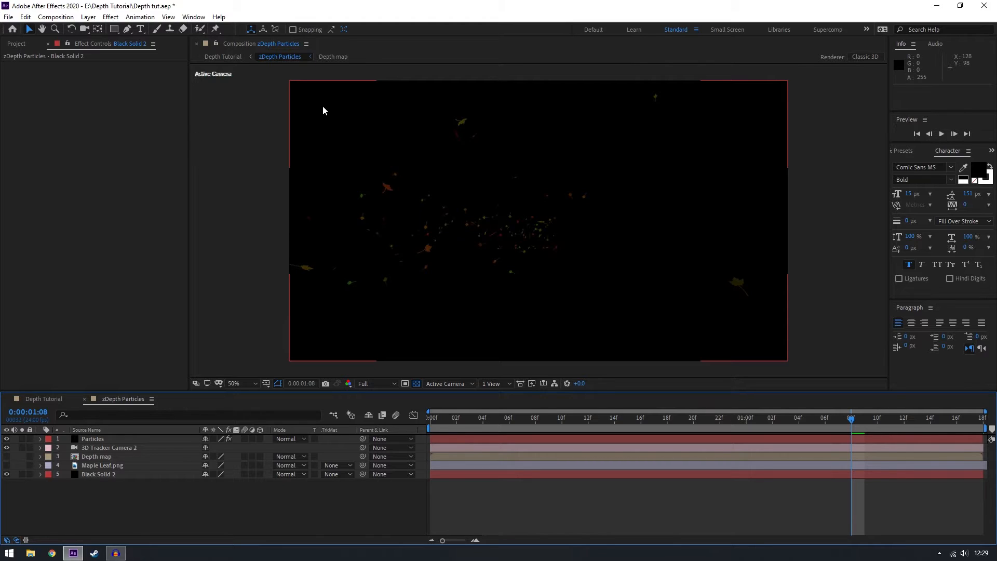
mouse_move(477, 113)
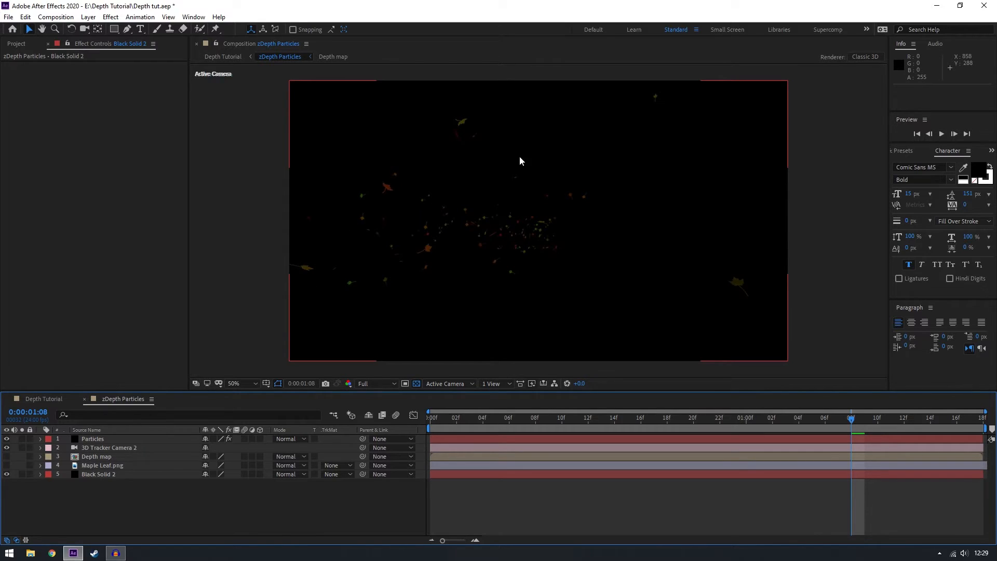
mouse_move(306, 311)
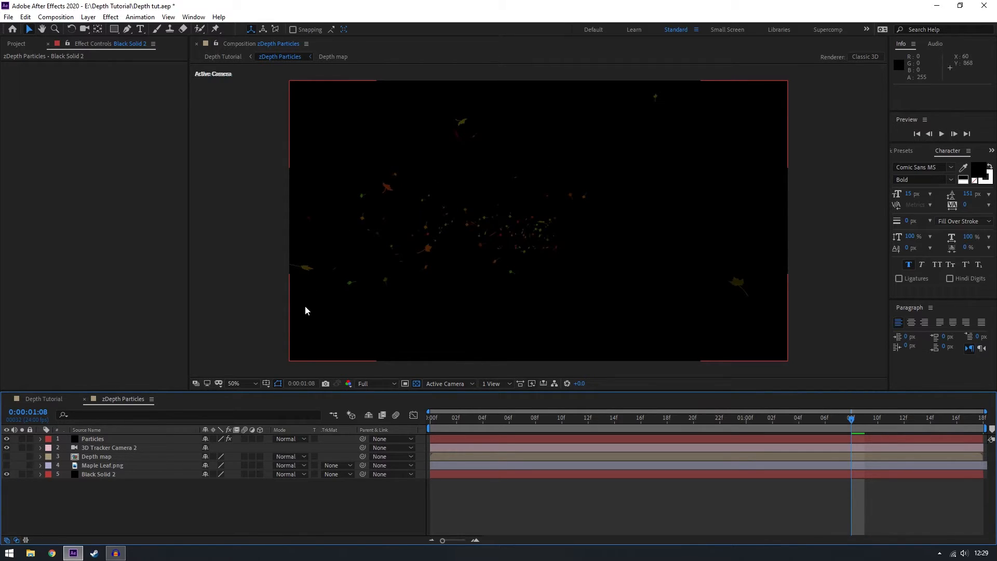
mouse_move(567, 232)
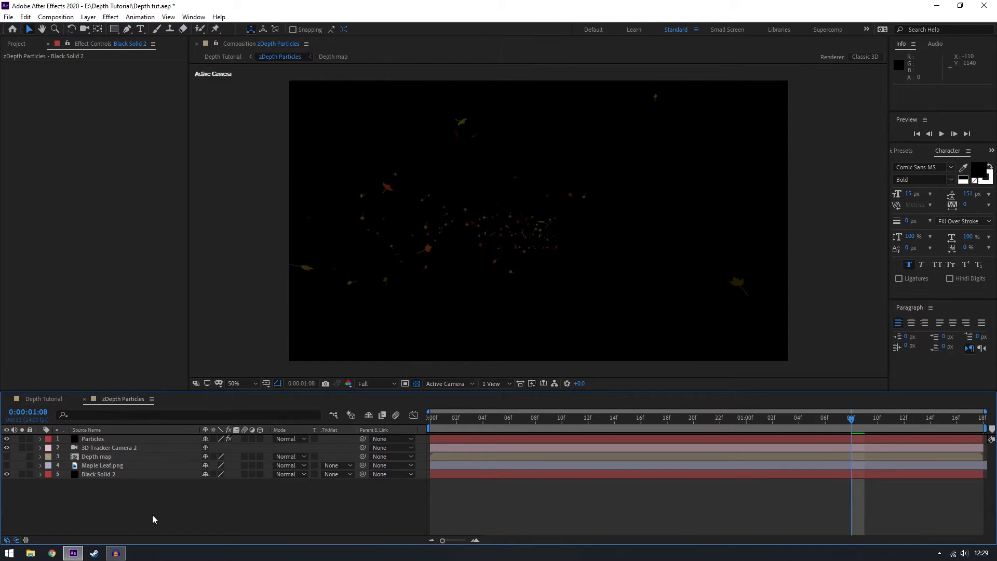
click(93, 438)
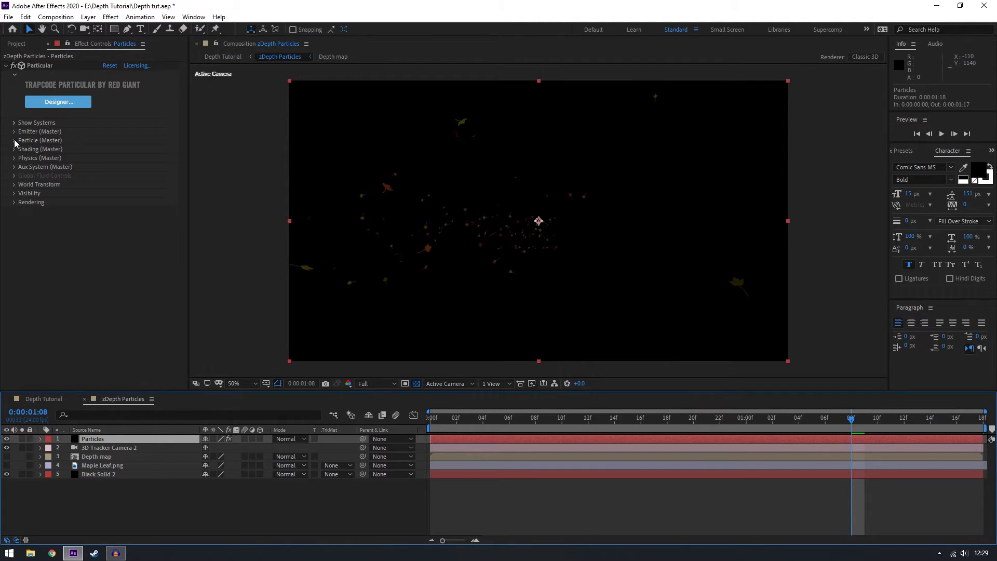
Set Particle Type to Textured Polygon Fill and Set Color At Start to white.
click(14, 139)
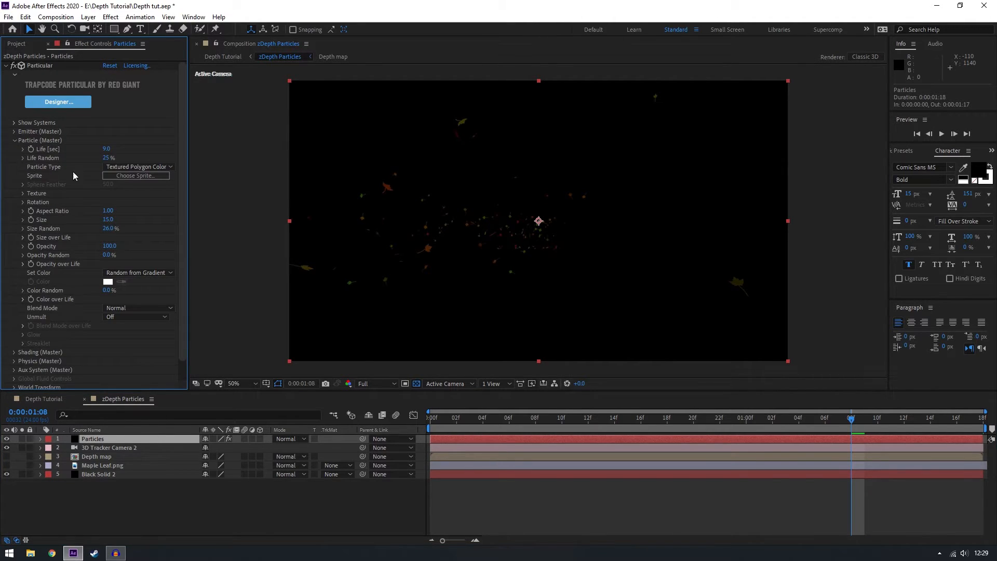
click(138, 166)
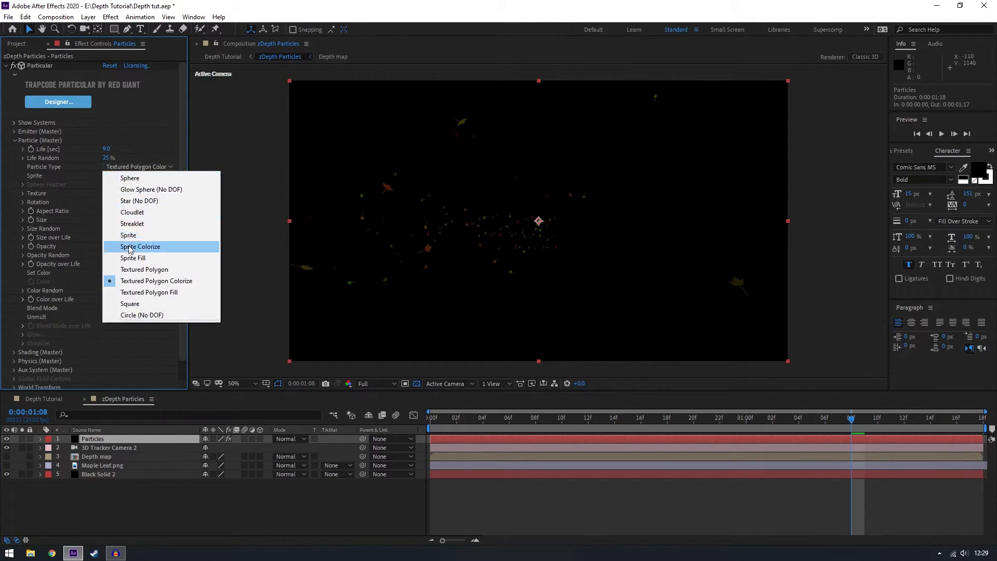
mouse_move(143, 269)
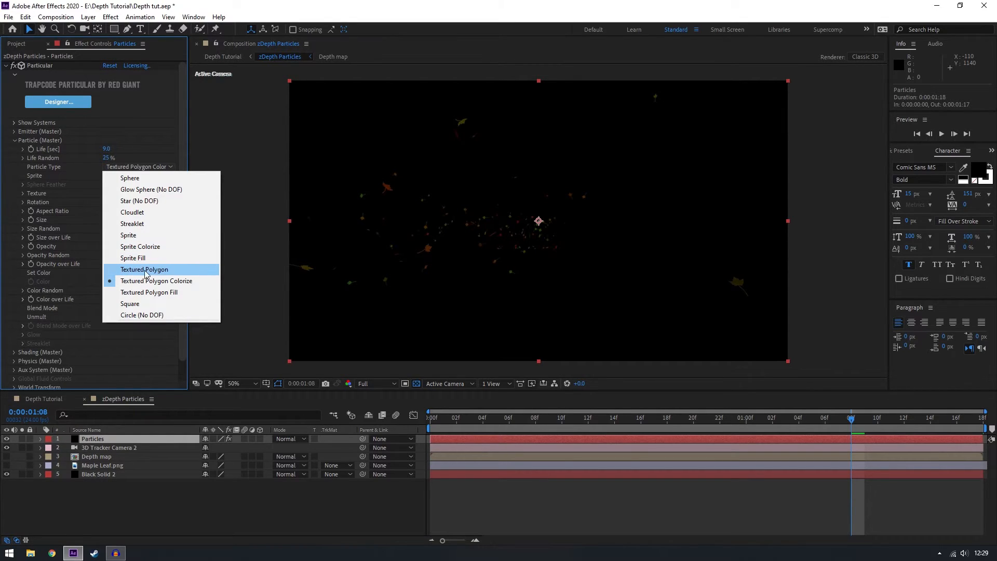
mouse_move(156, 280)
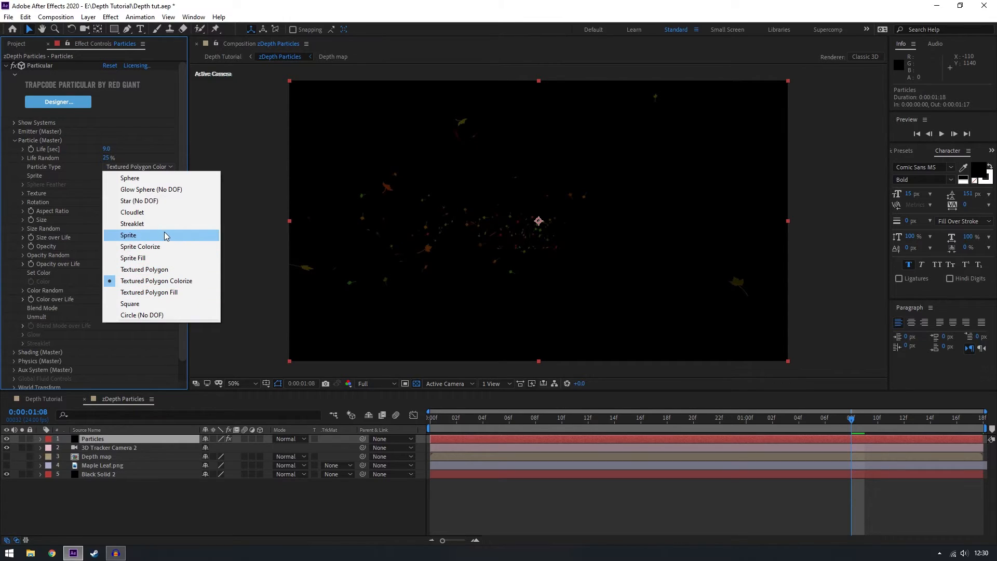
mouse_move(176, 263)
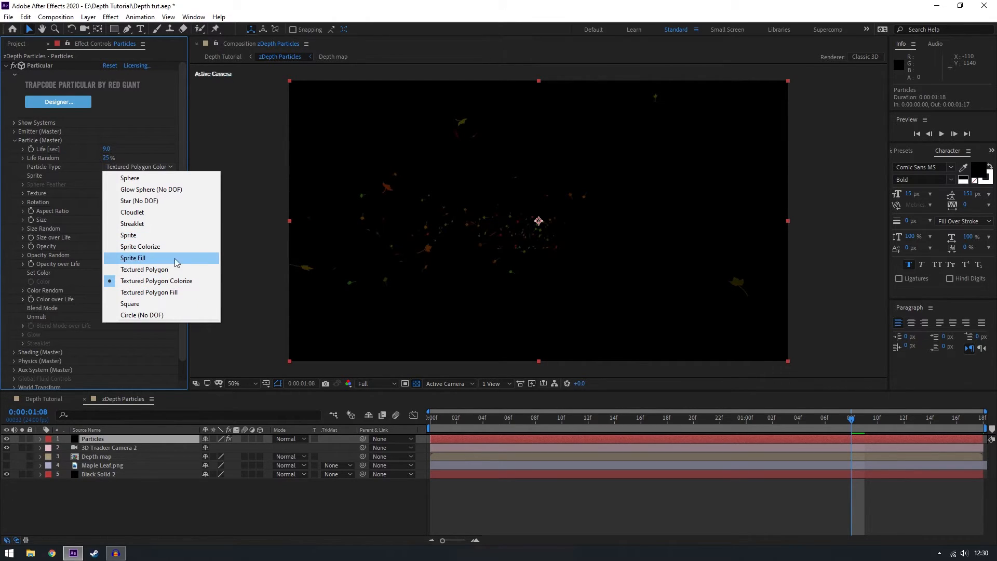
mouse_move(149, 292)
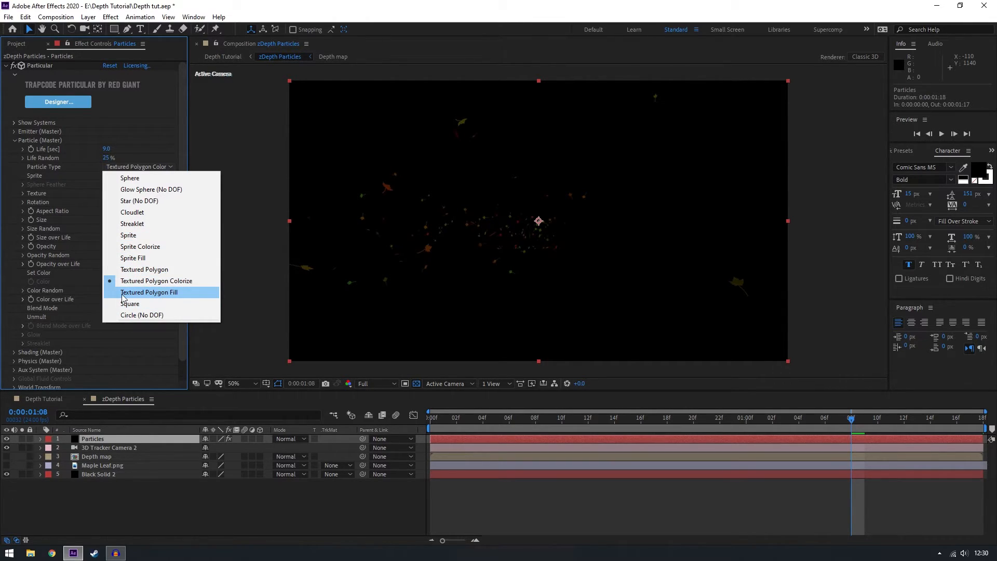
click(149, 292)
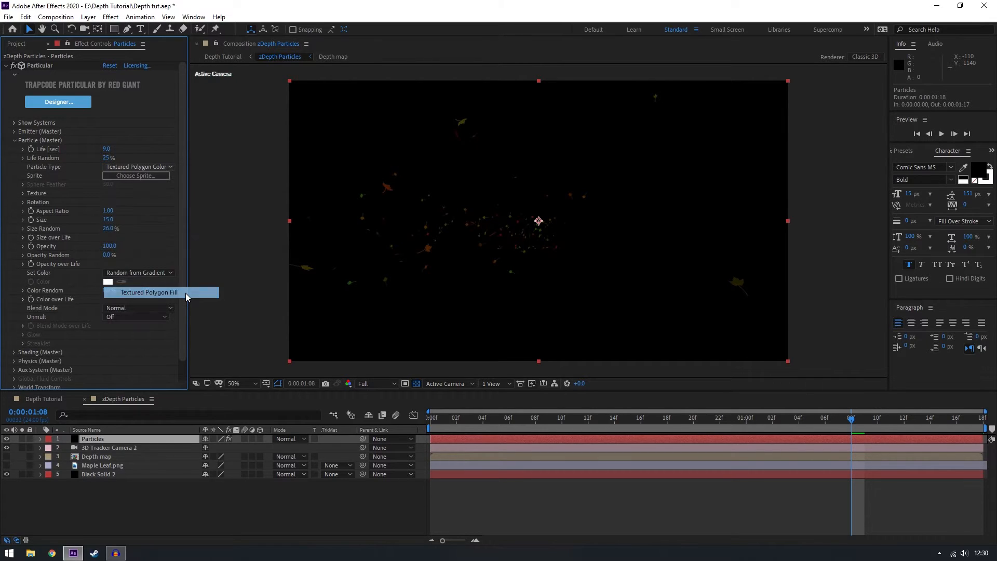
click(150, 292)
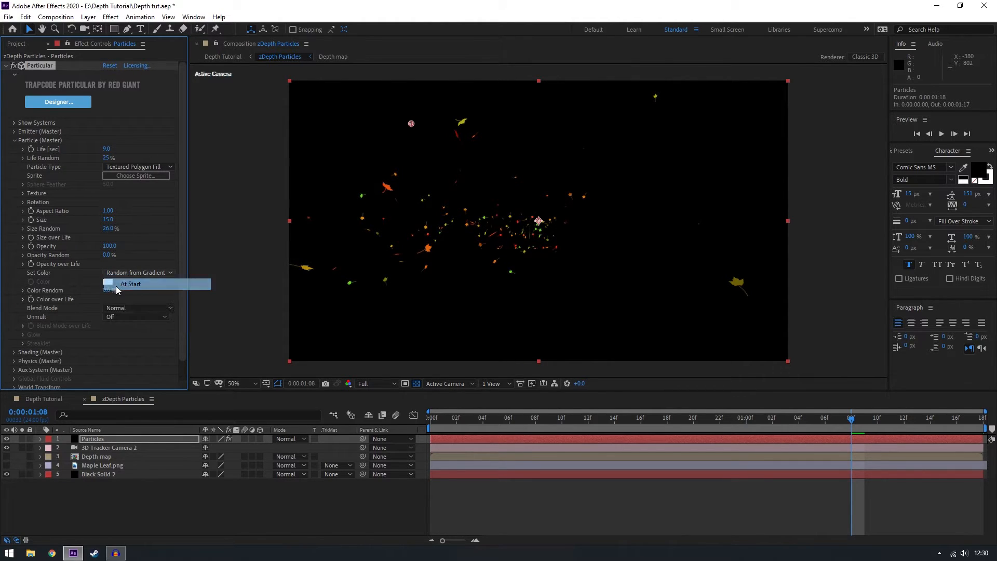
click(131, 284)
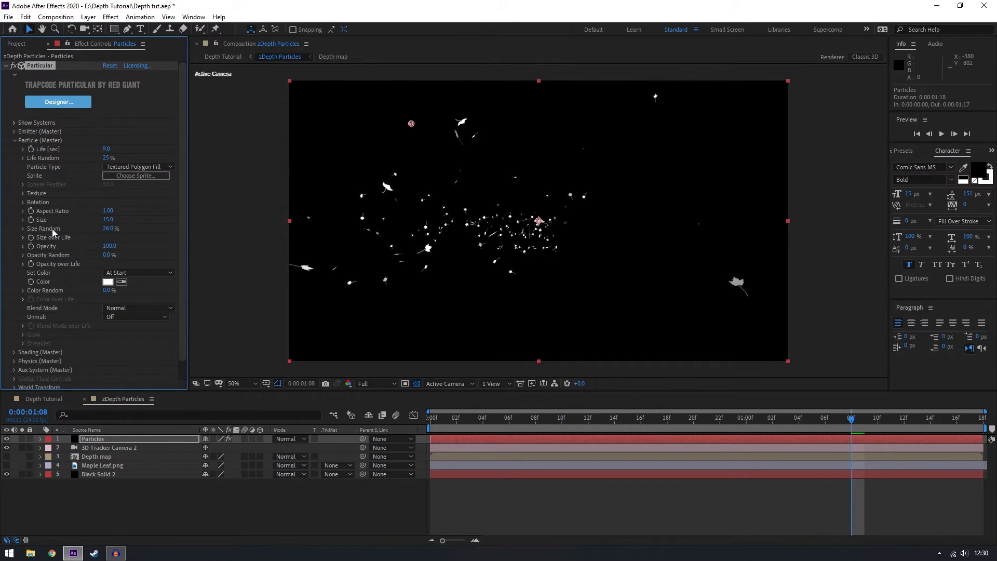
mouse_move(54, 255)
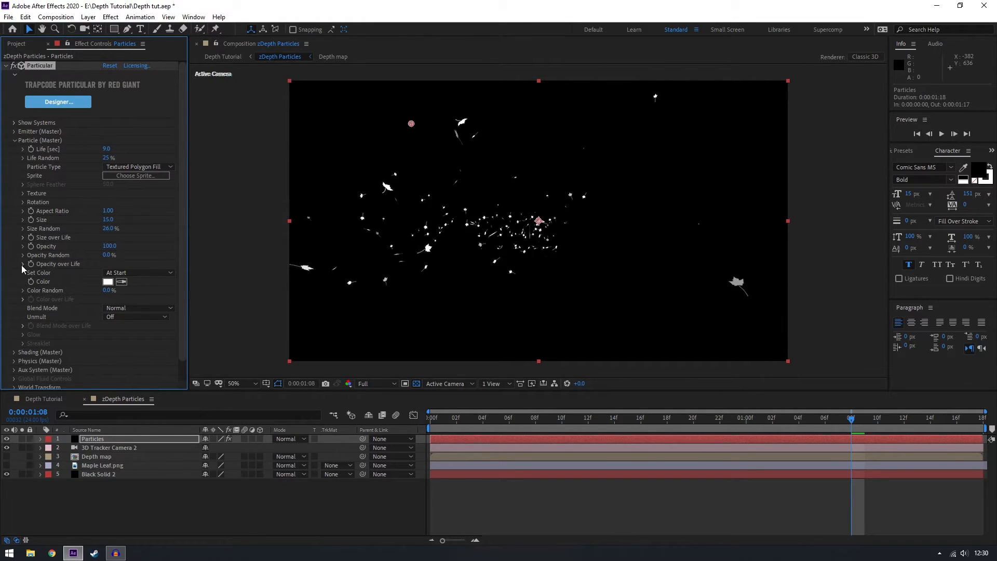
click(22, 264)
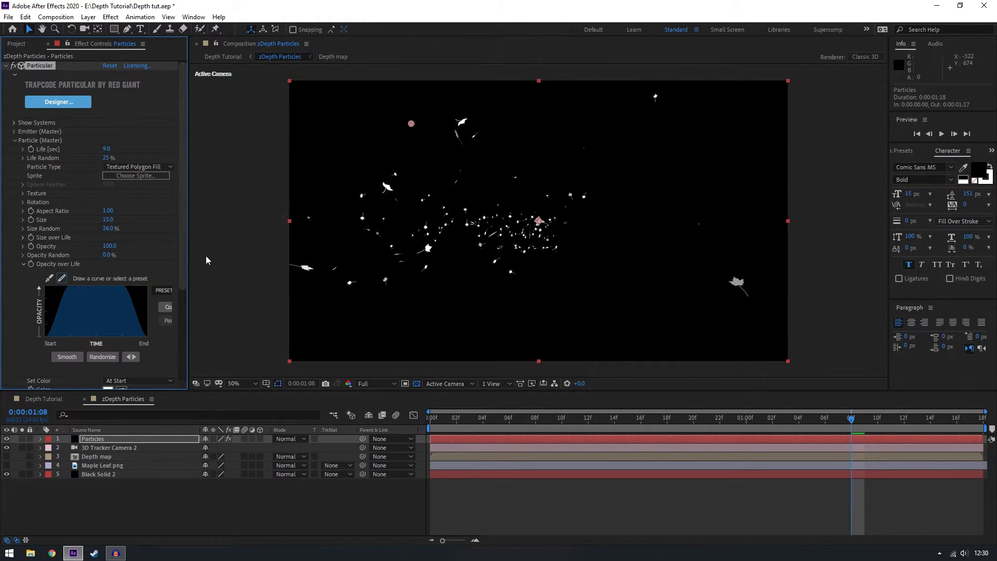
mouse_move(215, 262)
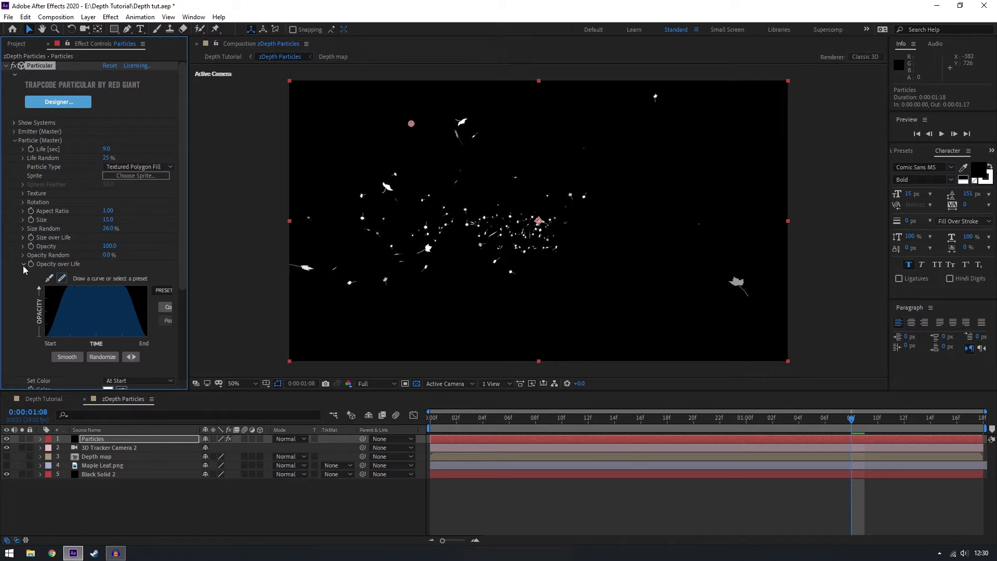
click(23, 263)
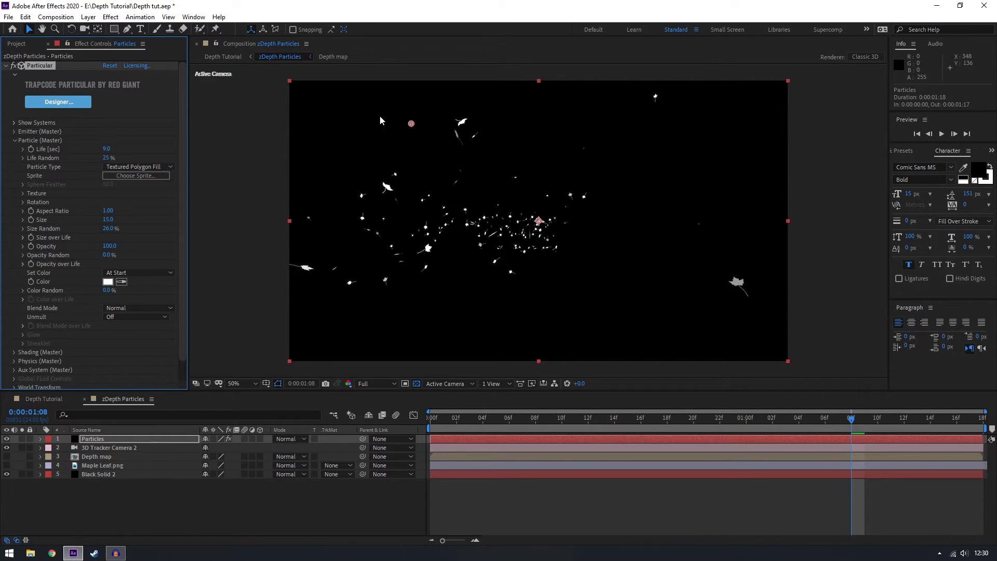
mouse_move(16, 145)
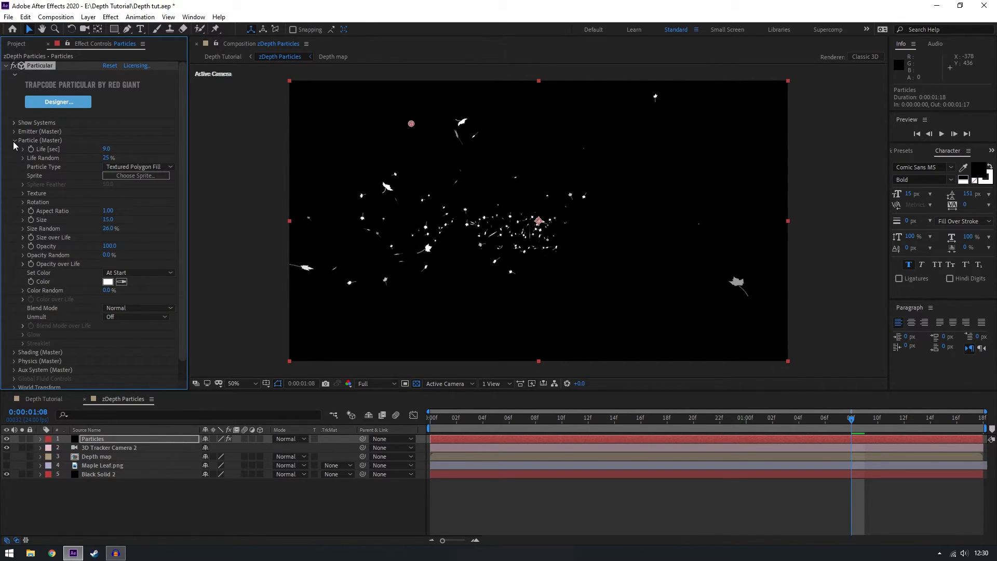
click(14, 140)
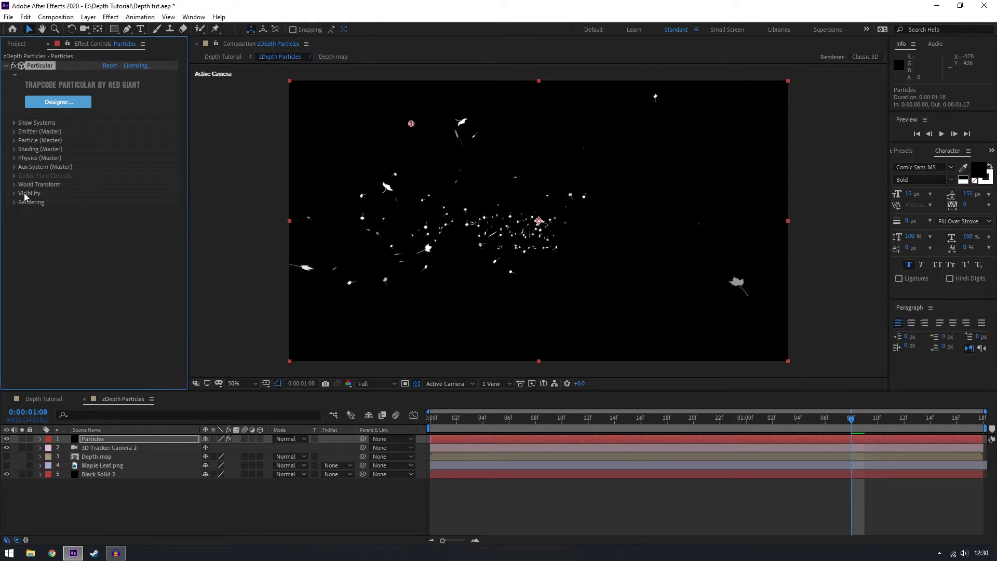
Set Particular's visibility fades to 1 and Far Vanish to 3770.
click(13, 193)
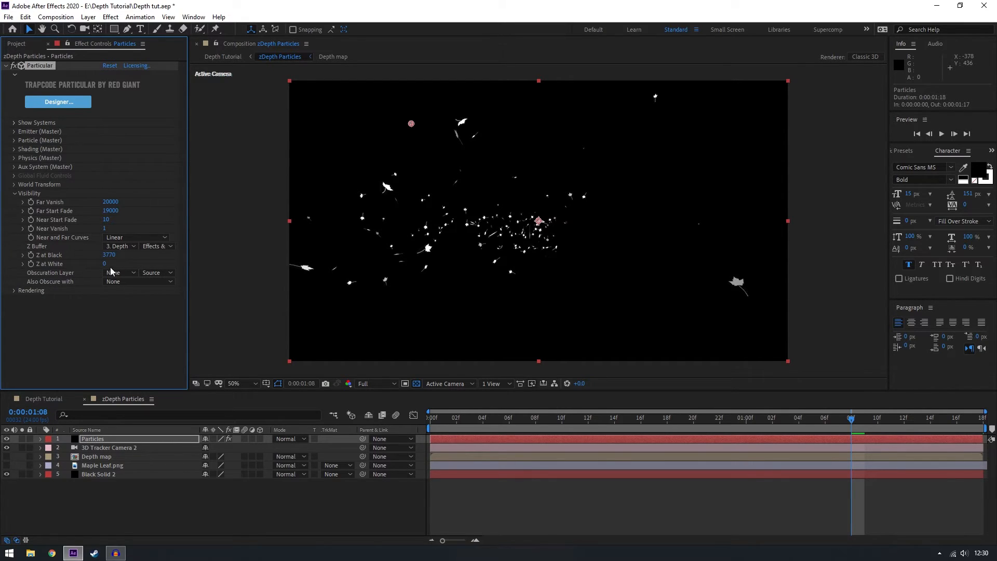
mouse_move(42, 225)
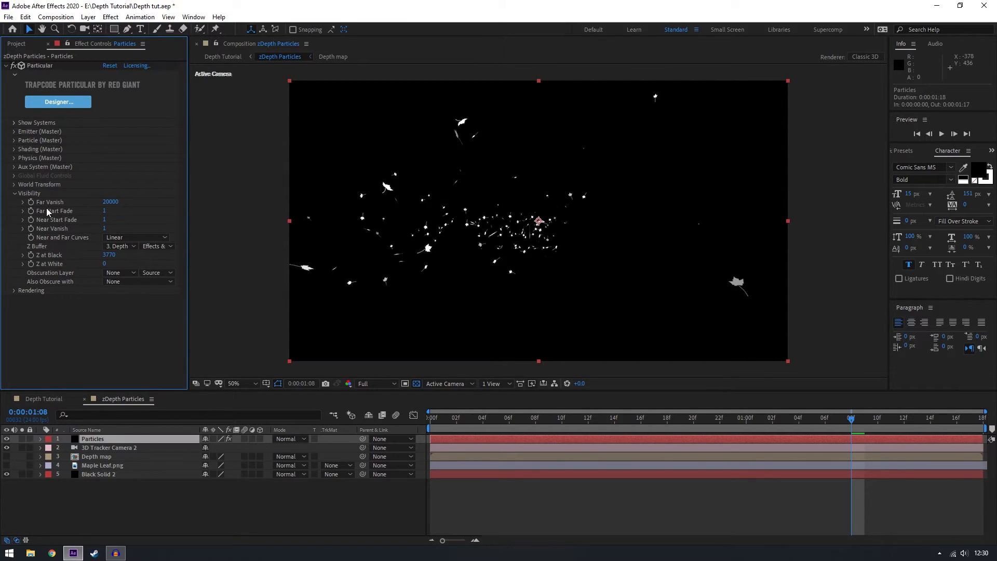
click(113, 255)
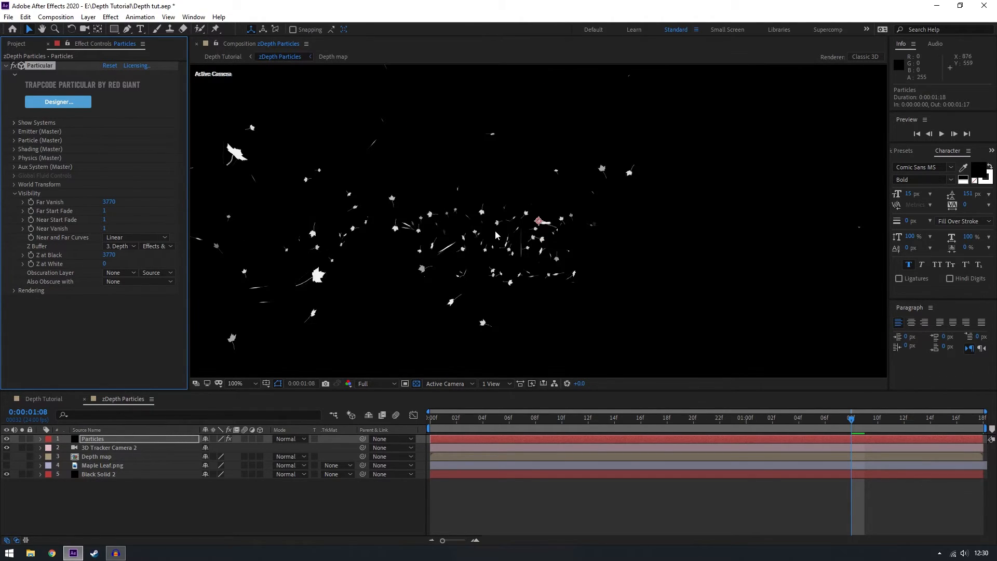
click(235, 383)
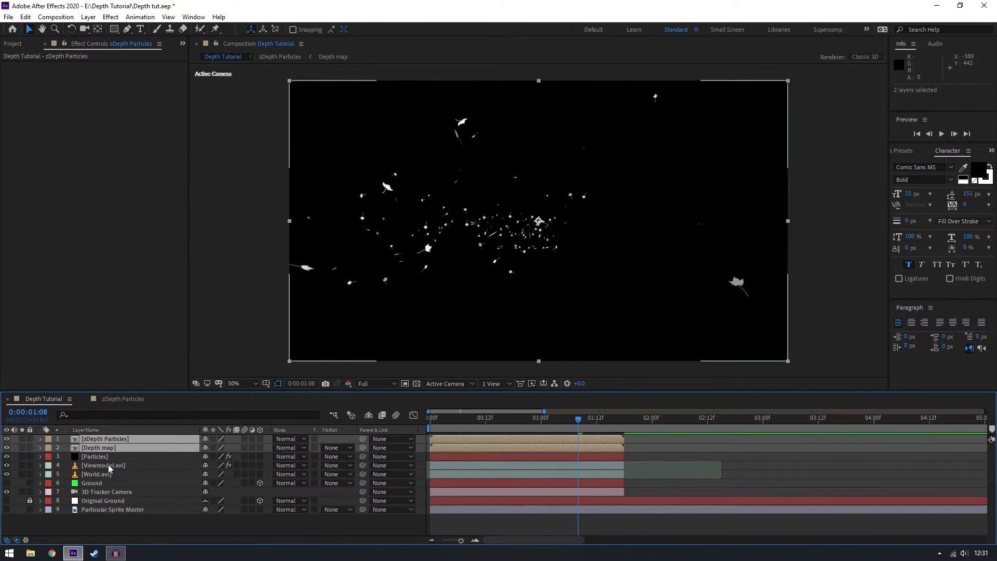
Pre-compose Depth map and zDepth Particles into a new comp named 'Depth With Particles'.
click(98, 447)
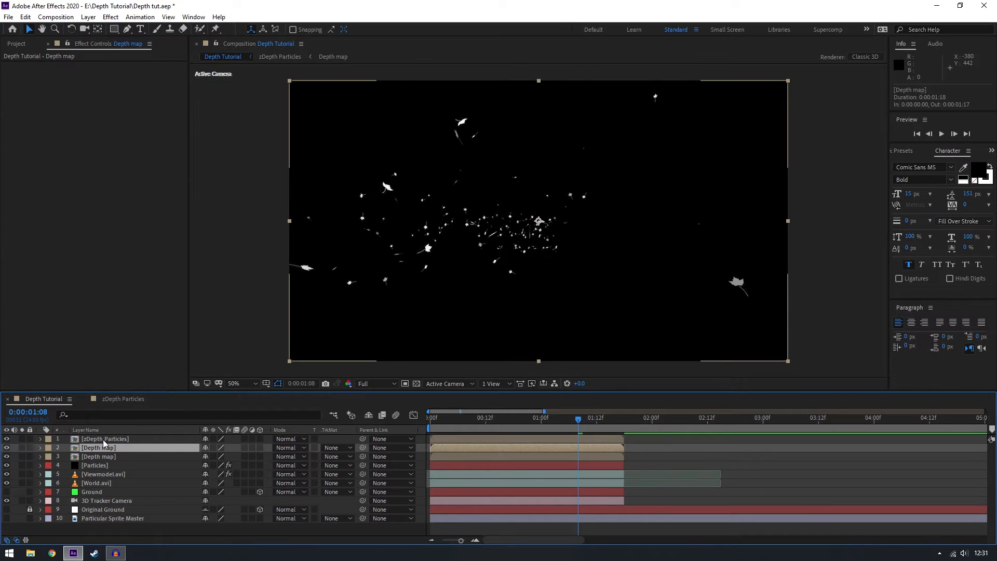
click(104, 439)
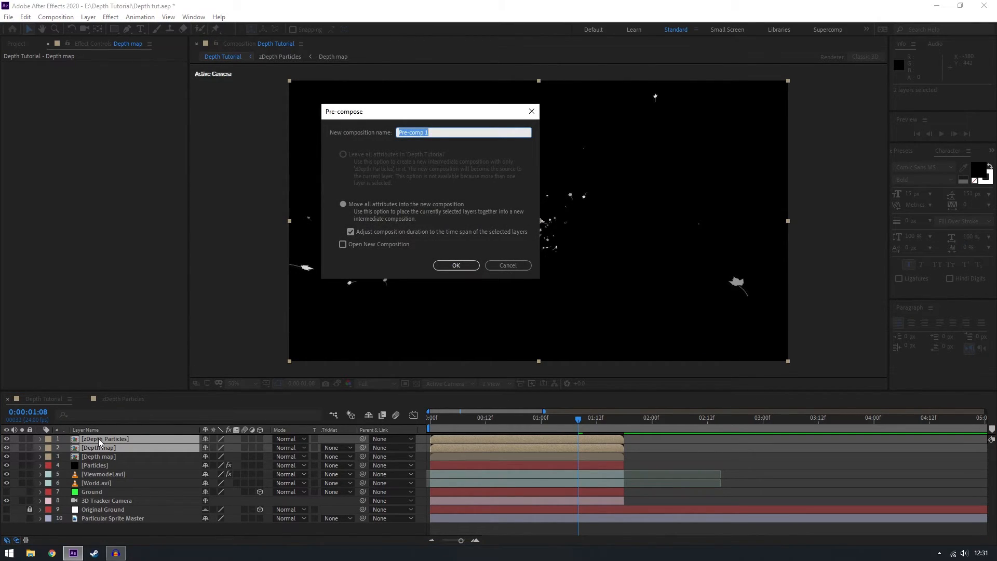
text(Depth With Partic)
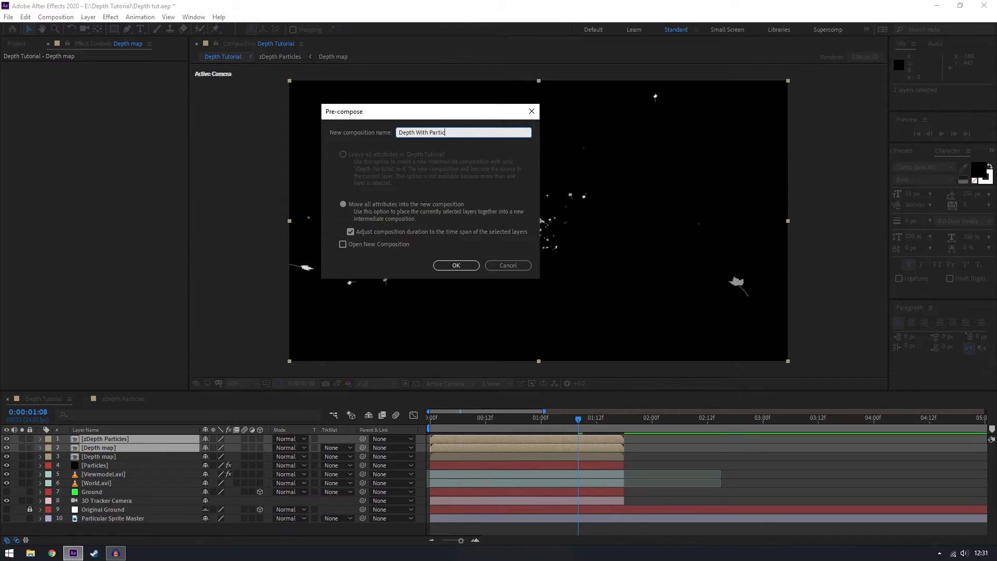
click(456, 265)
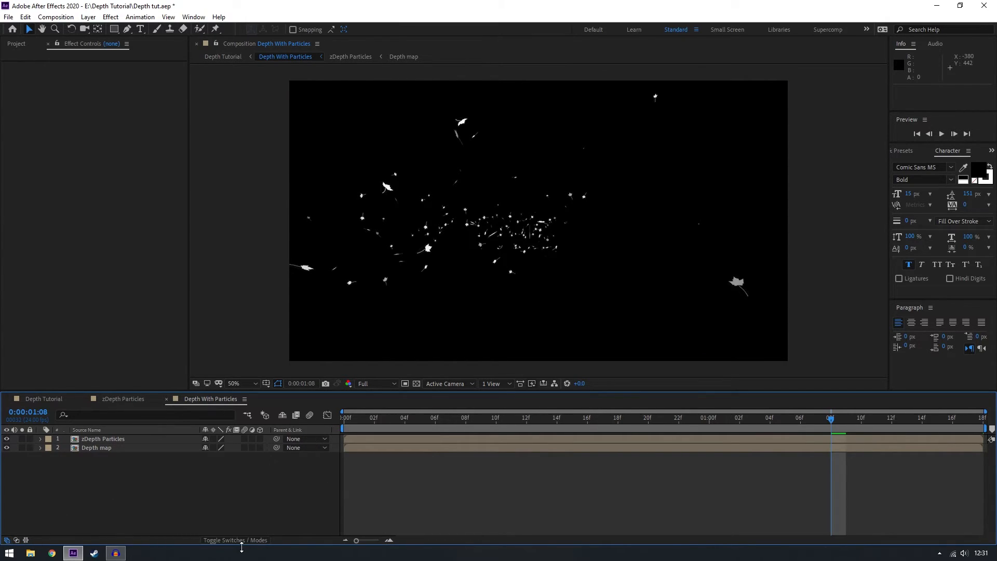
mouse_move(235, 540)
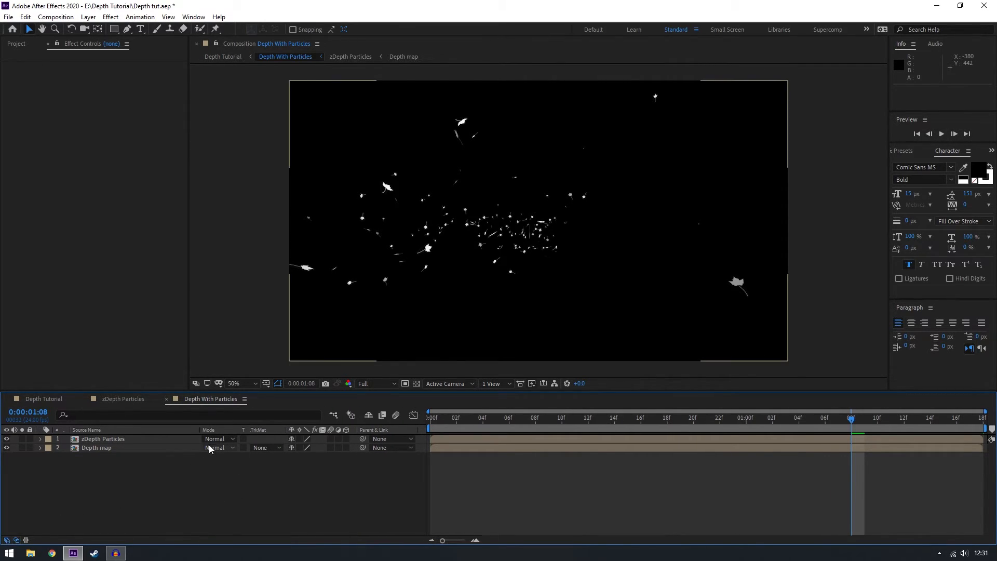
Set the zDepth Particles layer's blending mode to Screen over the Depth map.
click(216, 438)
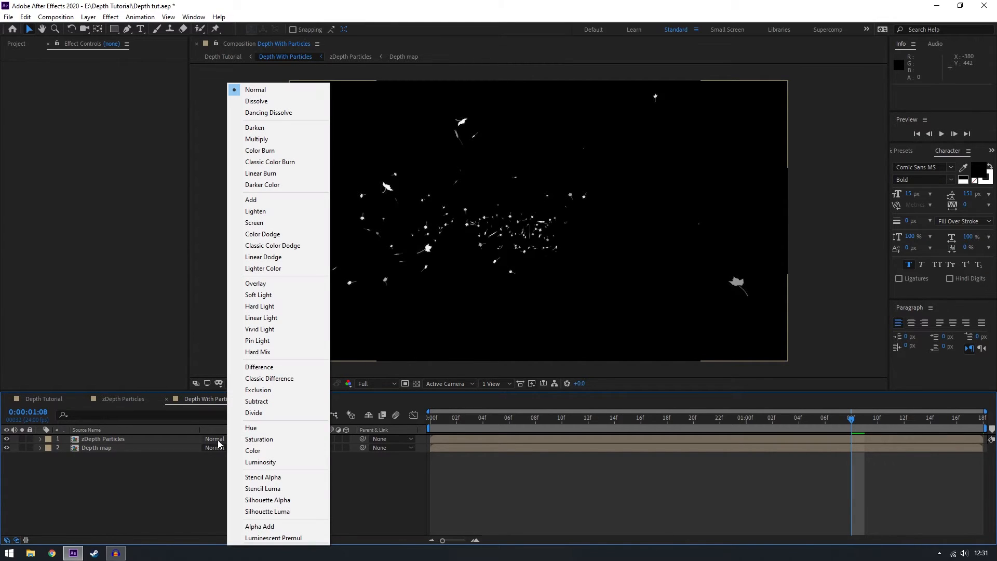
click(254, 221)
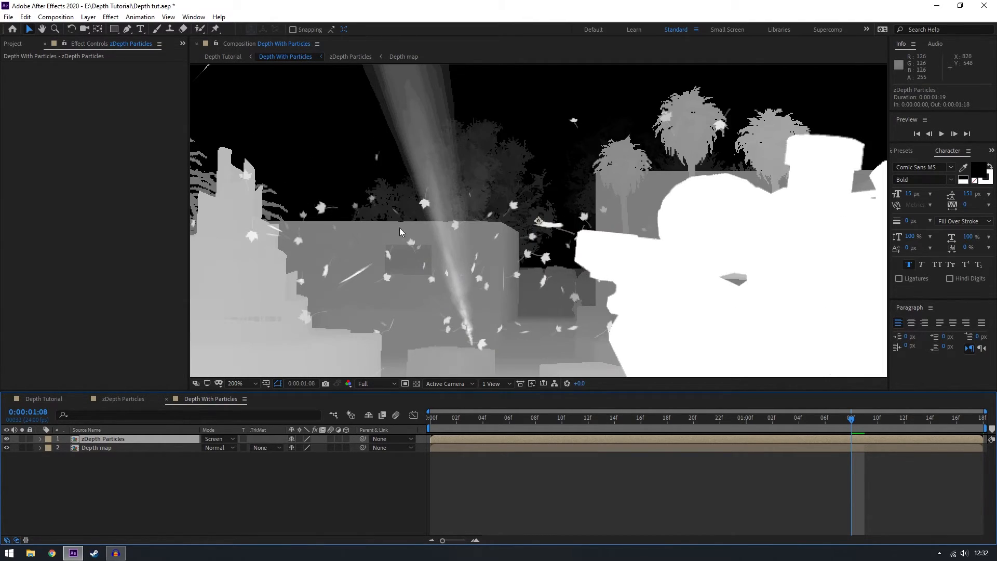
click(235, 383)
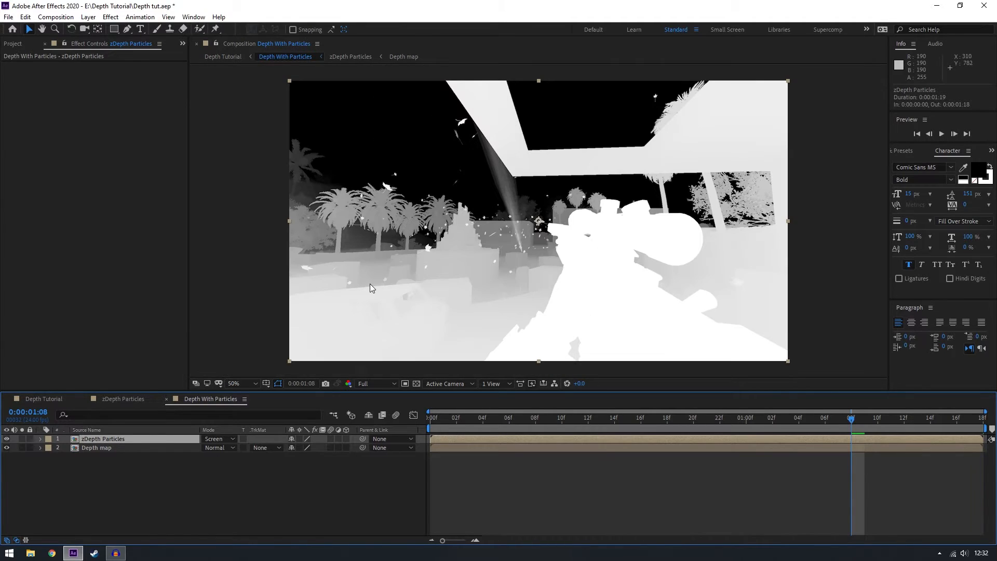
click(234, 383)
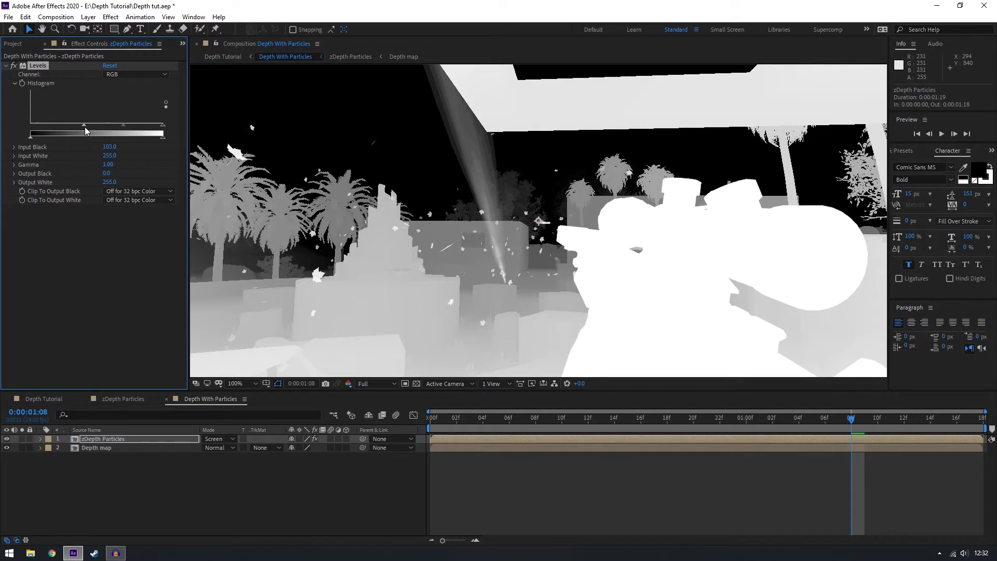
Drag the Levels Input Black on zDepth Particles up to 129.
drag(86, 125, 97, 124)
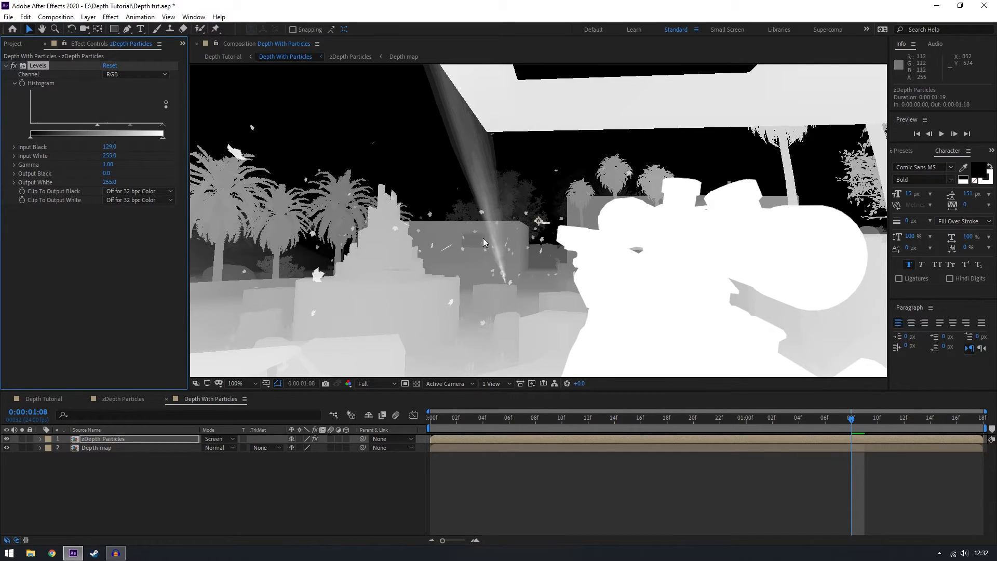
drag(163, 133, 114, 134)
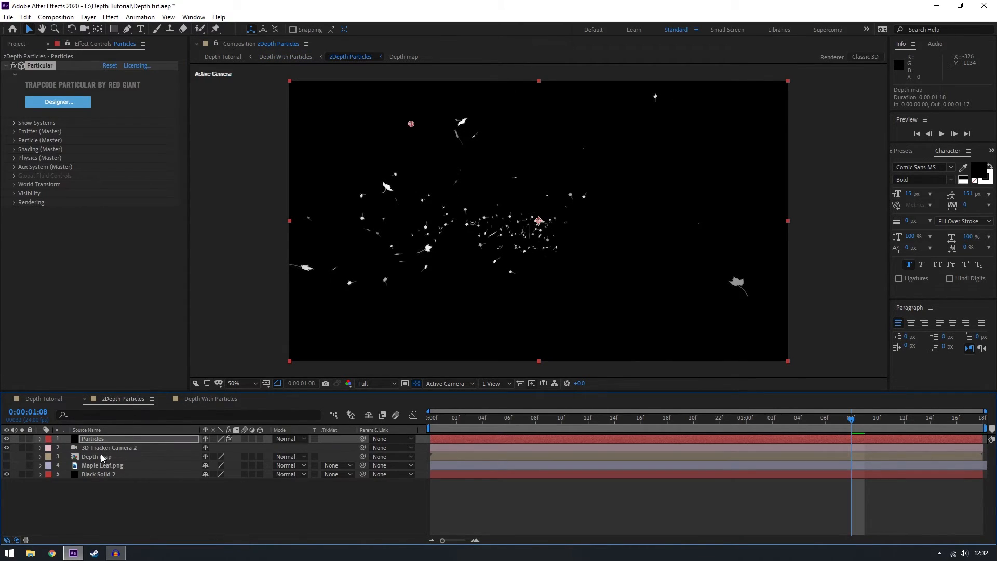
mouse_move(83, 461)
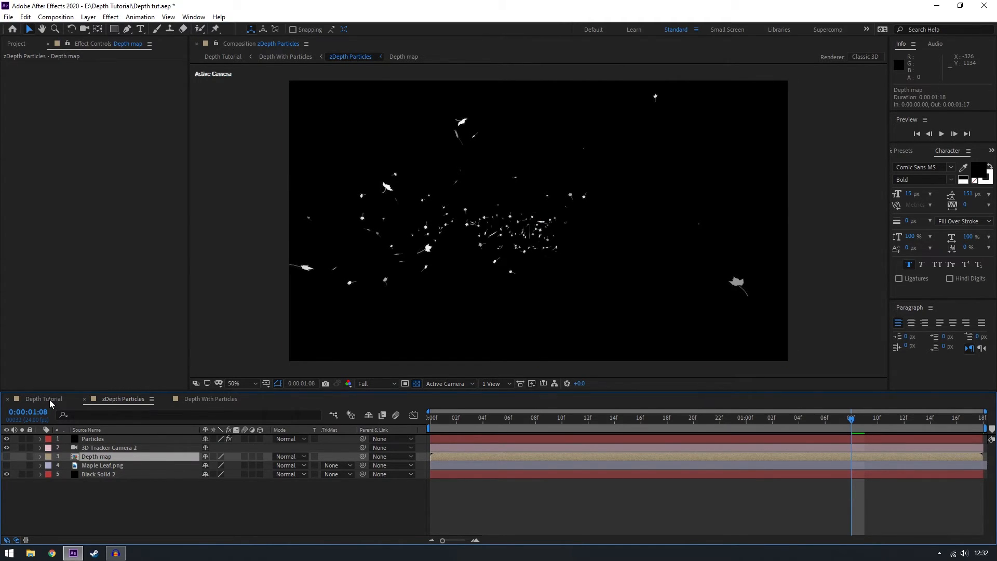
In Depth Tutorial, set Particular's Visibility Z Buffer on Particles to Depth With Particles.
click(43, 399)
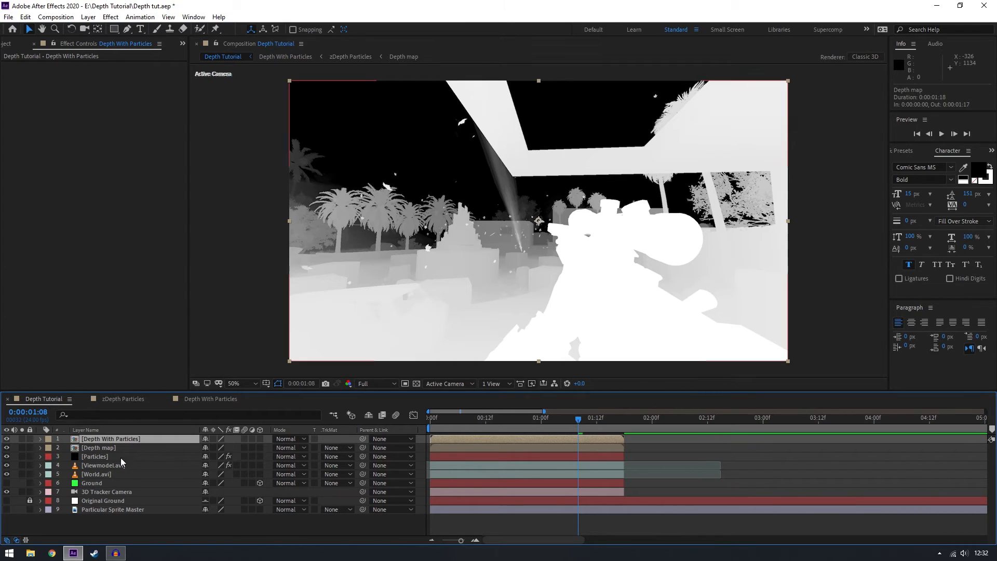
click(94, 456)
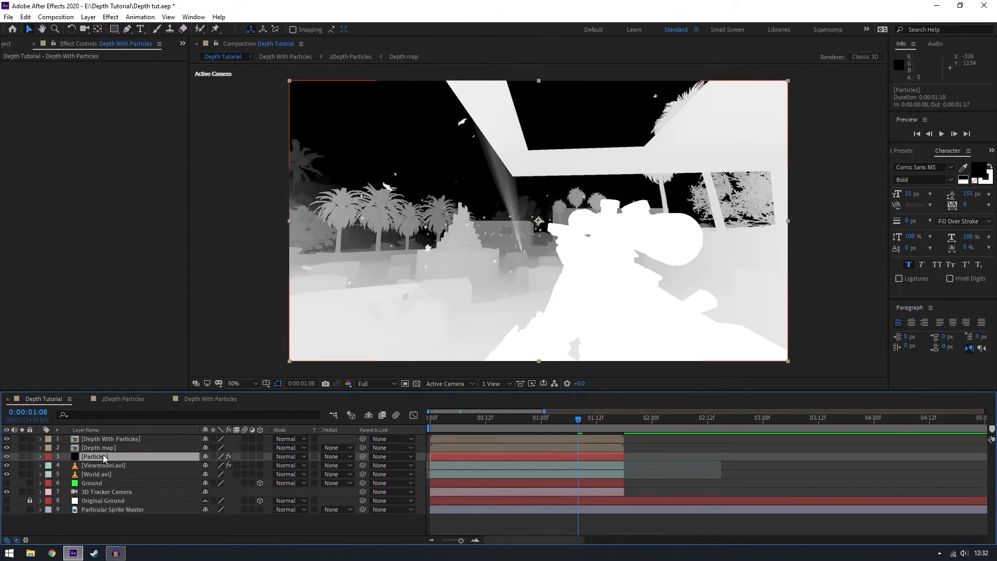
click(94, 456)
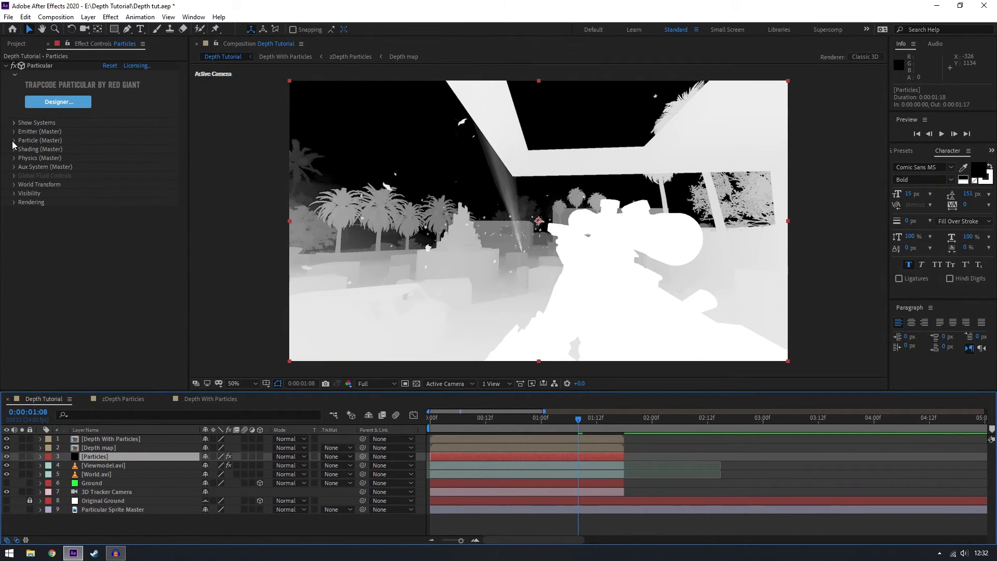
click(14, 193)
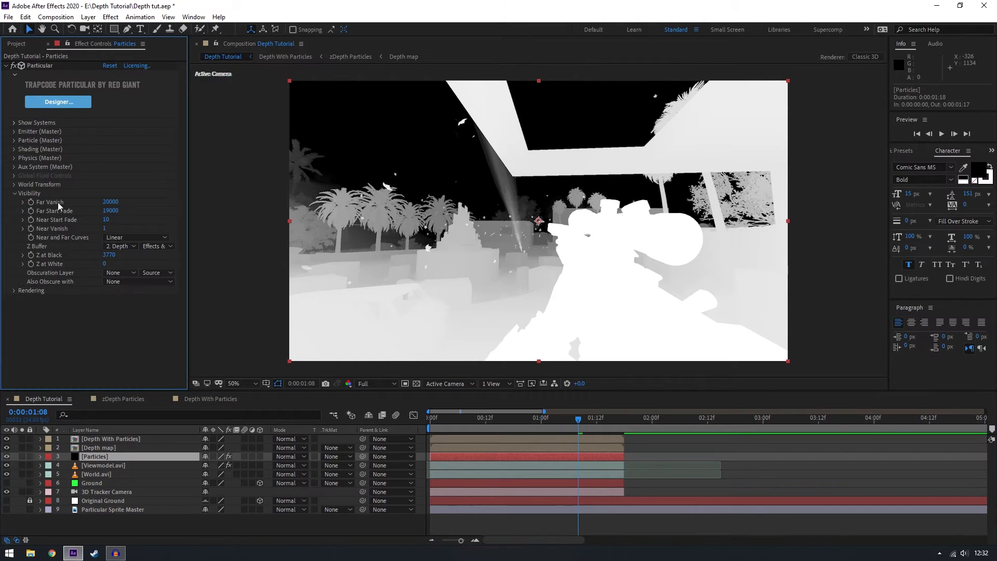
click(120, 246)
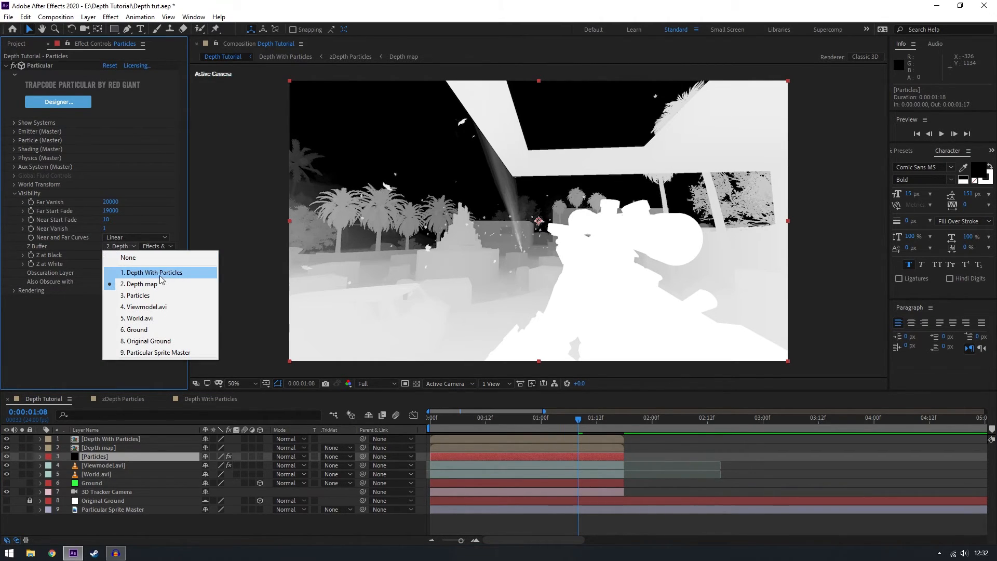
click(156, 272)
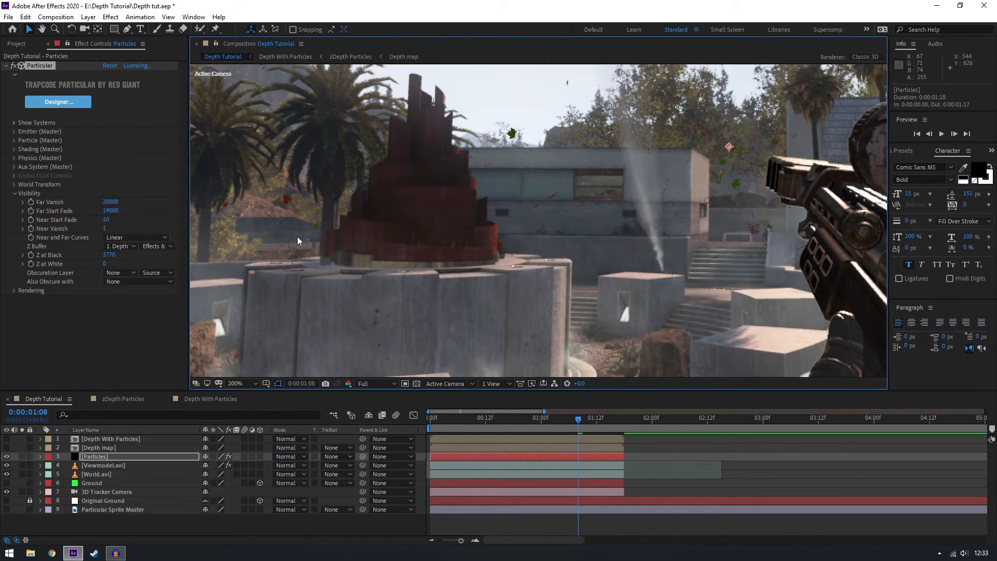
mouse_move(295, 272)
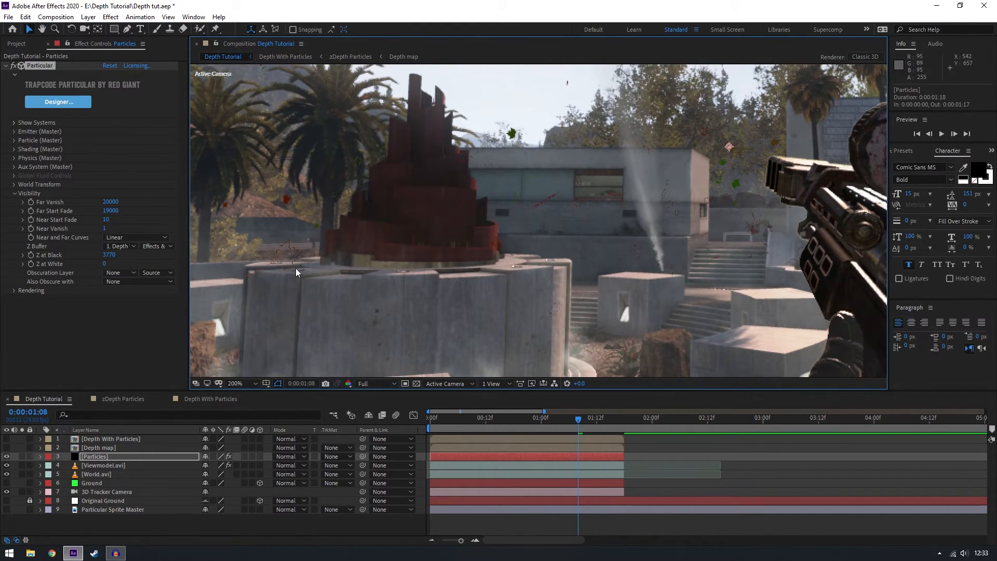
Switch the Particles layer's Z Buffer back to the Depth map layer.
click(119, 246)
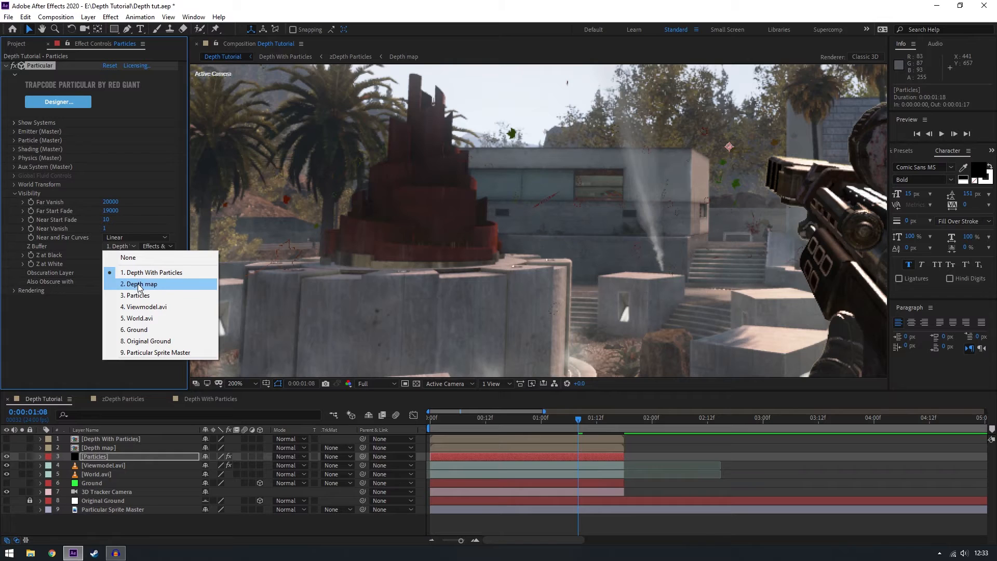
click(141, 284)
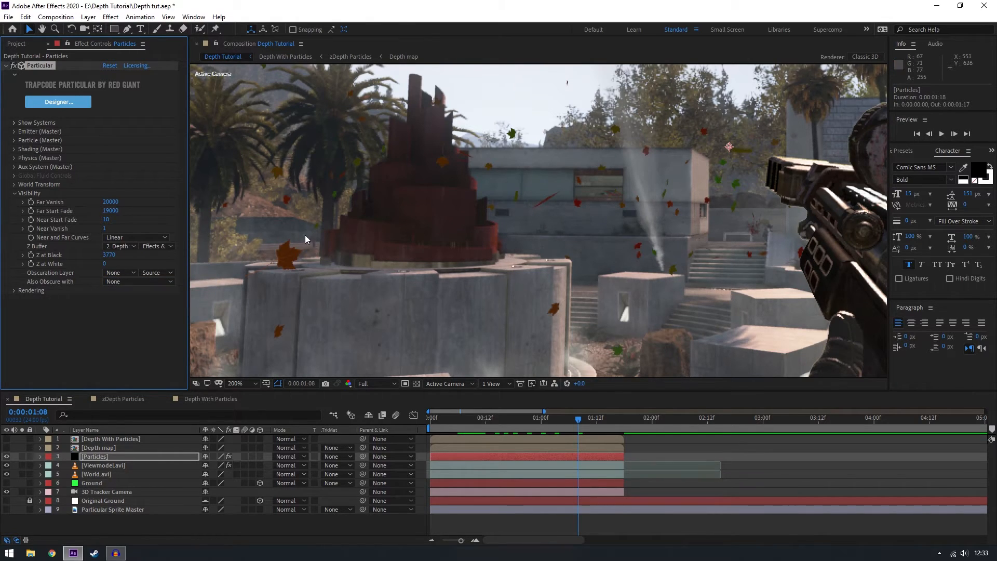
mouse_move(709, 184)
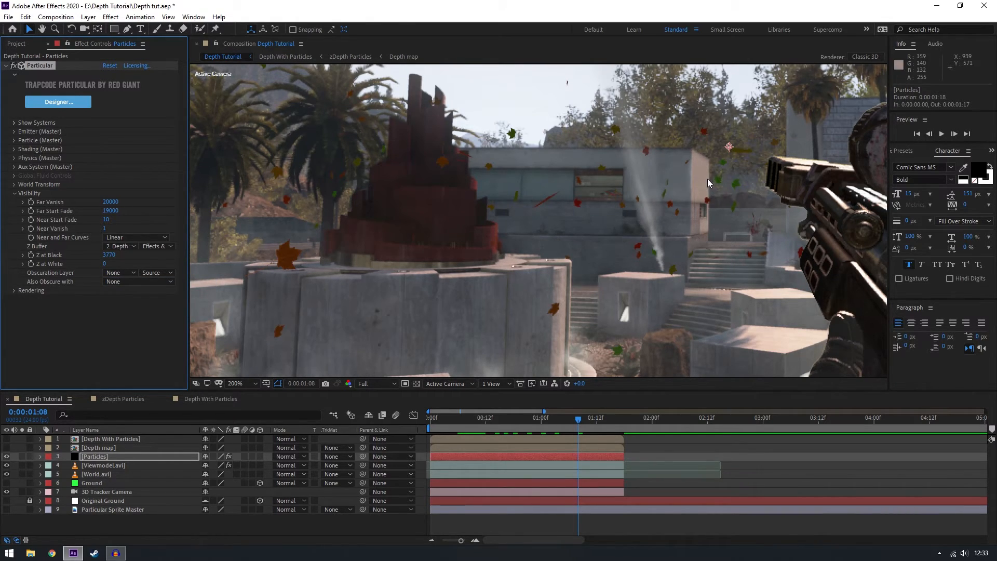
mouse_move(694, 208)
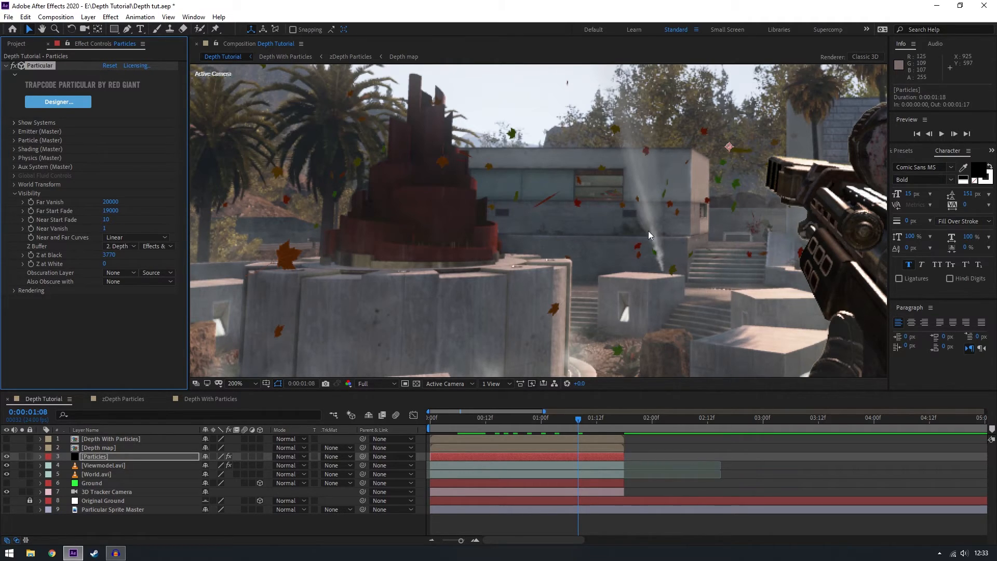
click(98, 447)
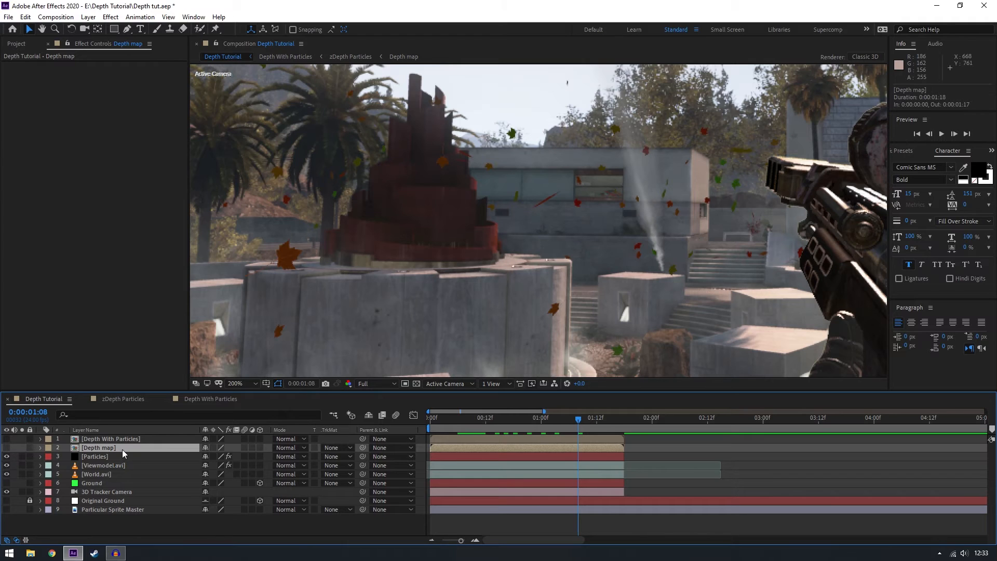
click(94, 456)
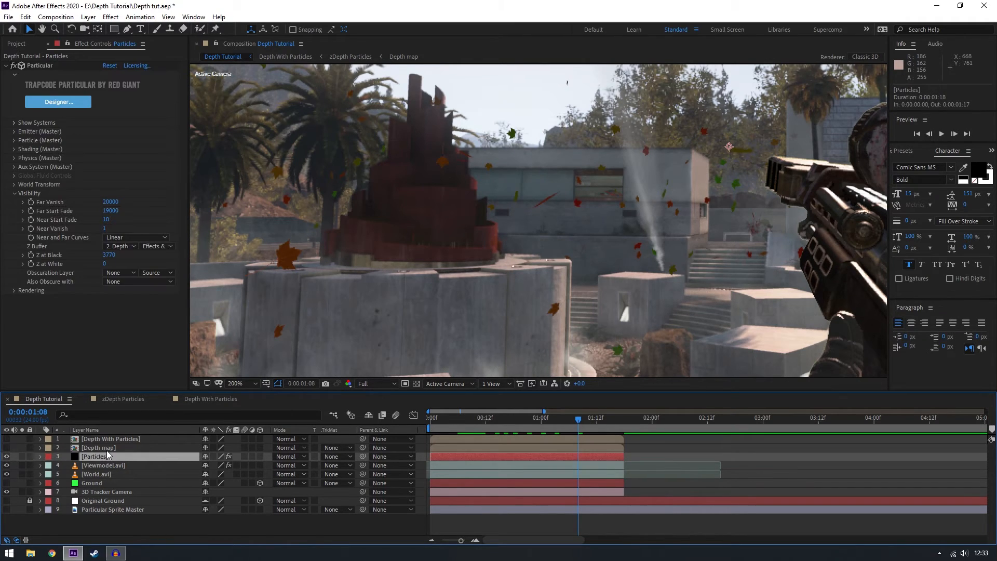
click(97, 447)
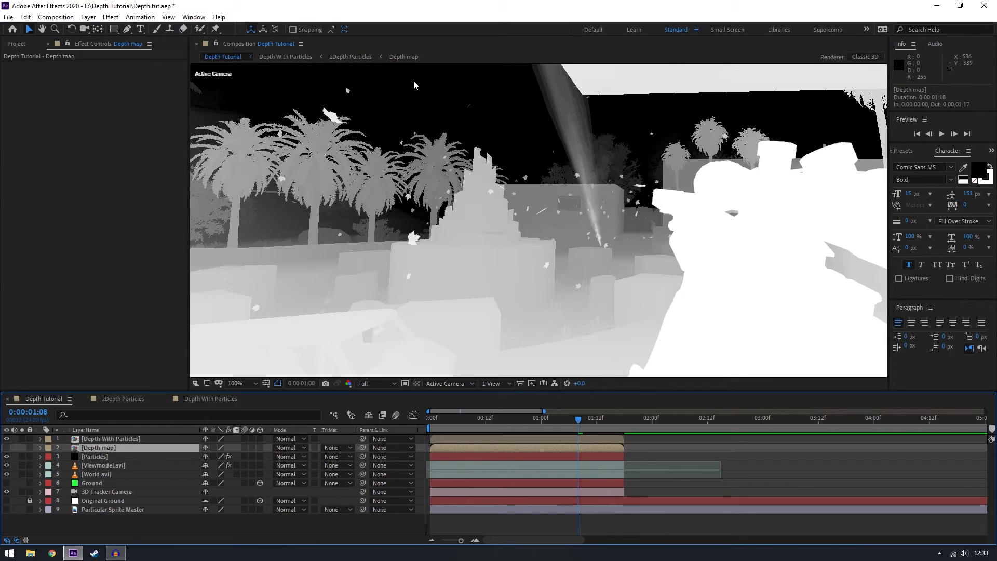
mouse_move(281, 327)
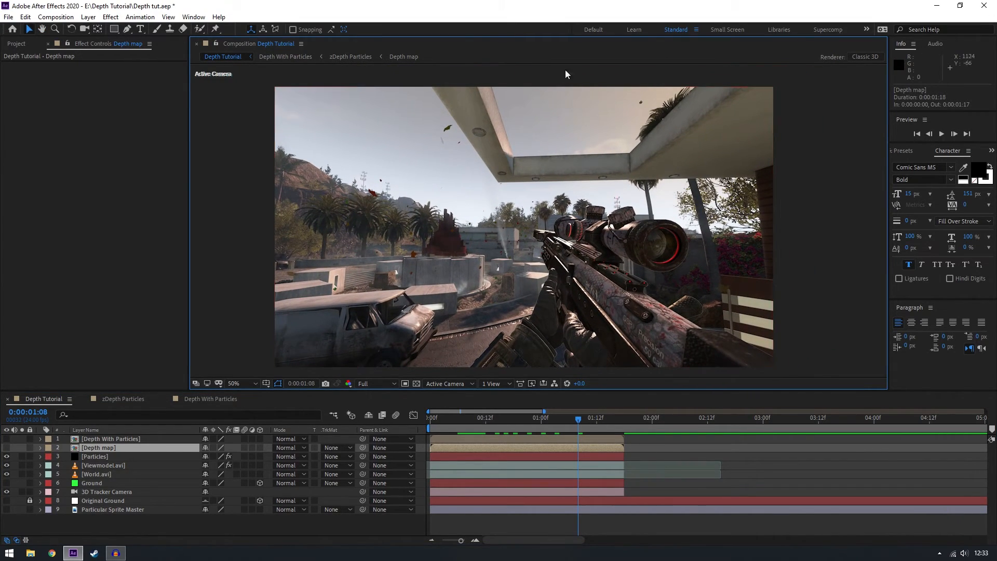
mouse_move(235, 320)
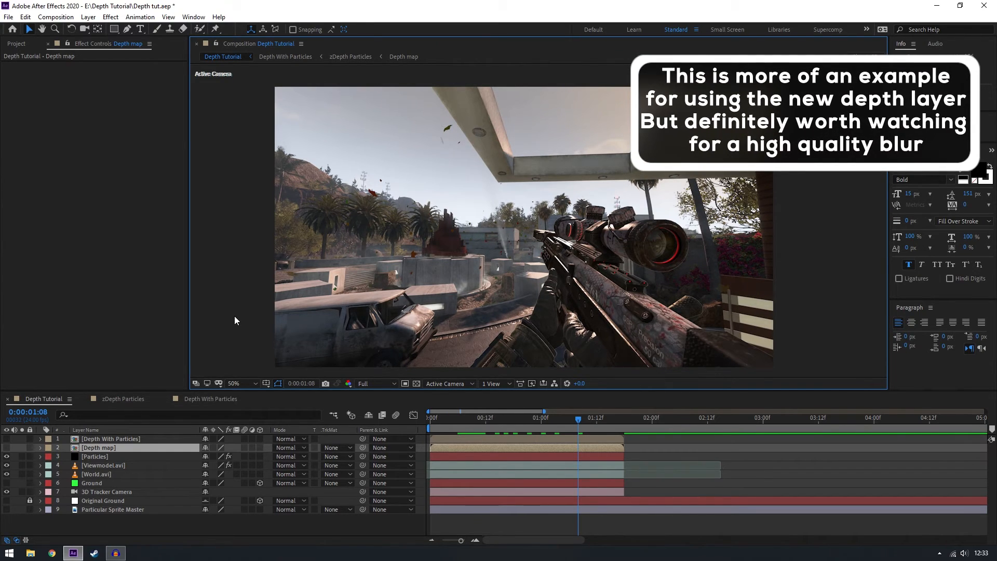
click(94, 456)
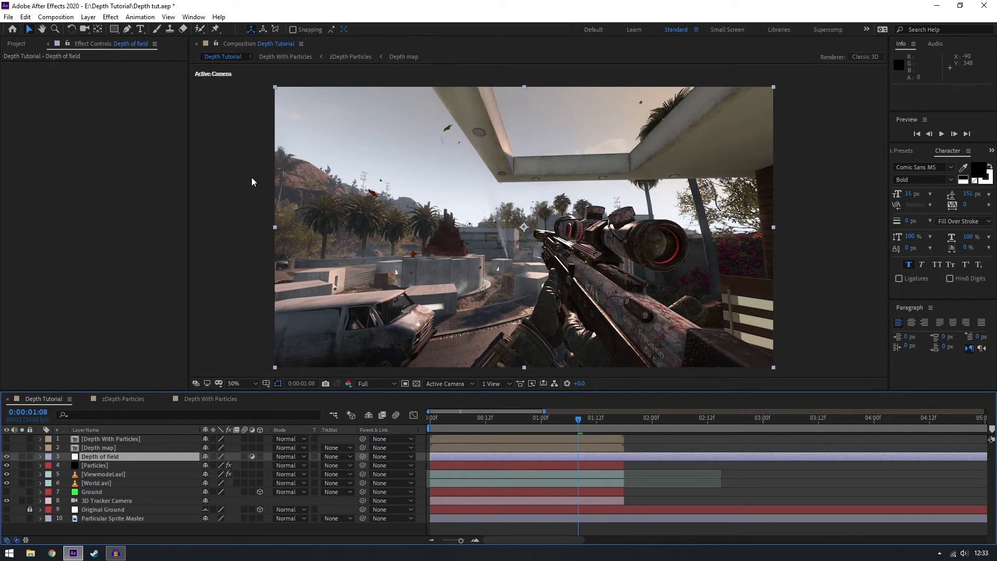
Search effects for 'fl' and apply FL Depth Of Field to the Depth of field layer.
text(fl)
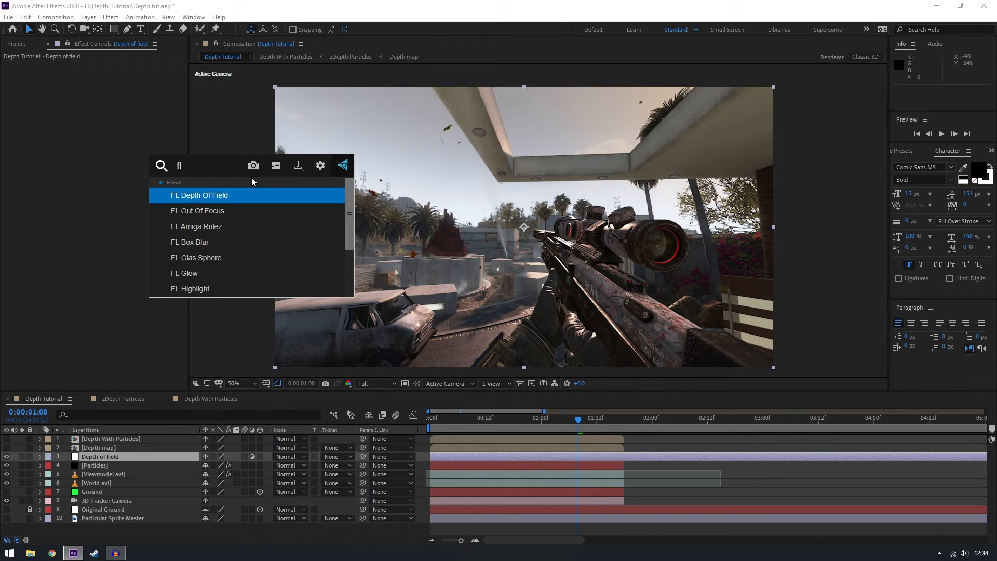
text(bcc fast le)
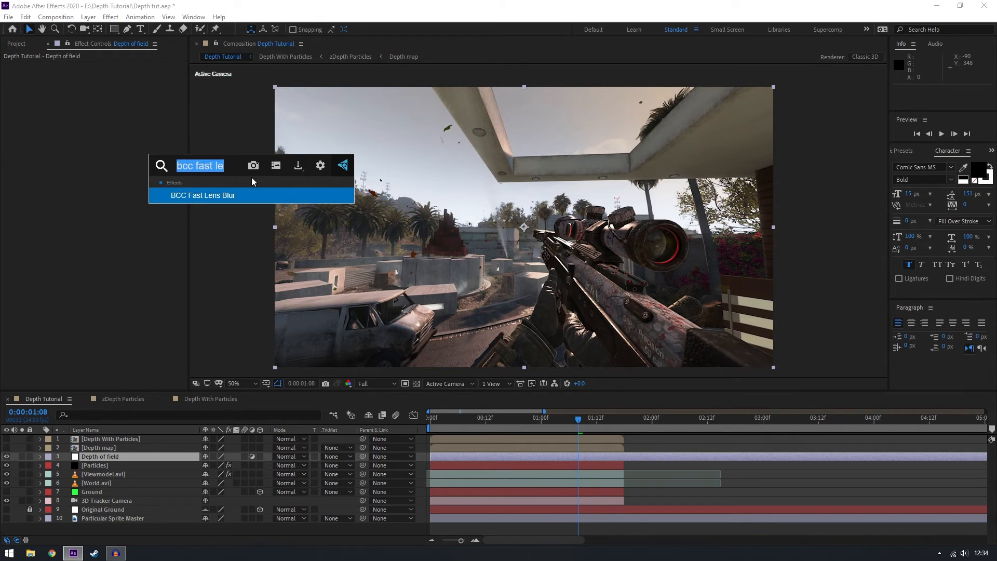
text(fl)
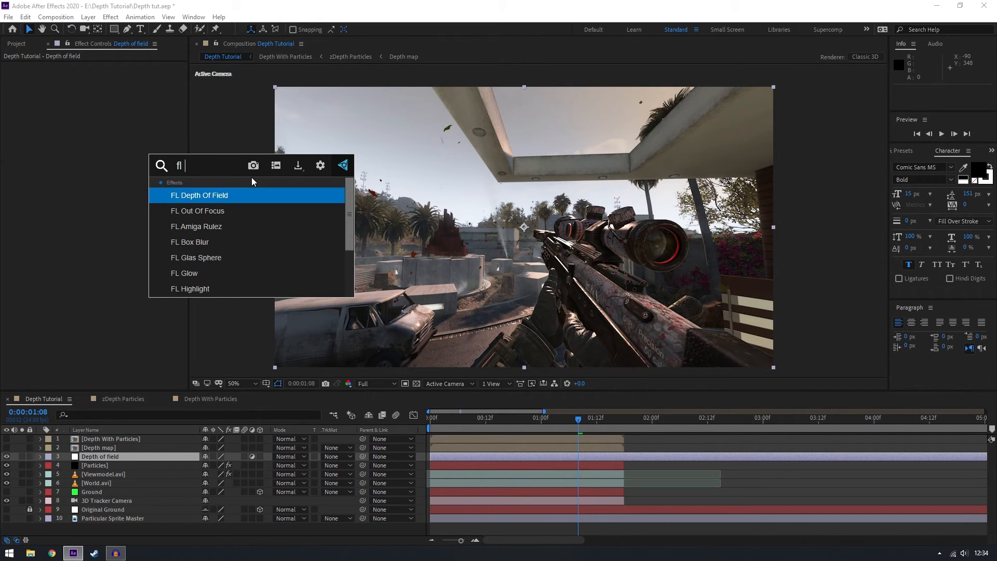
double_click(199, 196)
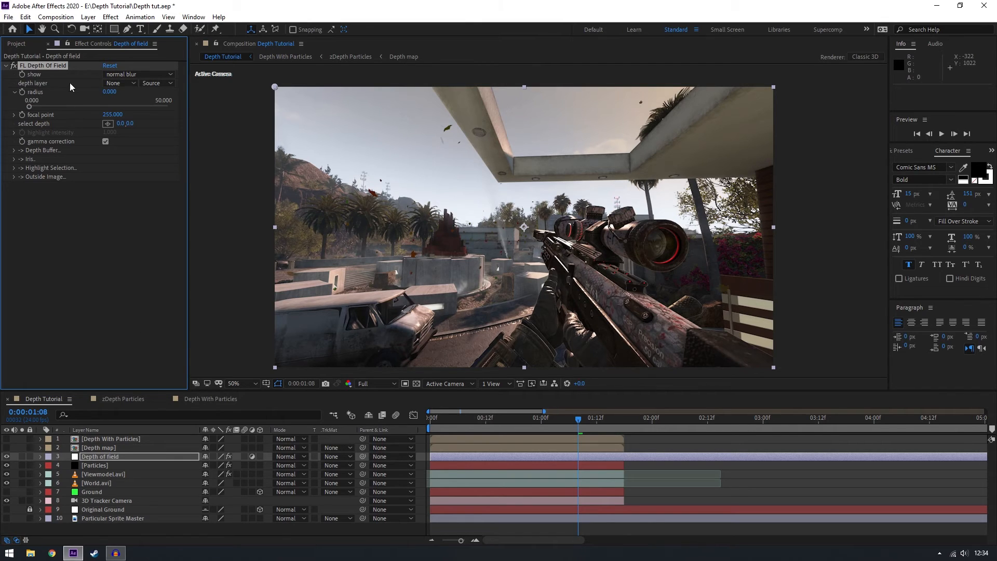
Set FL Depth Of Field's Depth Layer to Depth With Particles and Radius to 15.
click(119, 83)
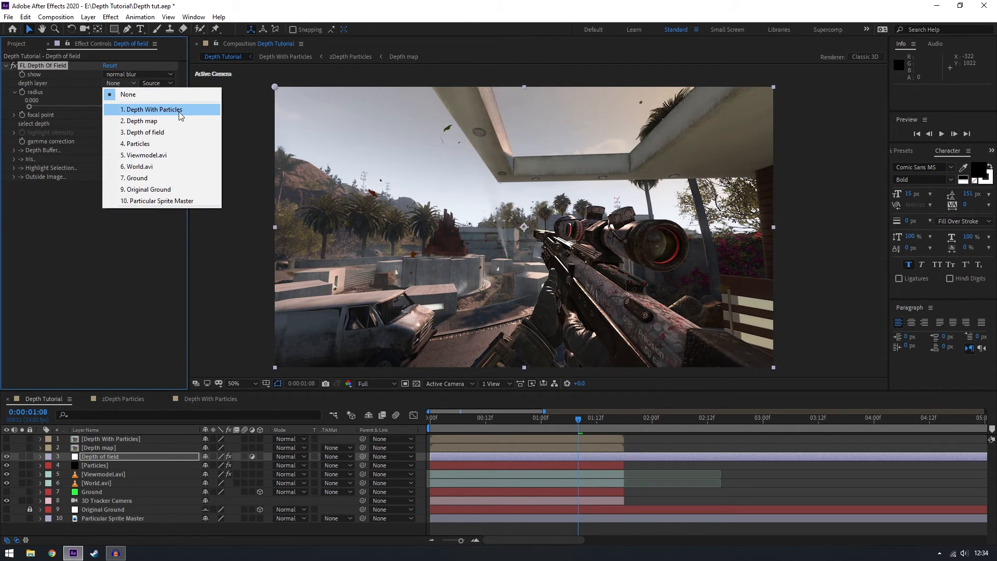
click(153, 109)
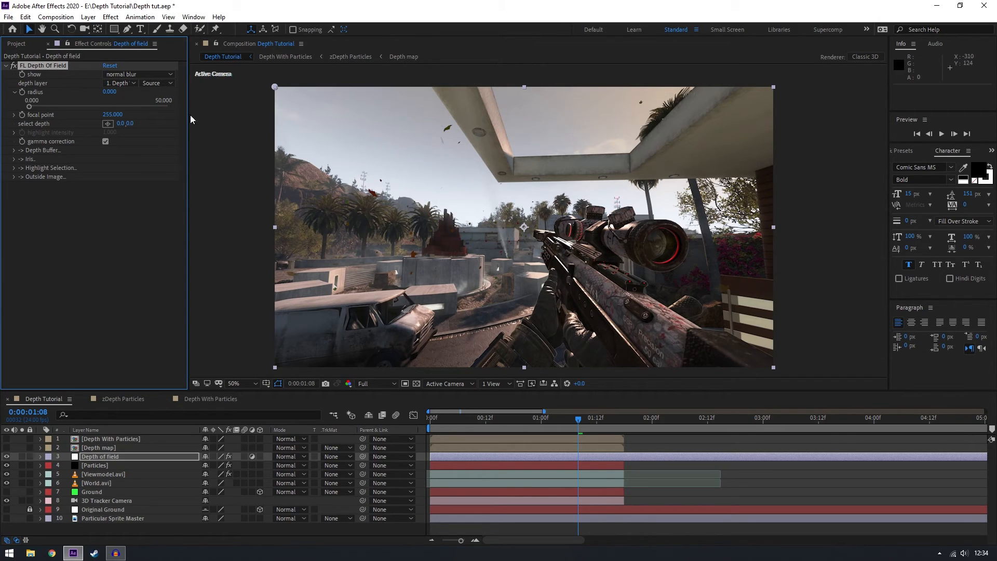
click(155, 82)
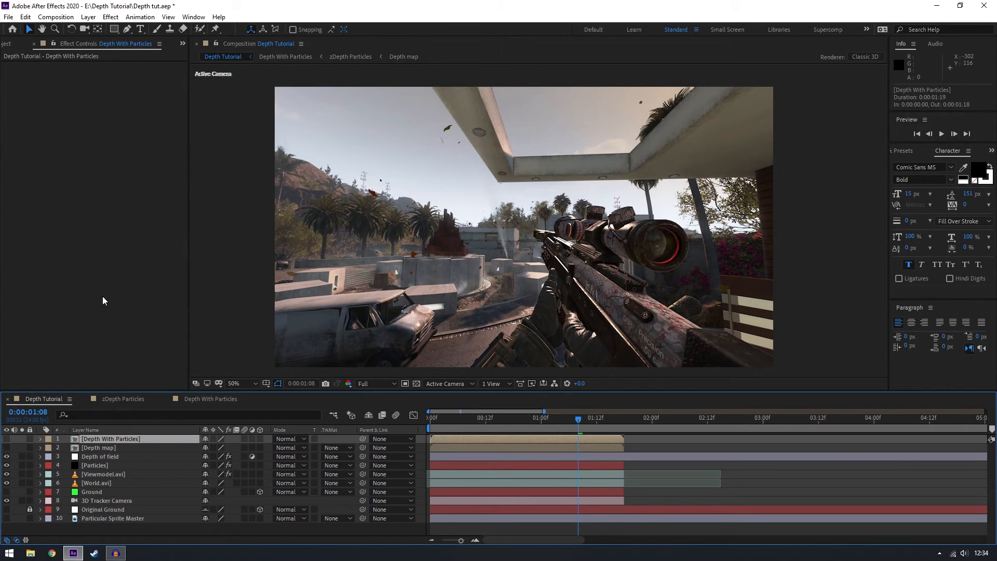
click(99, 456)
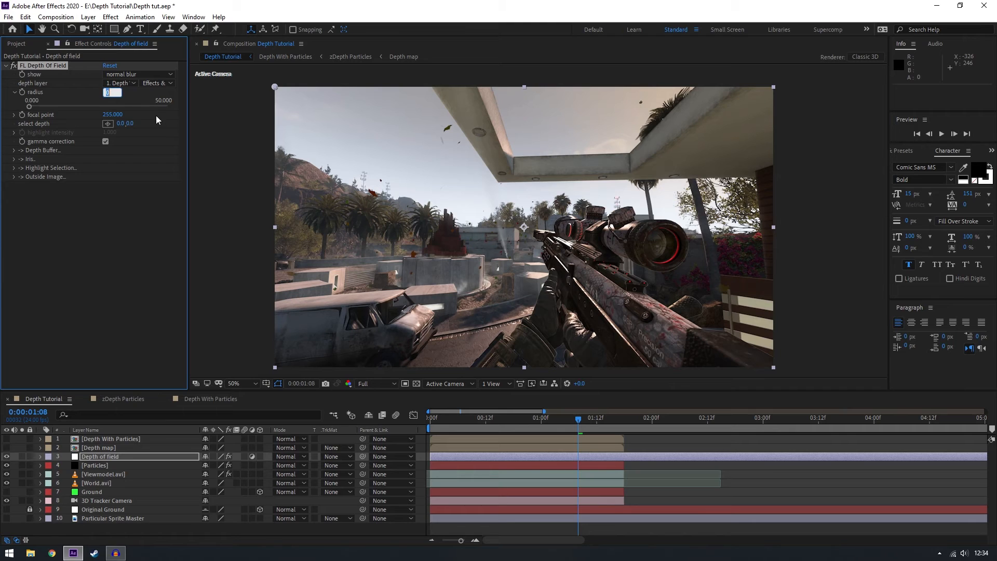
text(15.000)
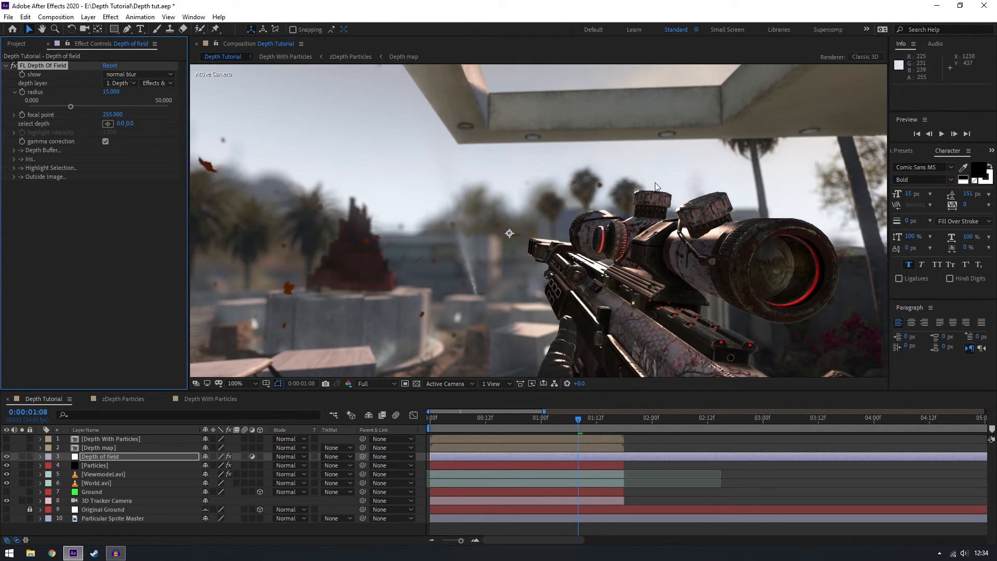
click(238, 383)
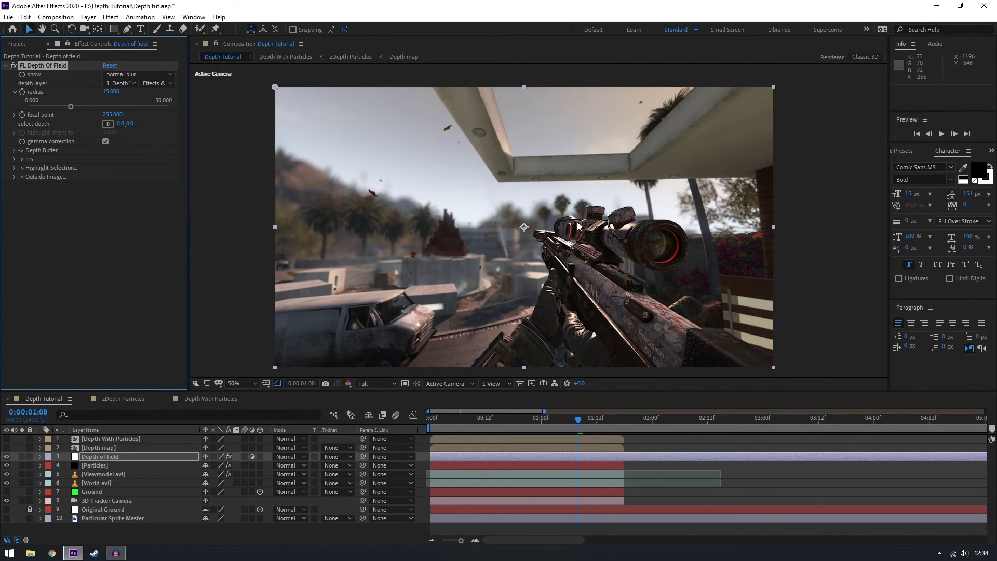
mouse_move(149, 463)
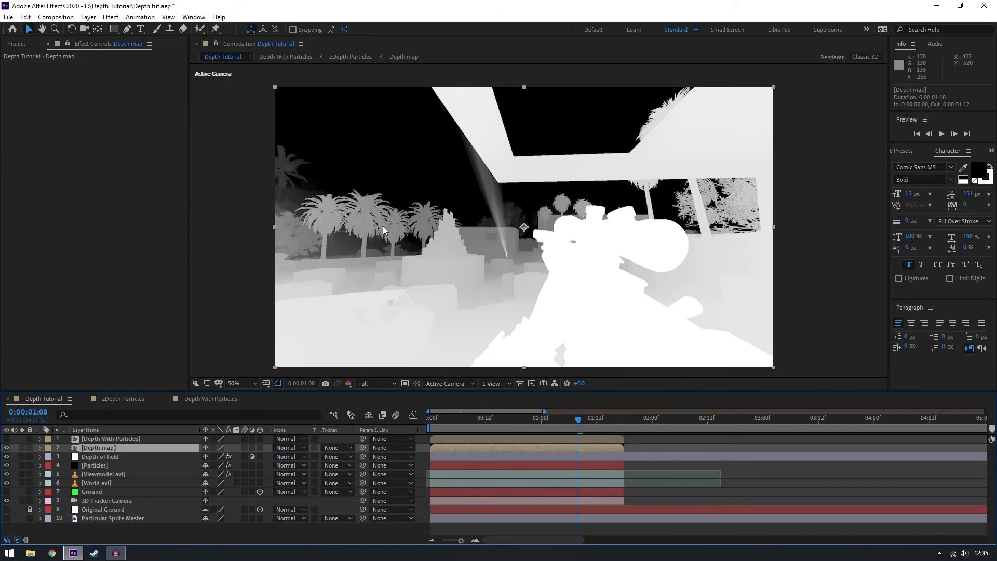
mouse_move(411, 158)
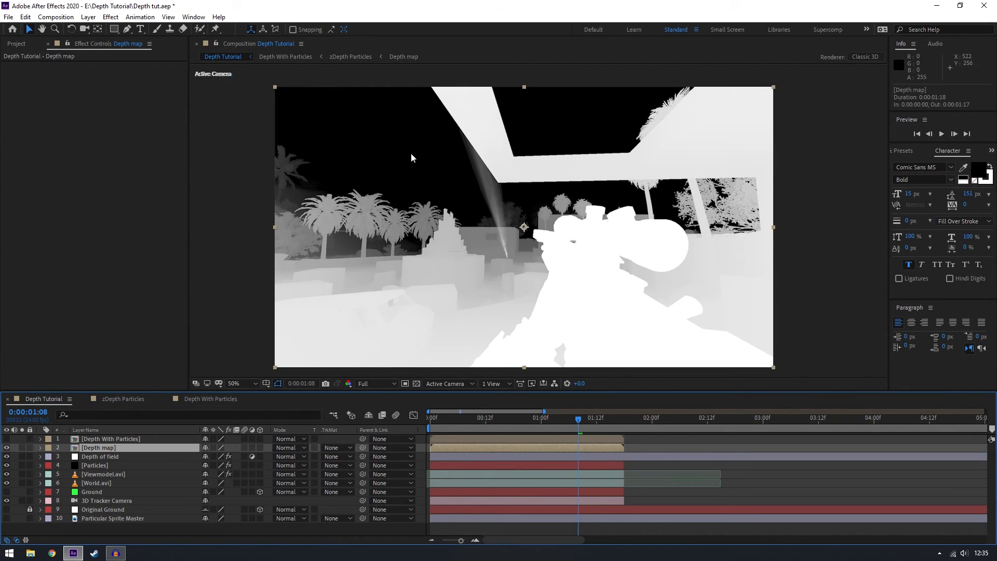
mouse_move(411, 152)
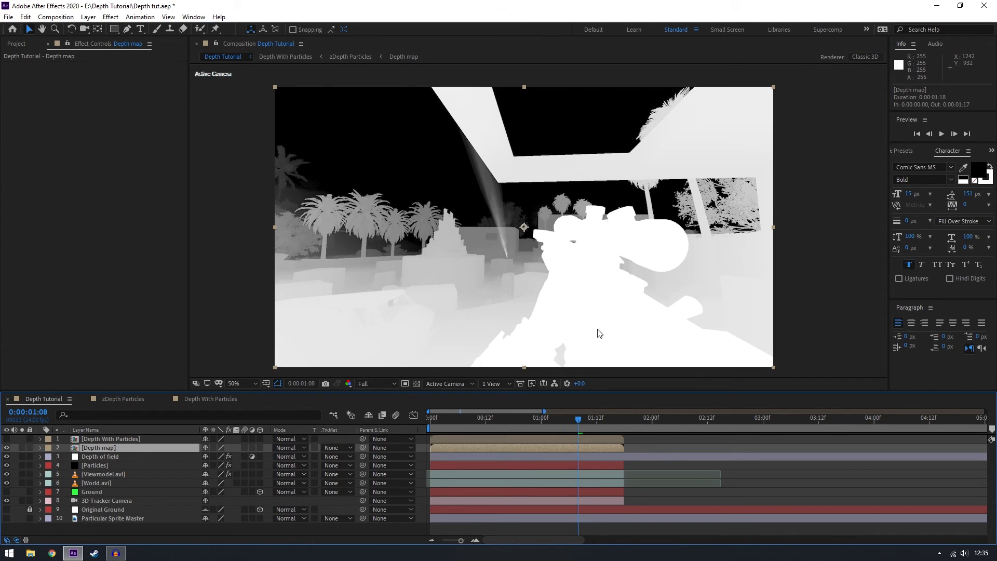
mouse_move(546, 230)
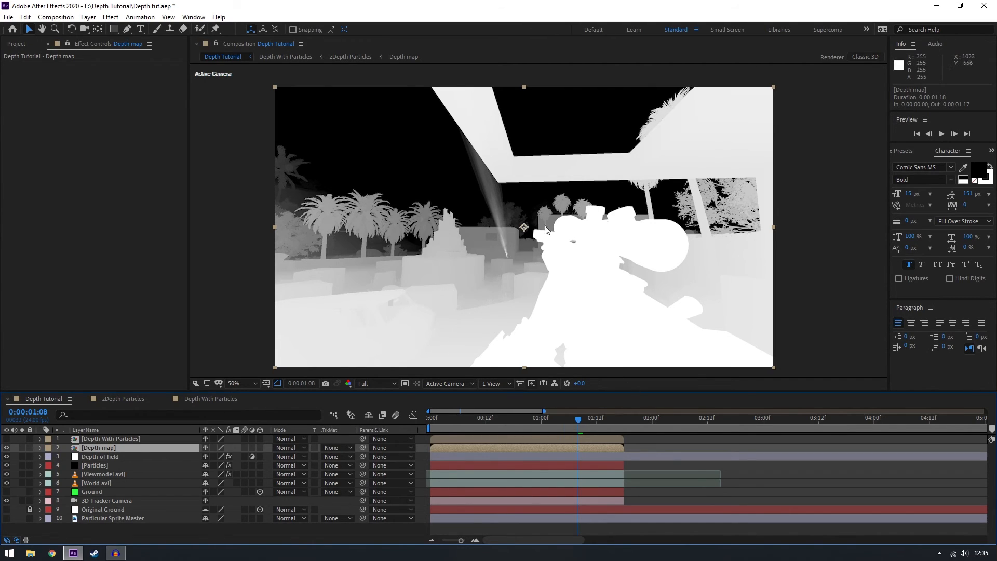
mouse_move(503, 212)
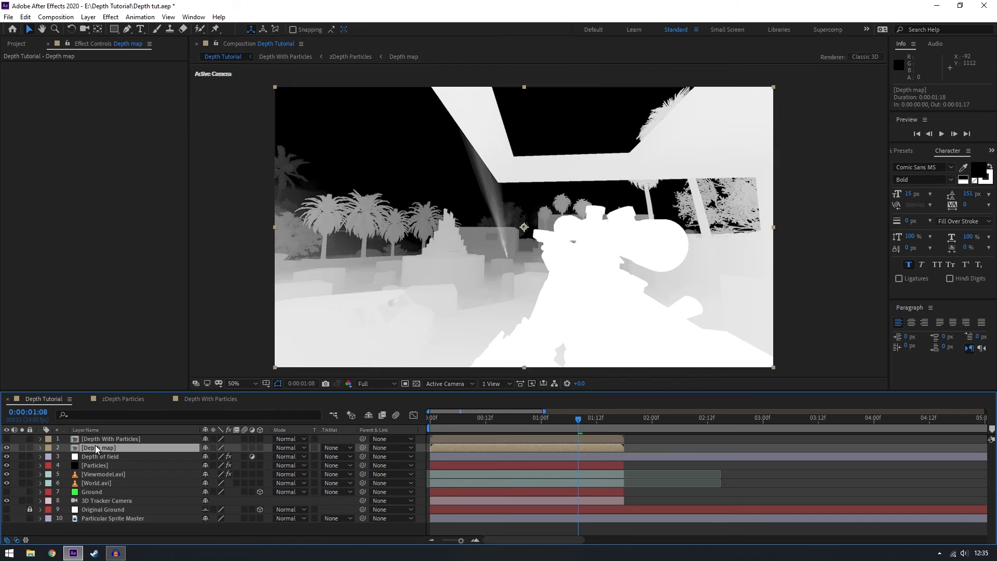
click(111, 439)
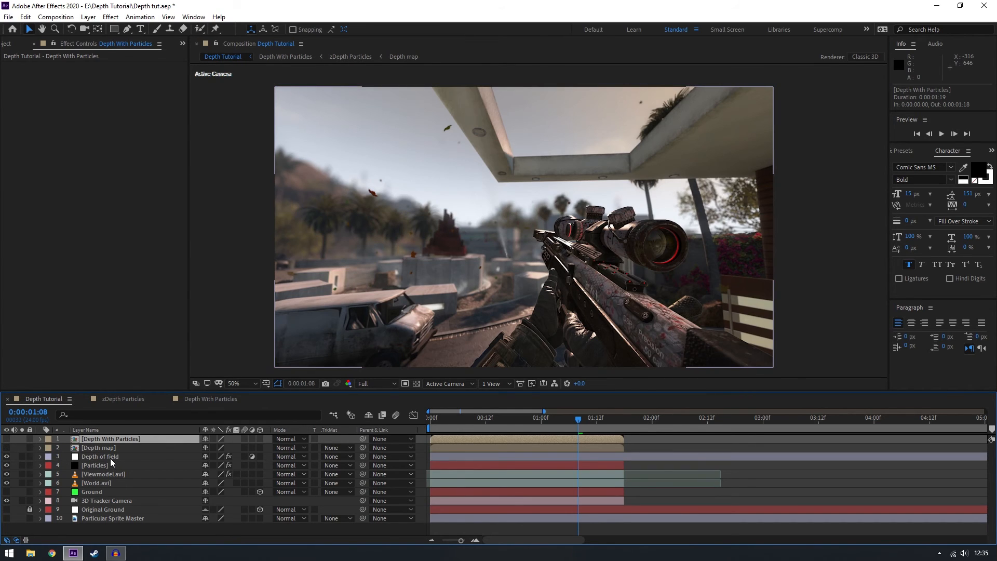
Pick the building's depth with the Select Depth eyedropper as the focal point.
click(99, 456)
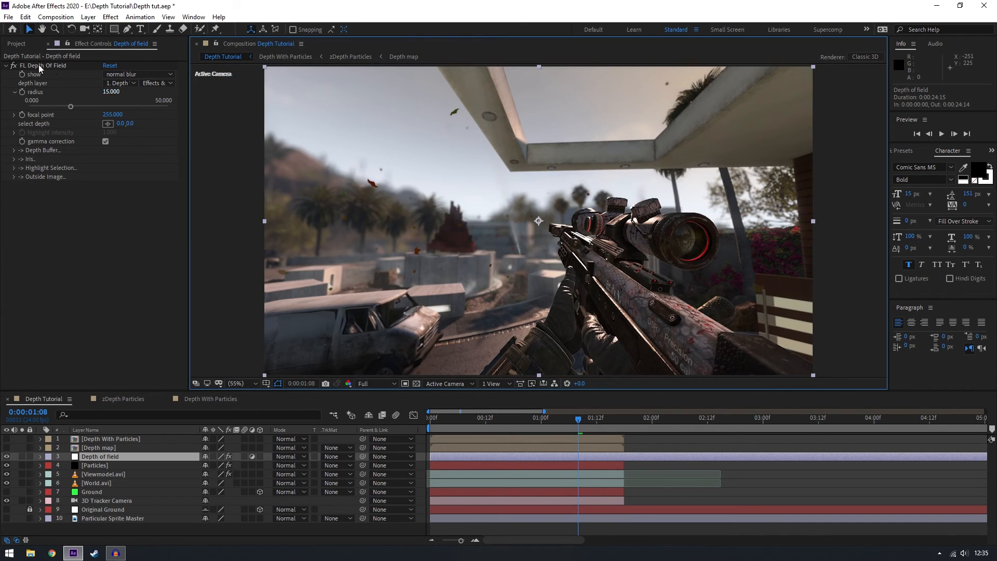
mouse_move(455, 219)
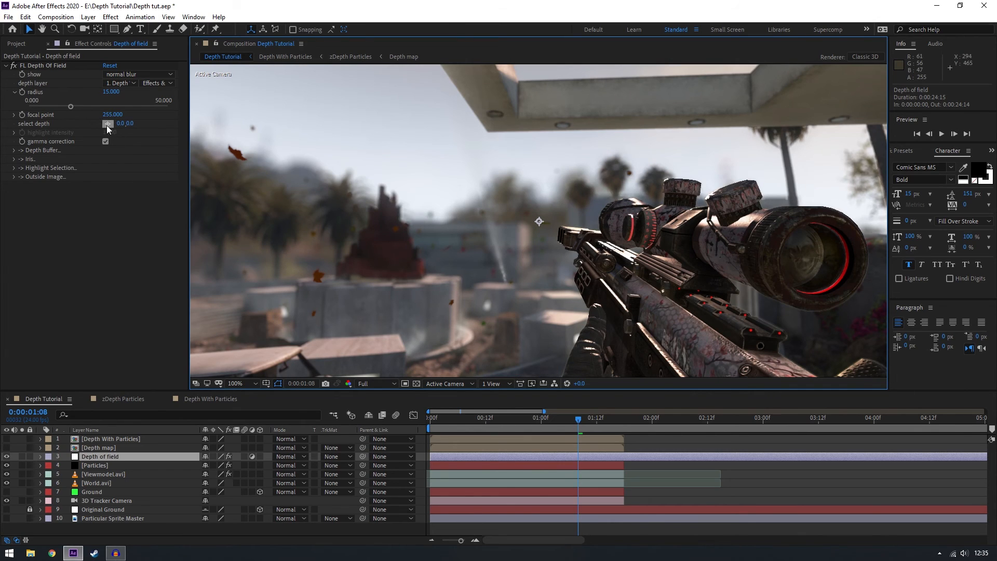
click(505, 230)
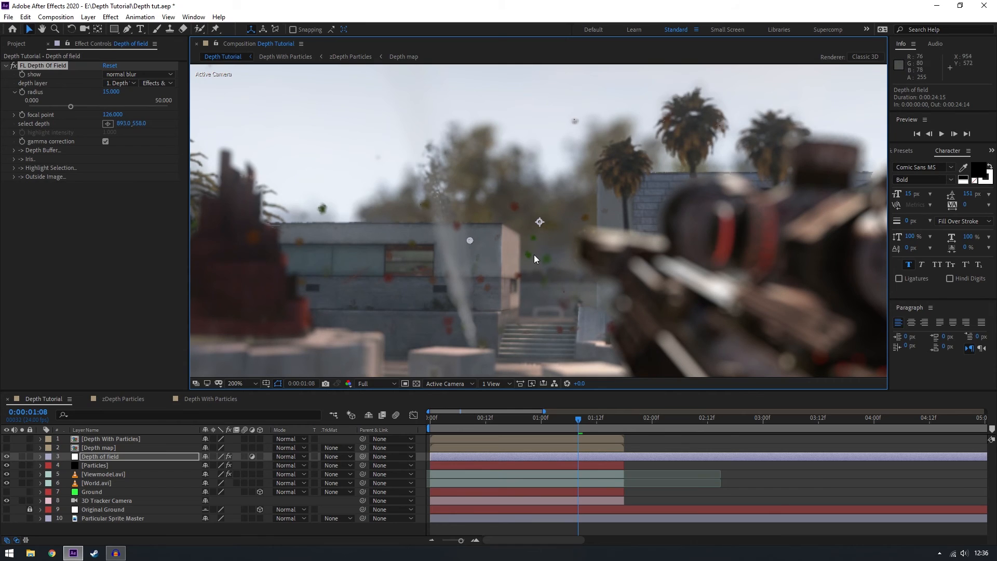
mouse_move(379, 249)
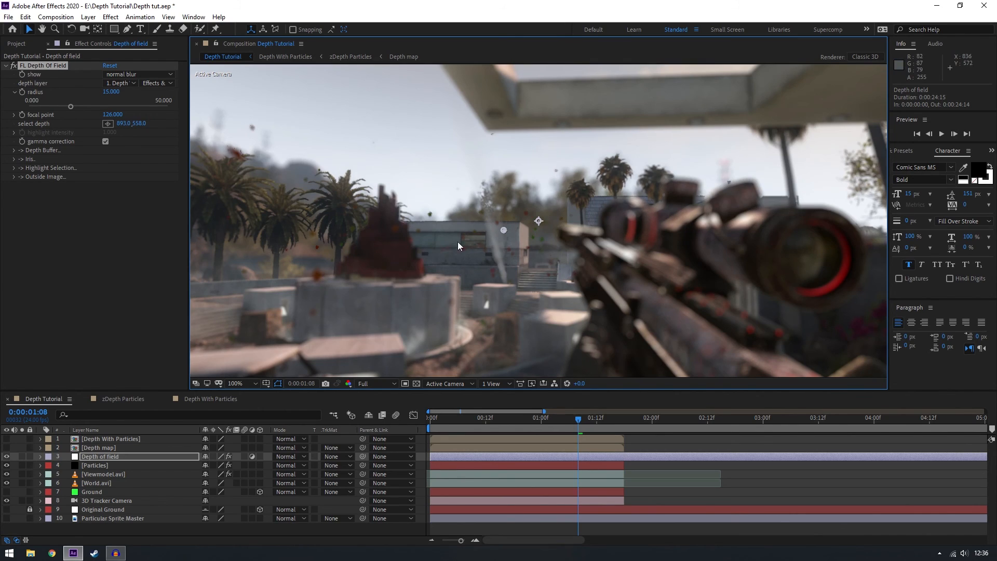
click(120, 83)
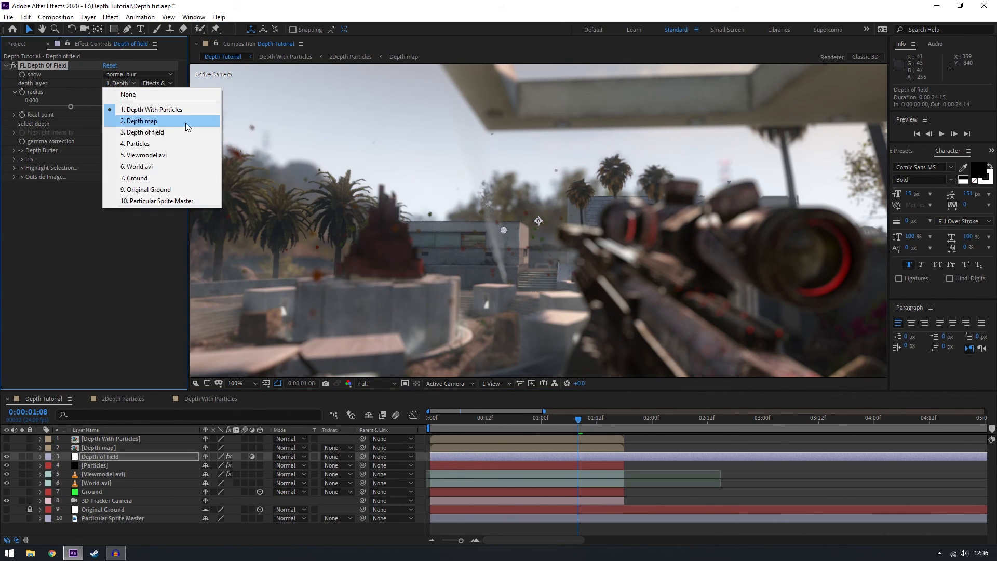
click(141, 121)
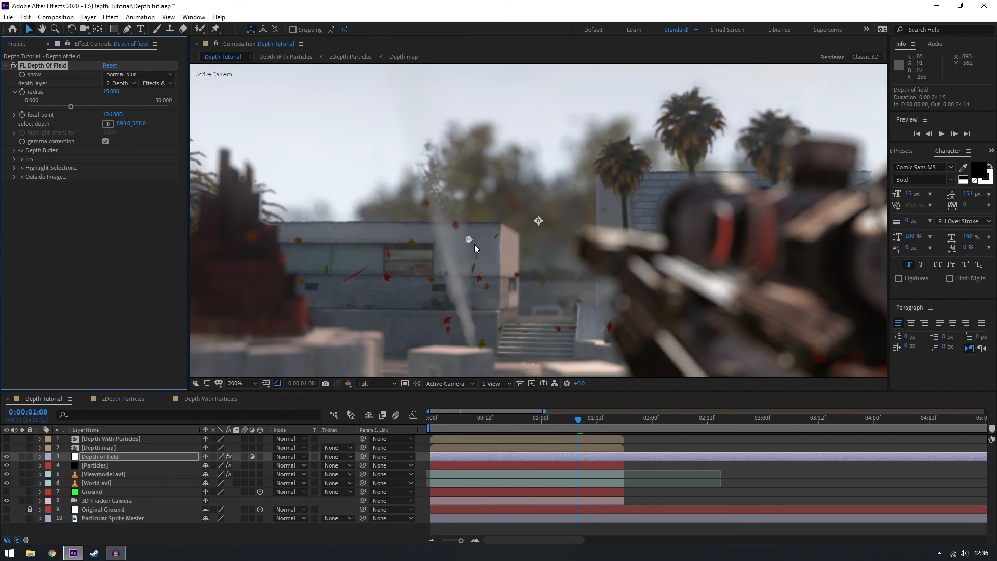
mouse_move(356, 258)
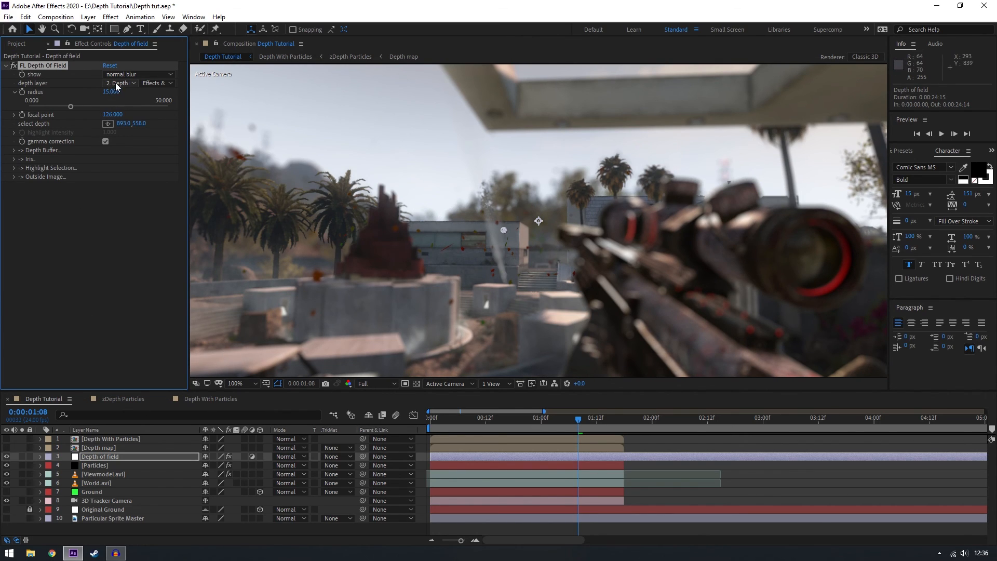
click(118, 83)
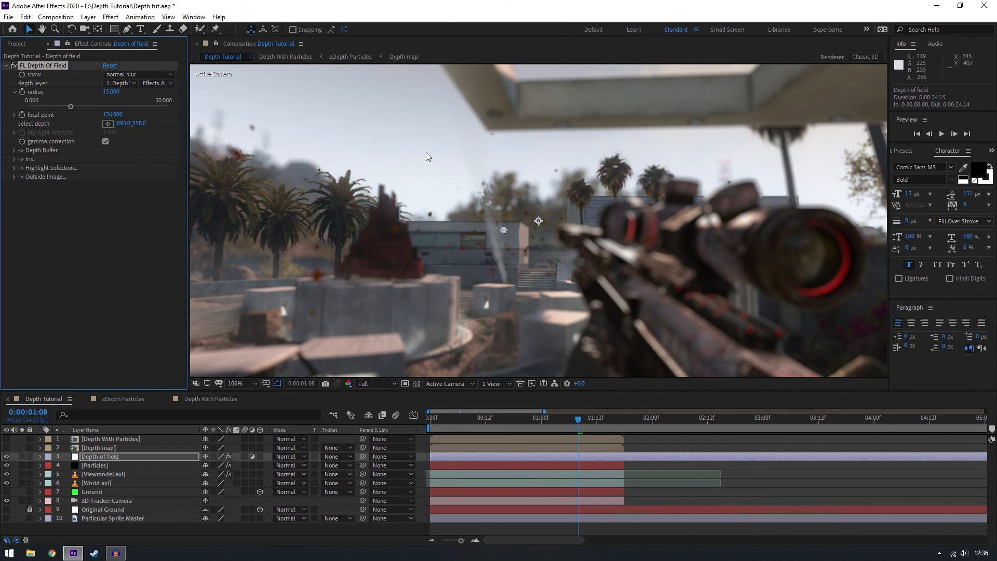
click(248, 383)
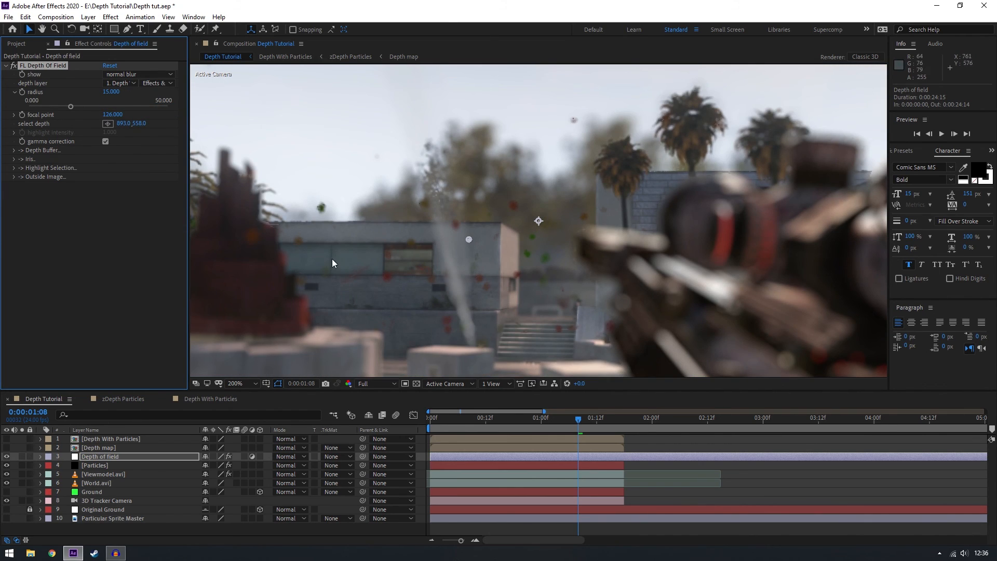
mouse_move(331, 294)
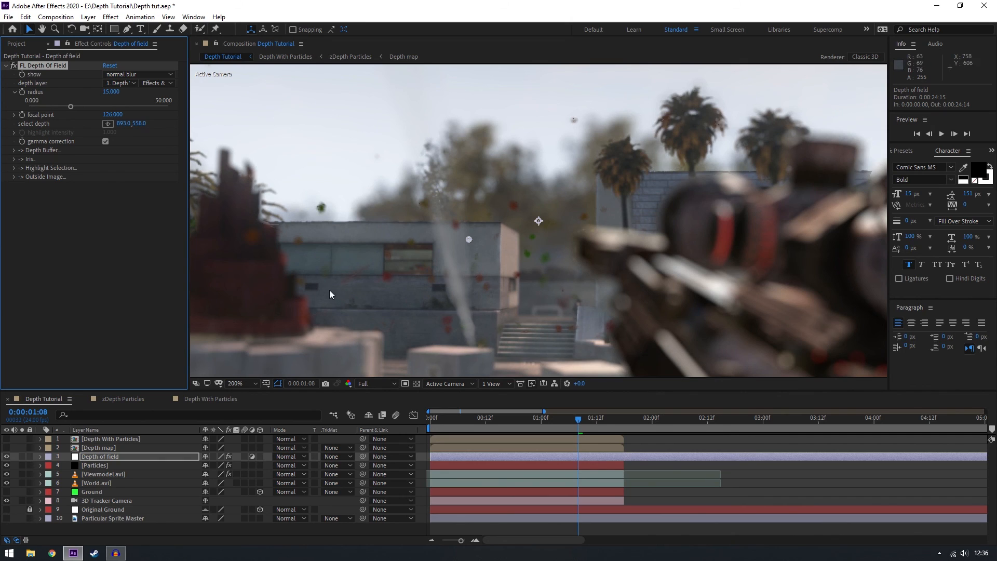
click(234, 383)
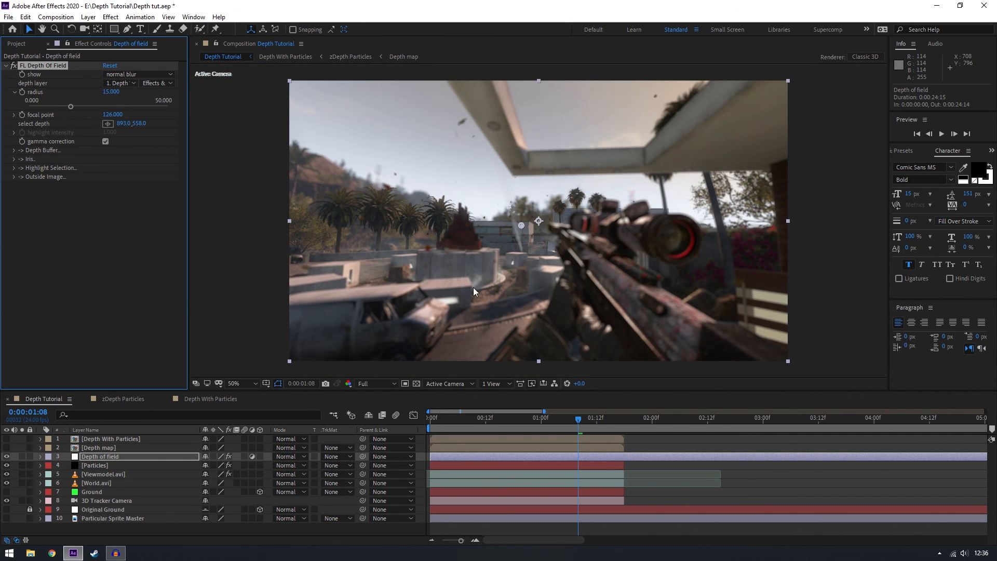
mouse_move(230, 269)
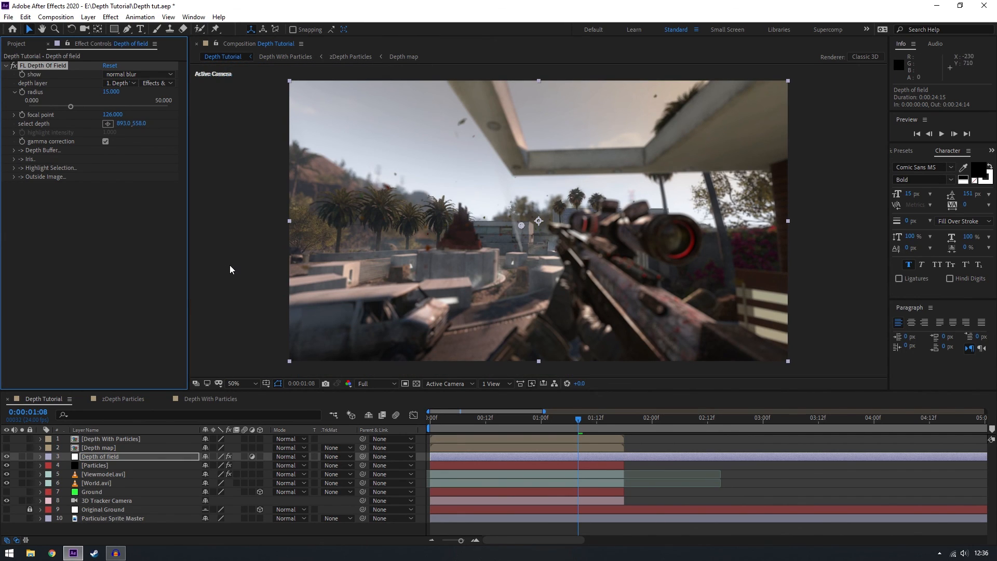